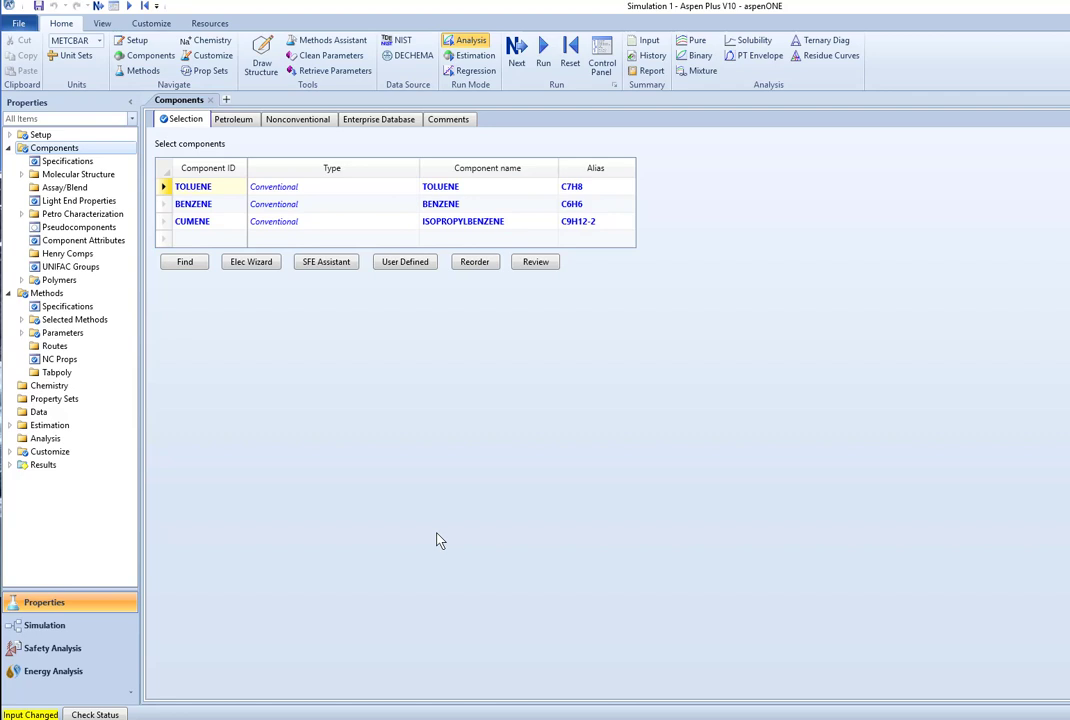
mouse_move(408, 506)
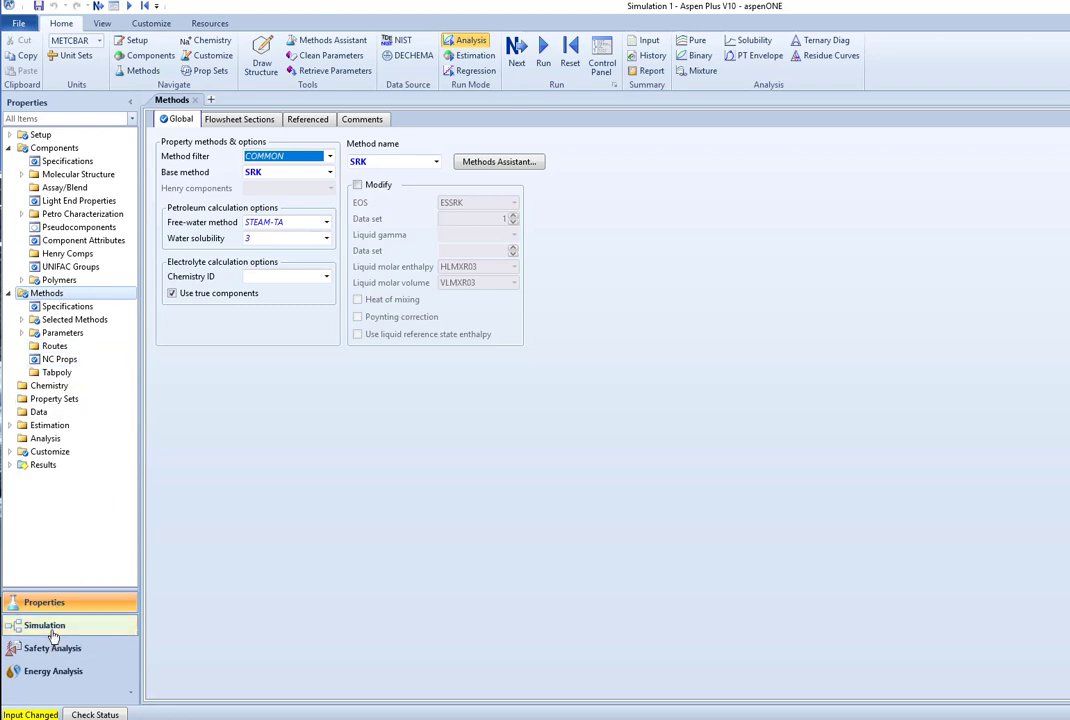
Show the Simulation flowsheet and view the DSTWU shortcut column's results summary
click(44, 624)
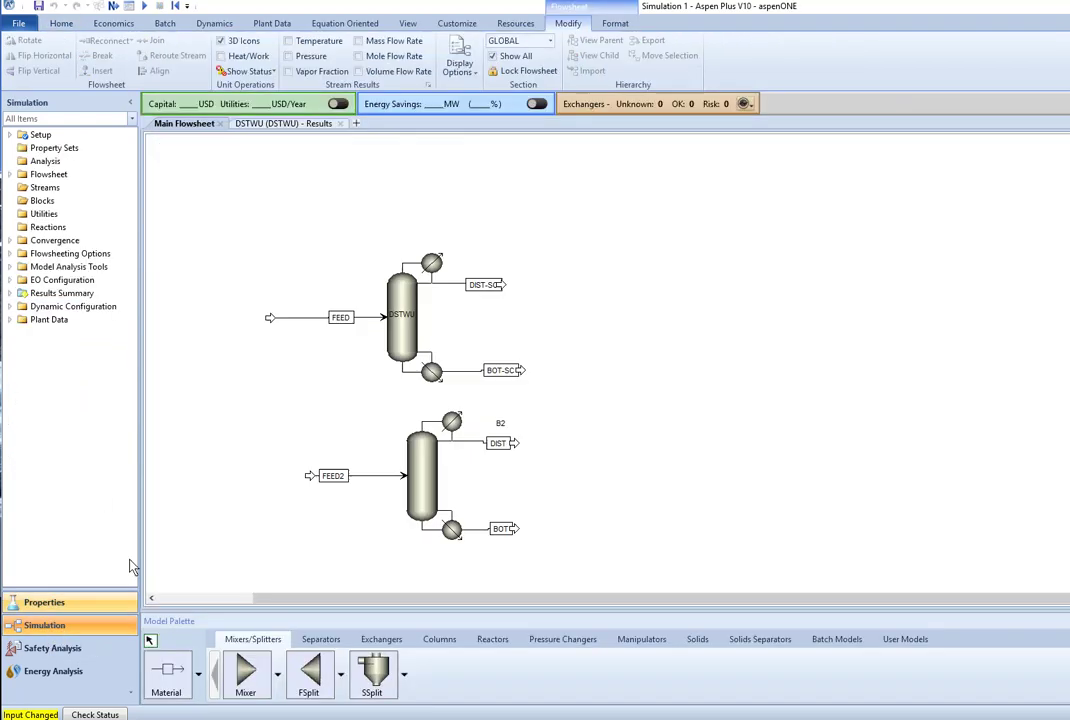
click(10, 188)
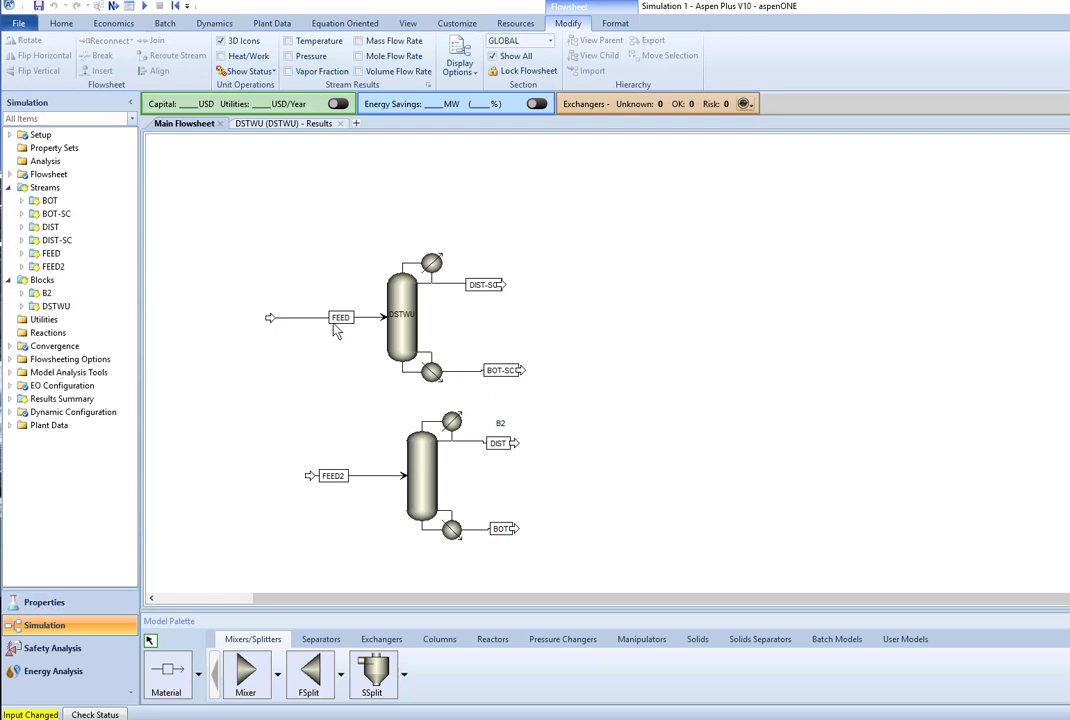
mouse_move(332, 336)
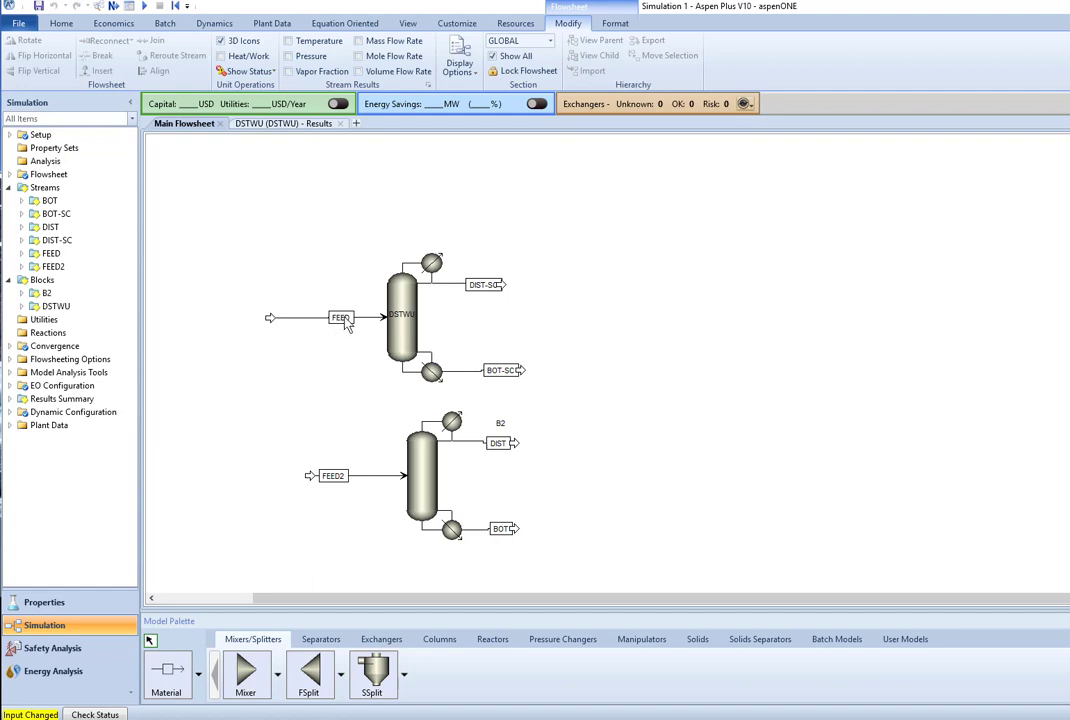
mouse_move(364, 358)
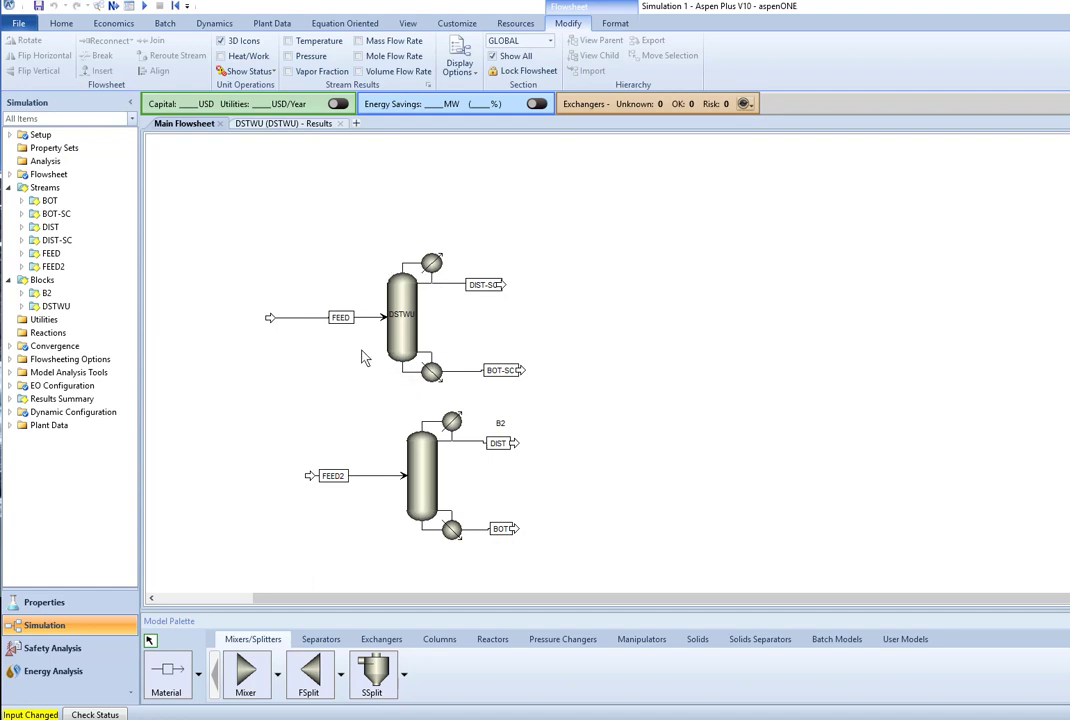
mouse_move(376, 302)
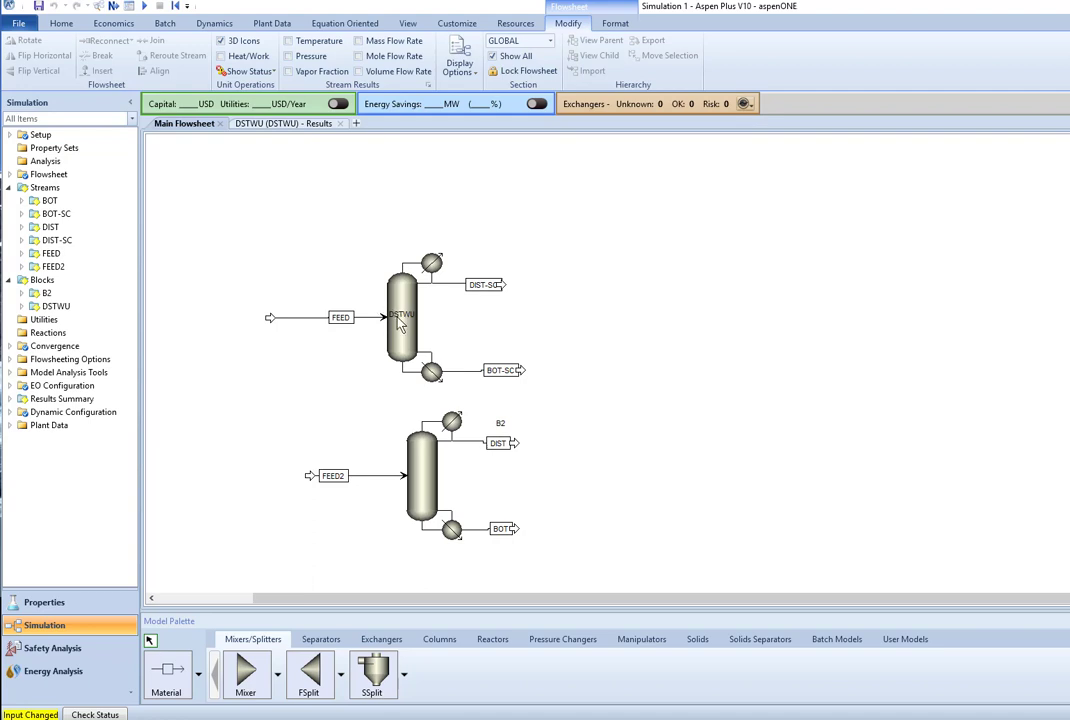
click(290, 124)
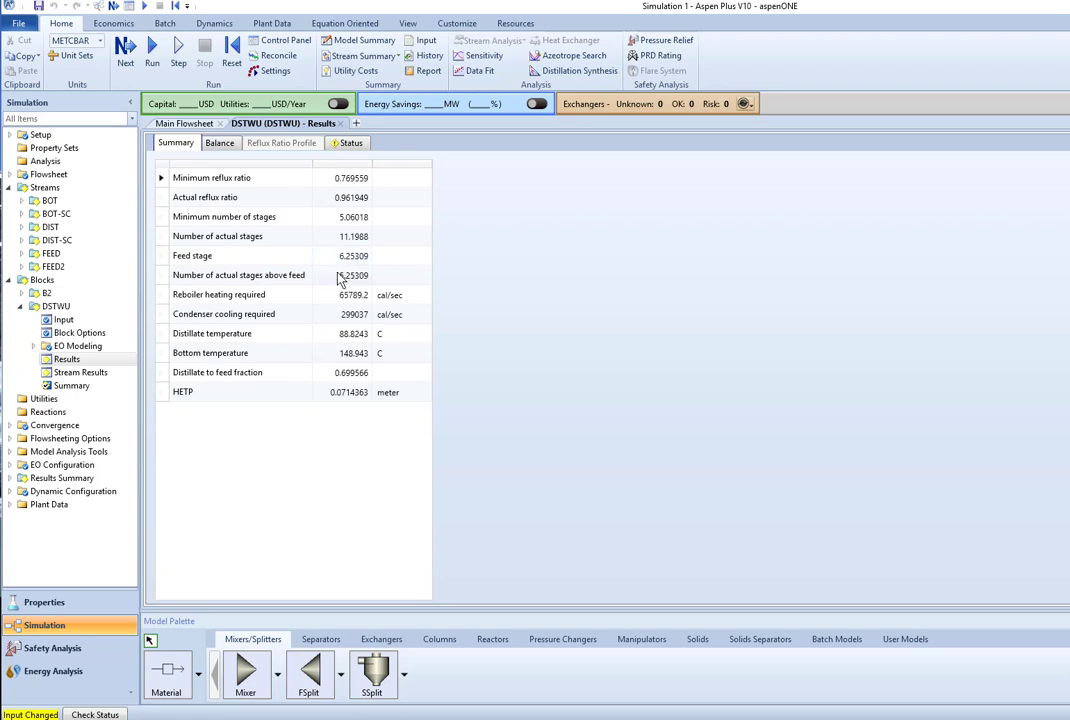
mouse_move(322, 216)
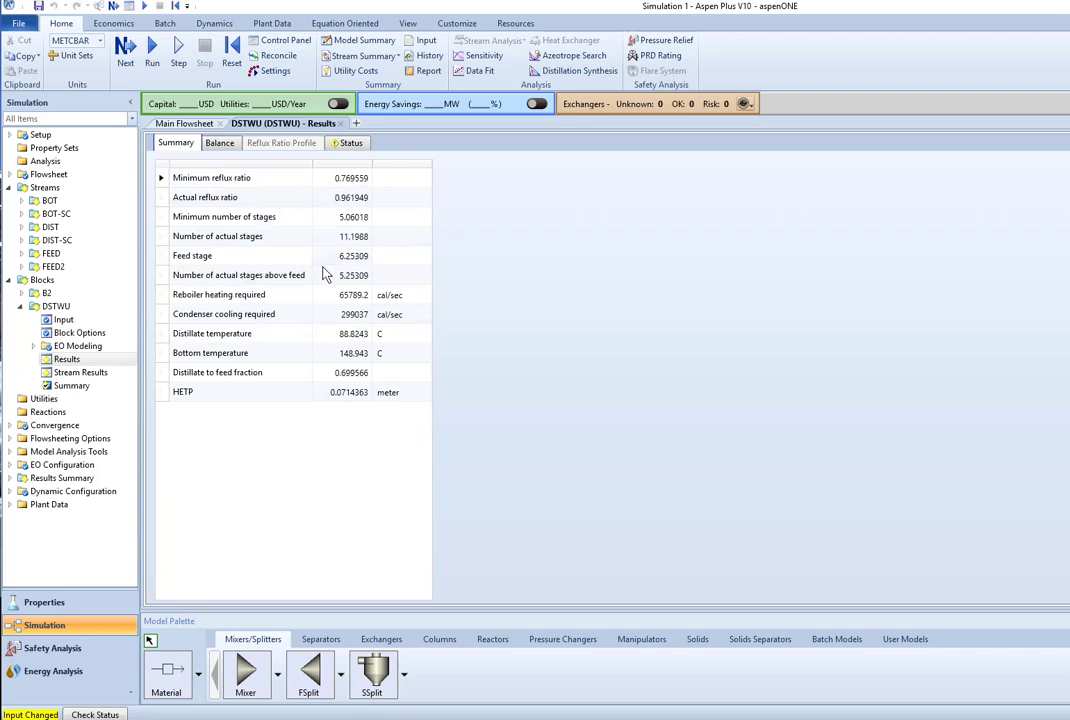
mouse_move(280, 430)
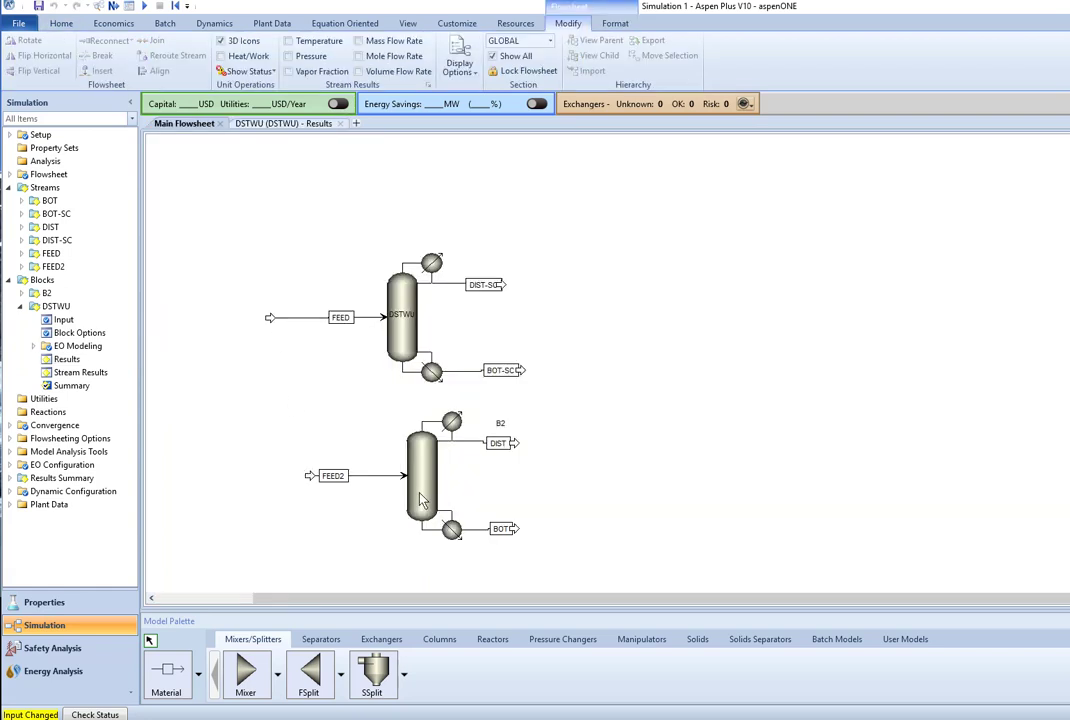
Delete block B2, place a RadFrac column in its position and rename it RADFRAC
click(420, 476)
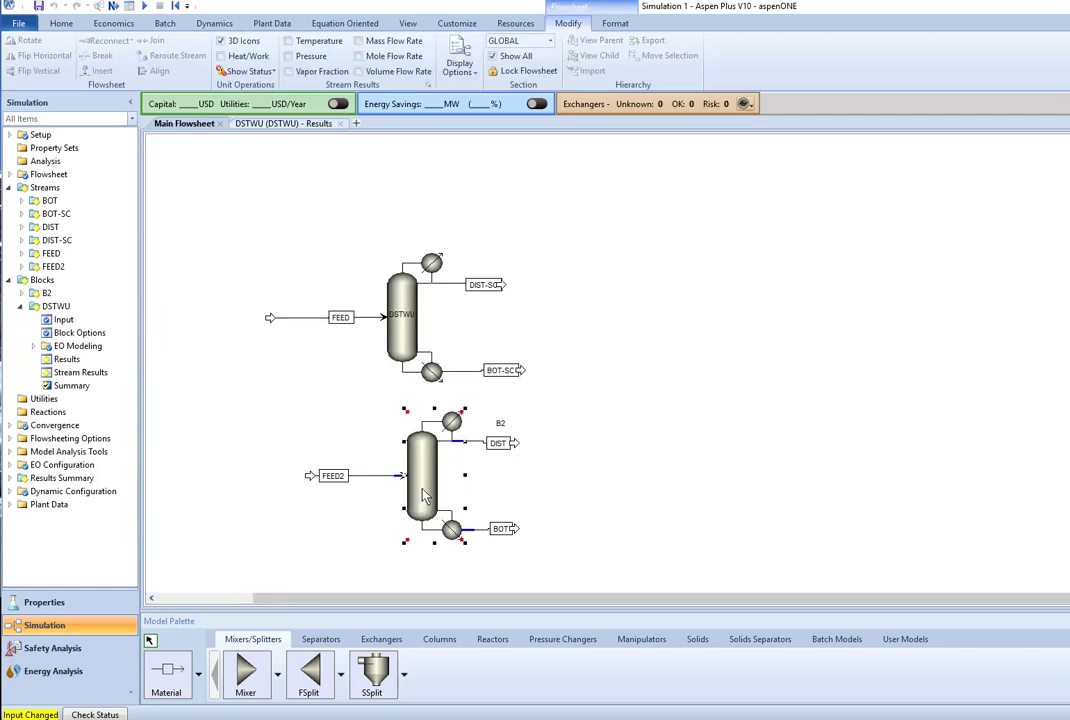
mouse_move(422, 488)
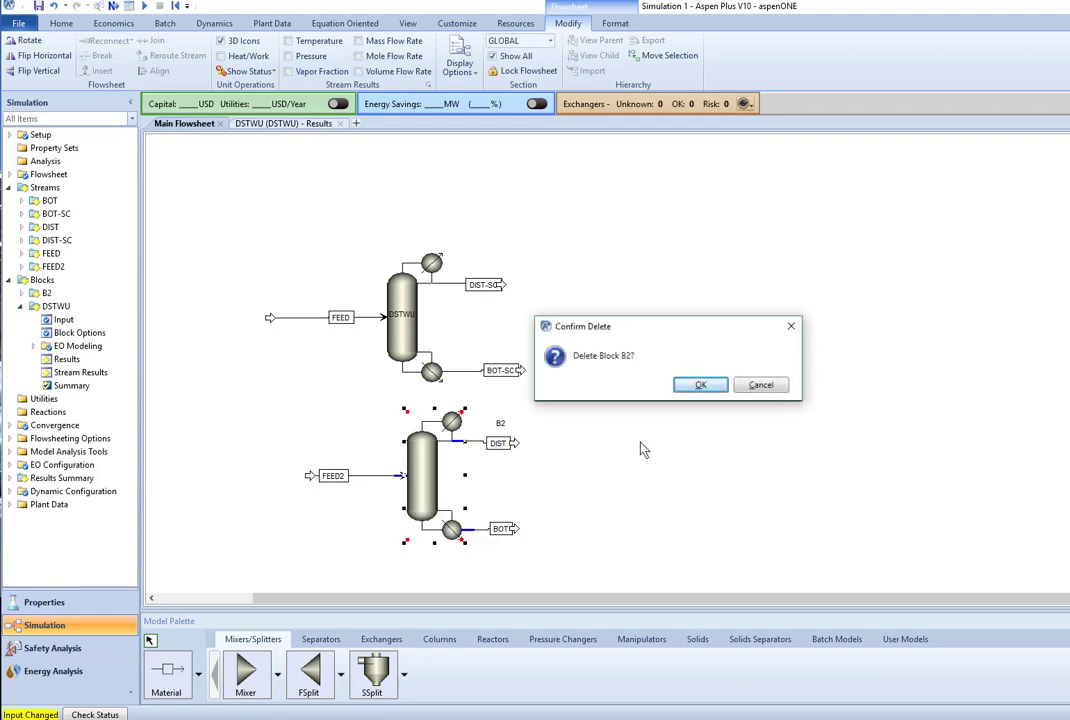
click(700, 384)
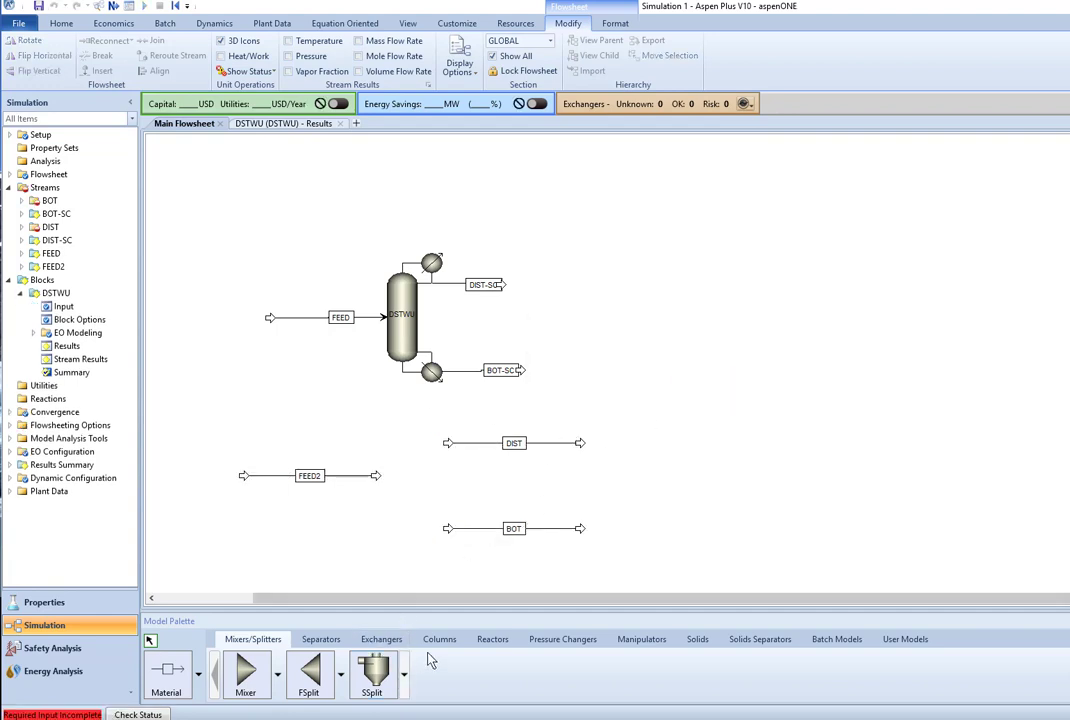
click(440, 640)
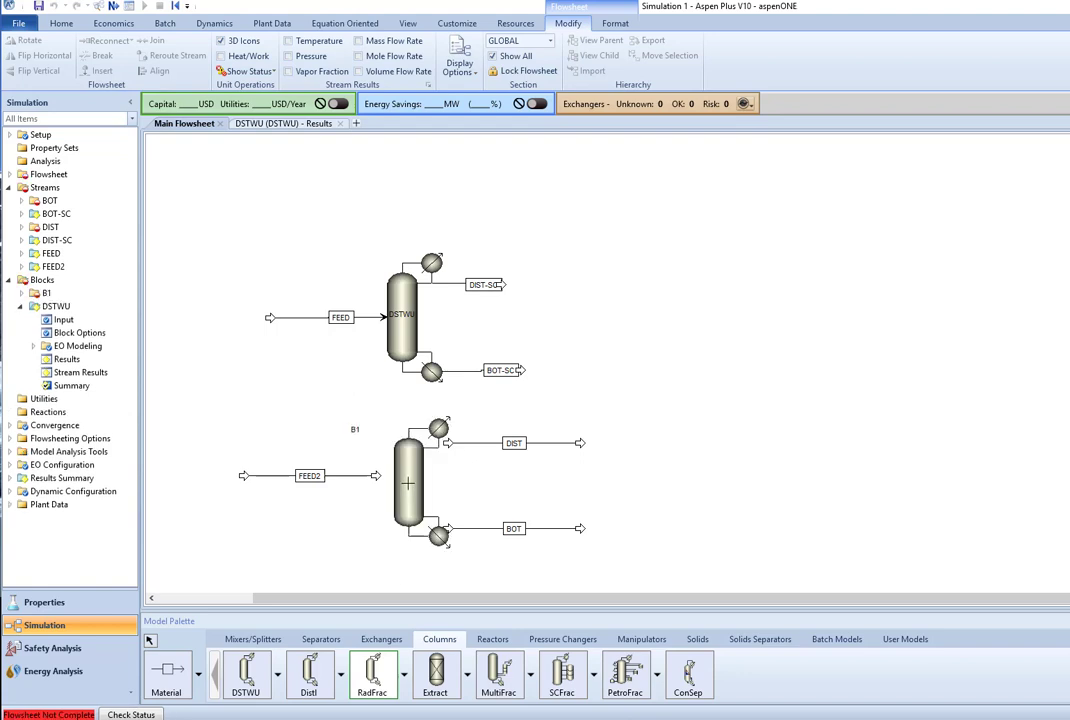
right_click(408, 482)
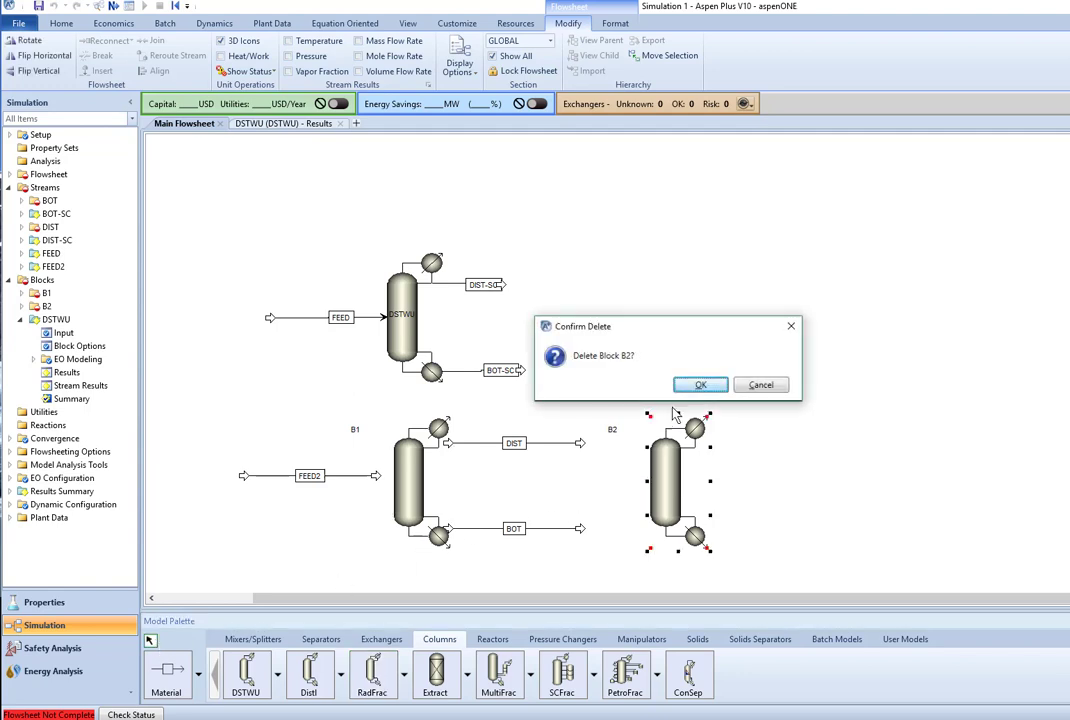
click(700, 384)
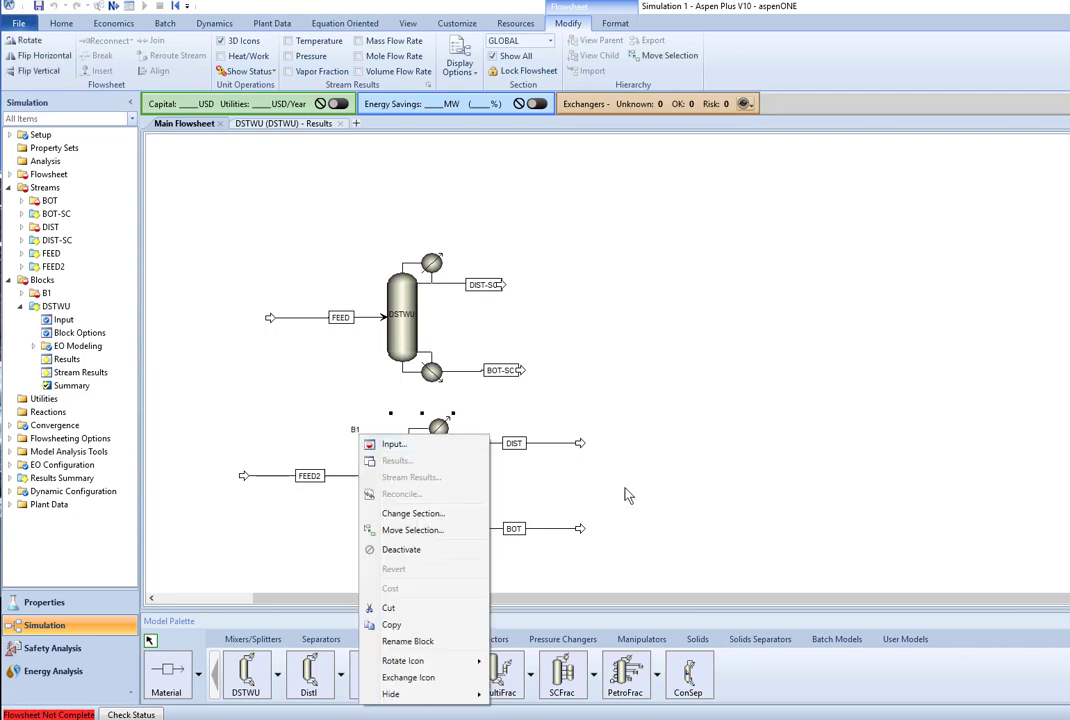
click(408, 640)
text(RADFRAC)
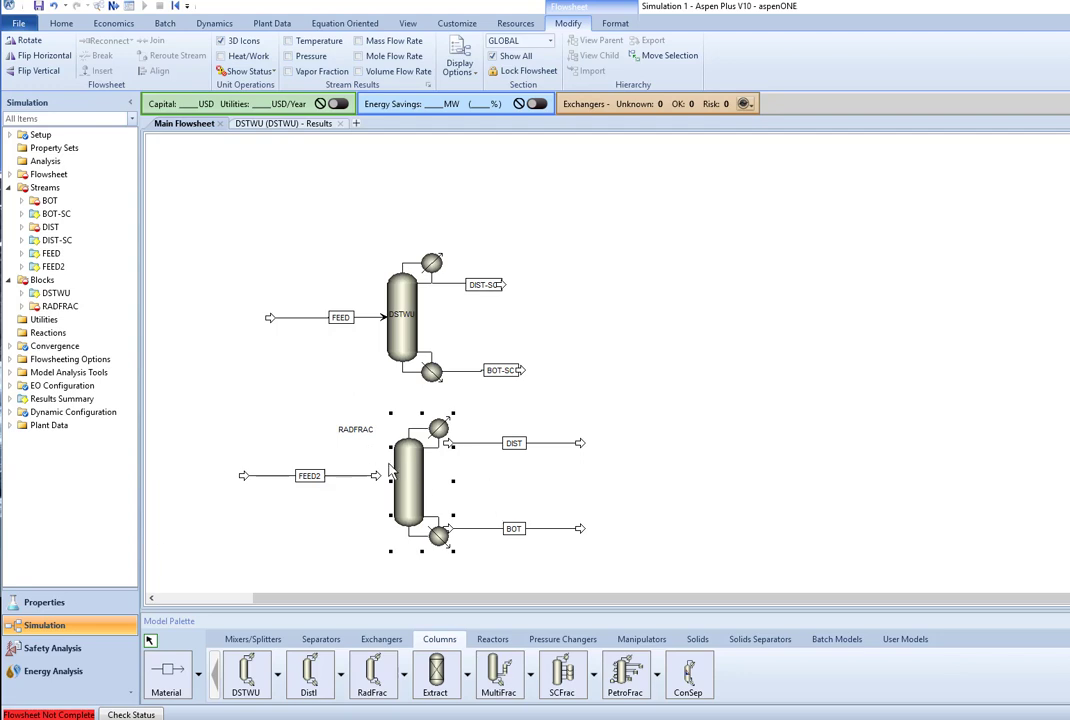
click(112, 22)
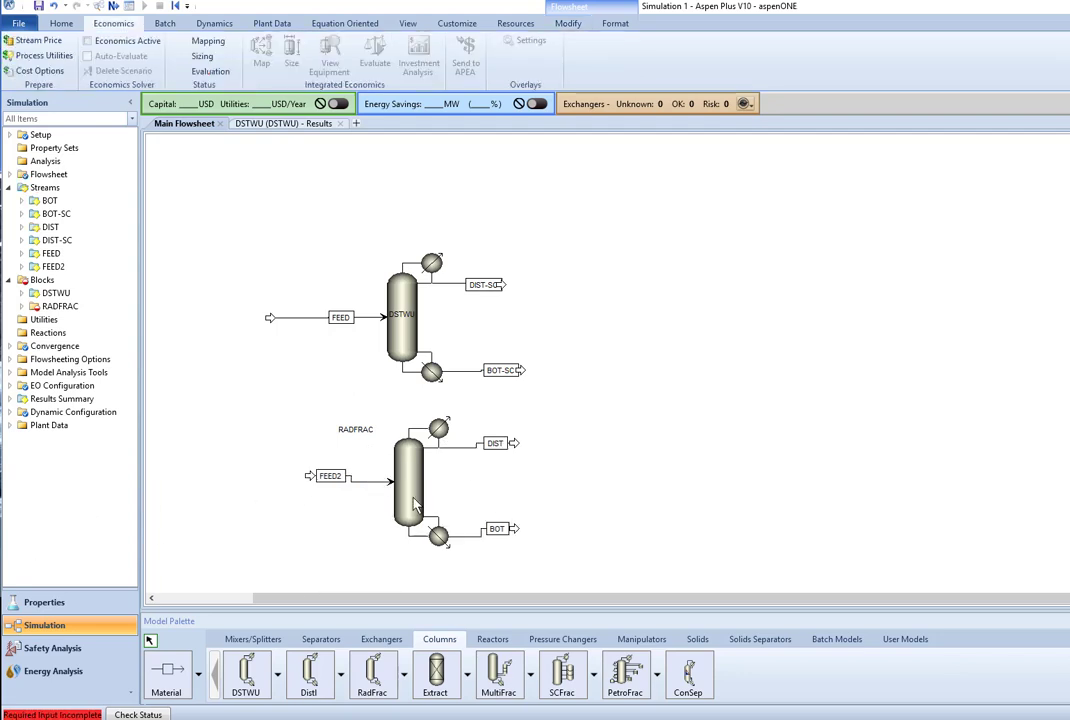
Configure RADFRAC with the equilibrium calculation type and a total condenser
click(410, 480)
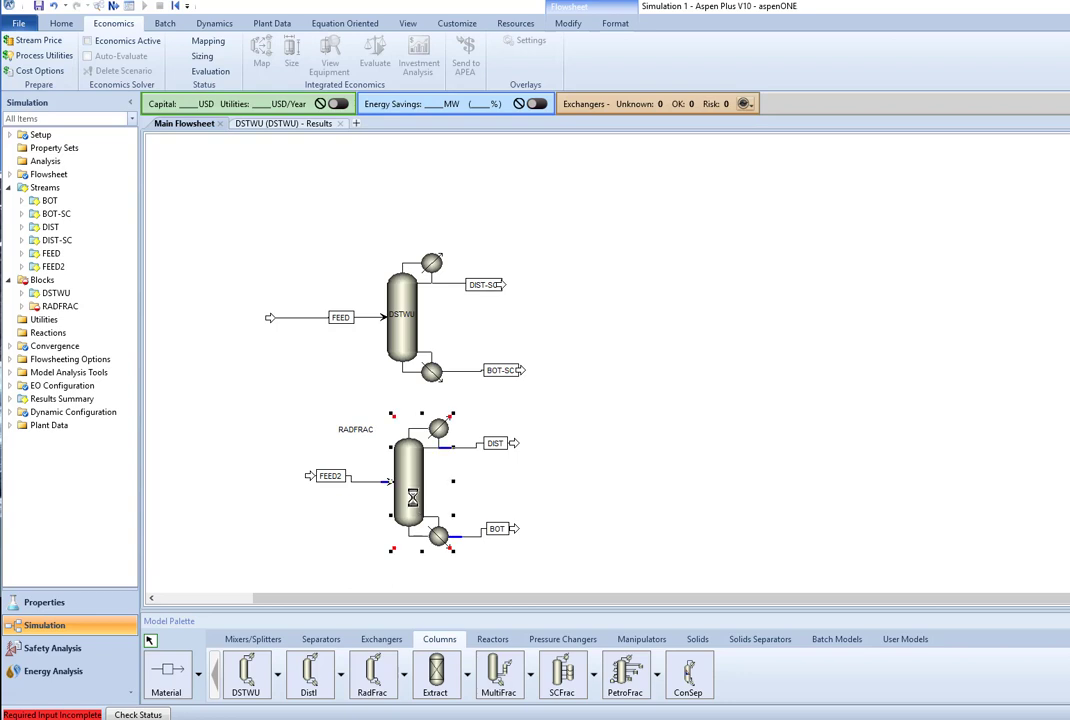
double_click(410, 486)
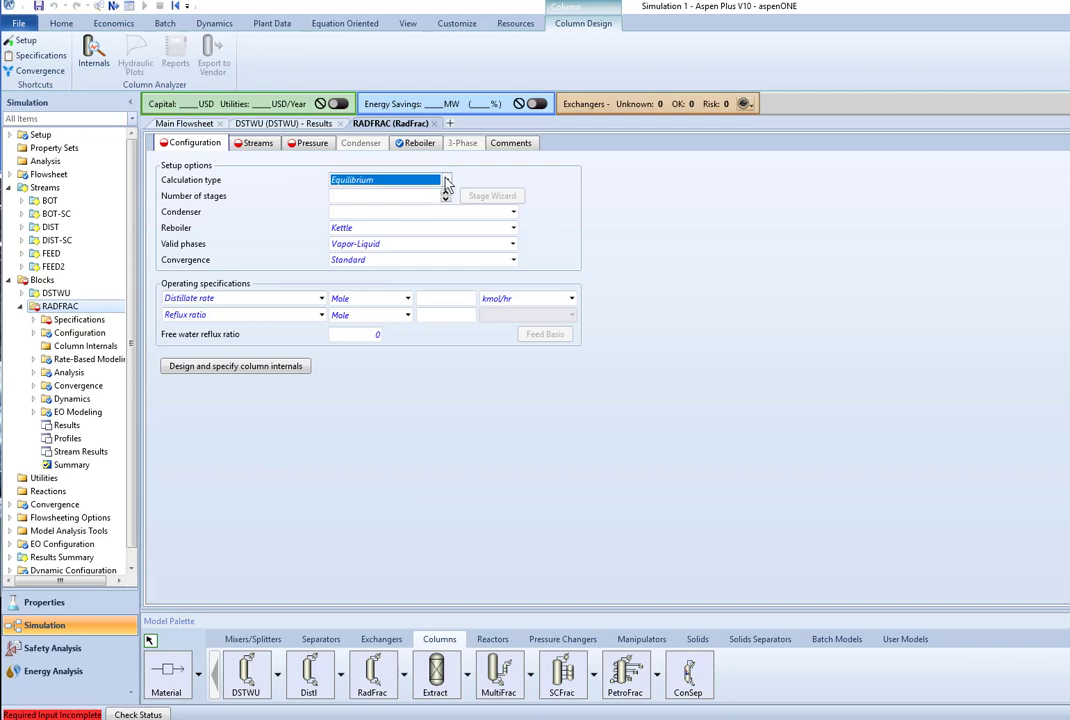
click(446, 180)
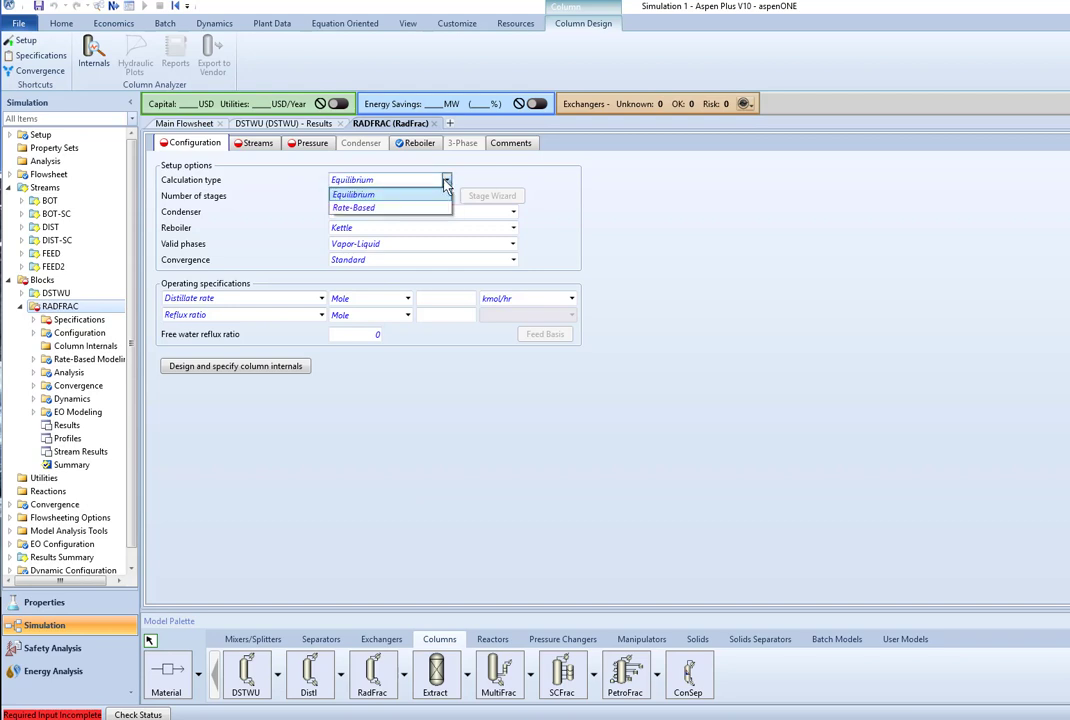
click(384, 194)
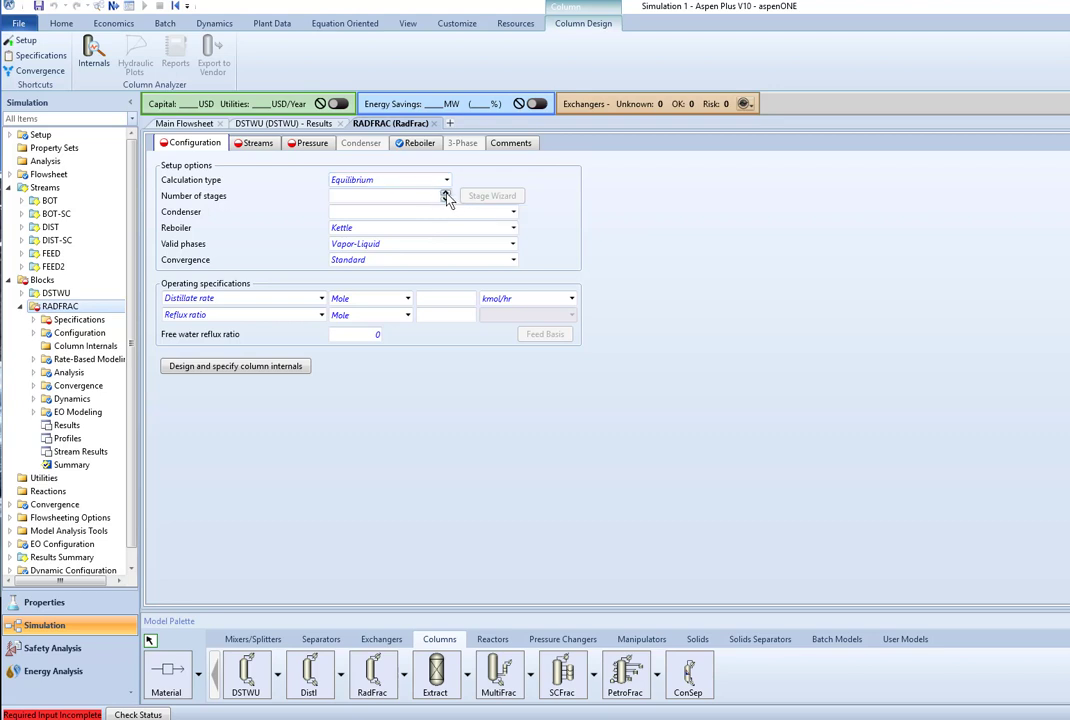
mouse_move(448, 196)
text(12)
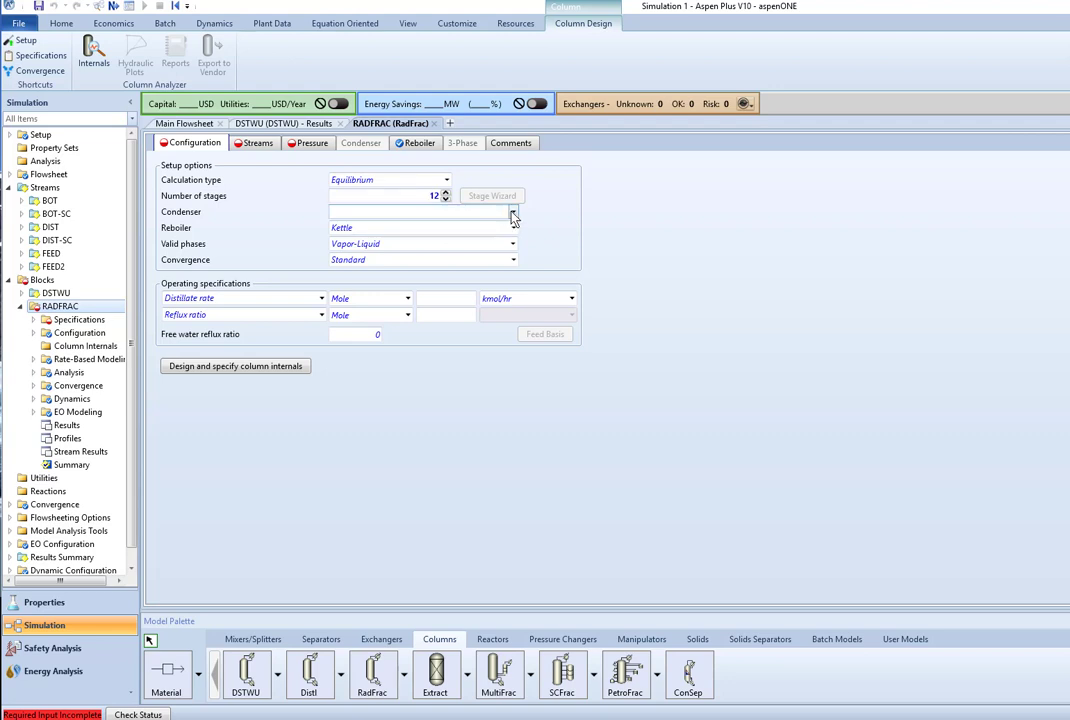
click(512, 212)
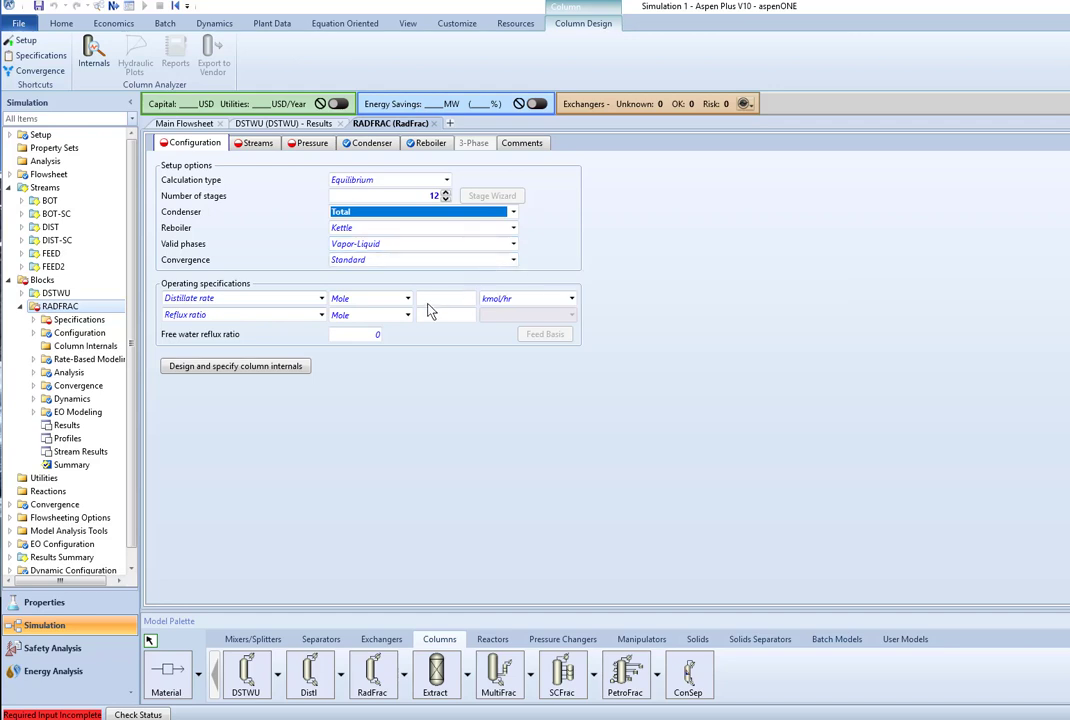
click(320, 298)
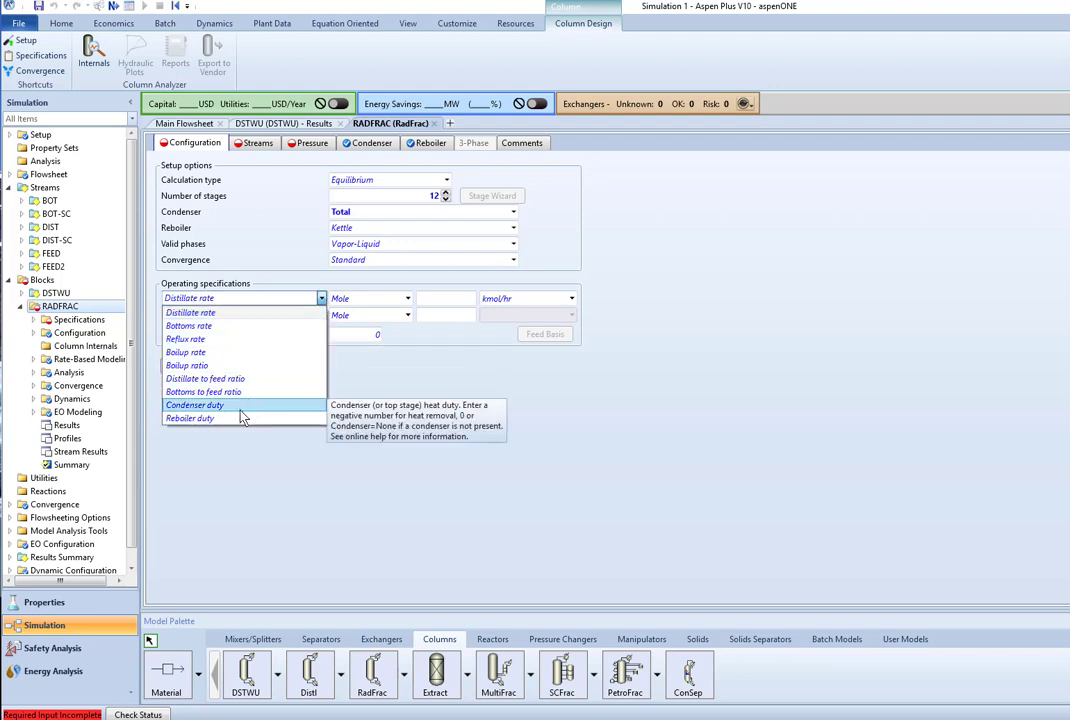
Specify a reboiler duty of 65800 cal/sec and a molar reflux ratio of 0.96
click(190, 418)
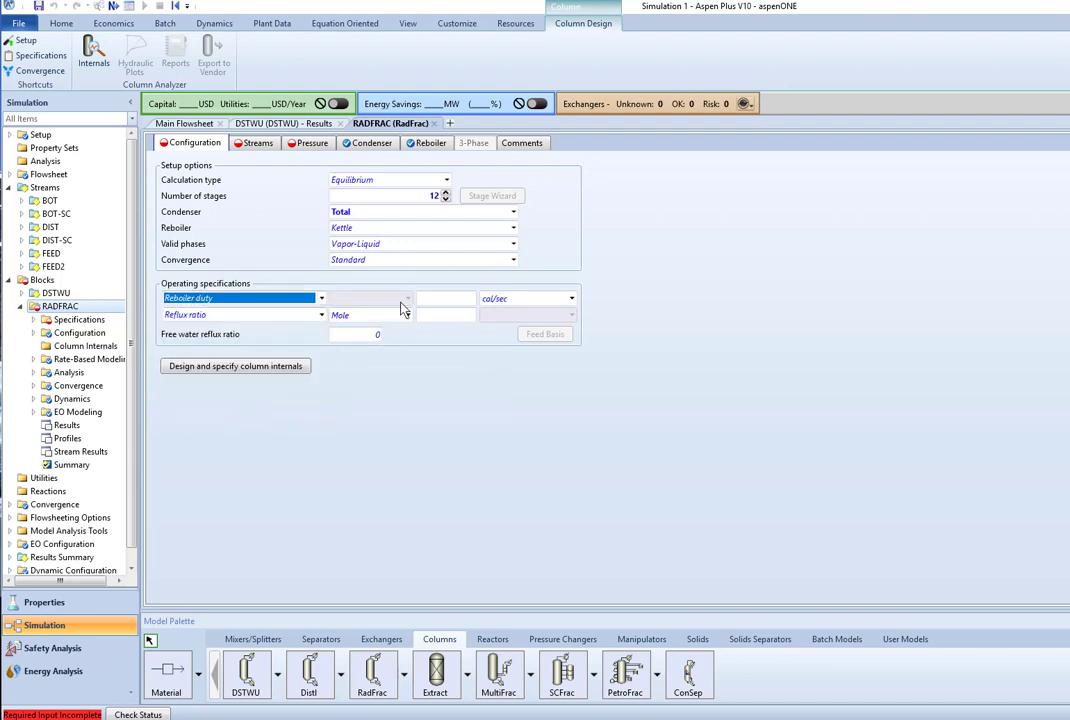
click(444, 298)
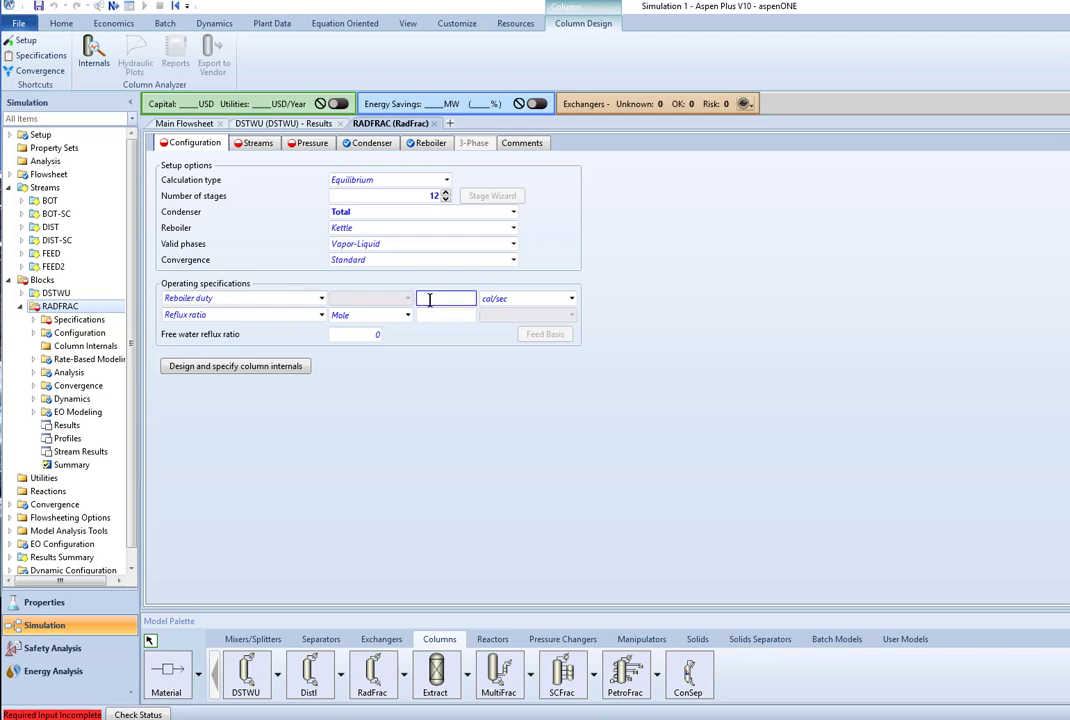
text(6580)
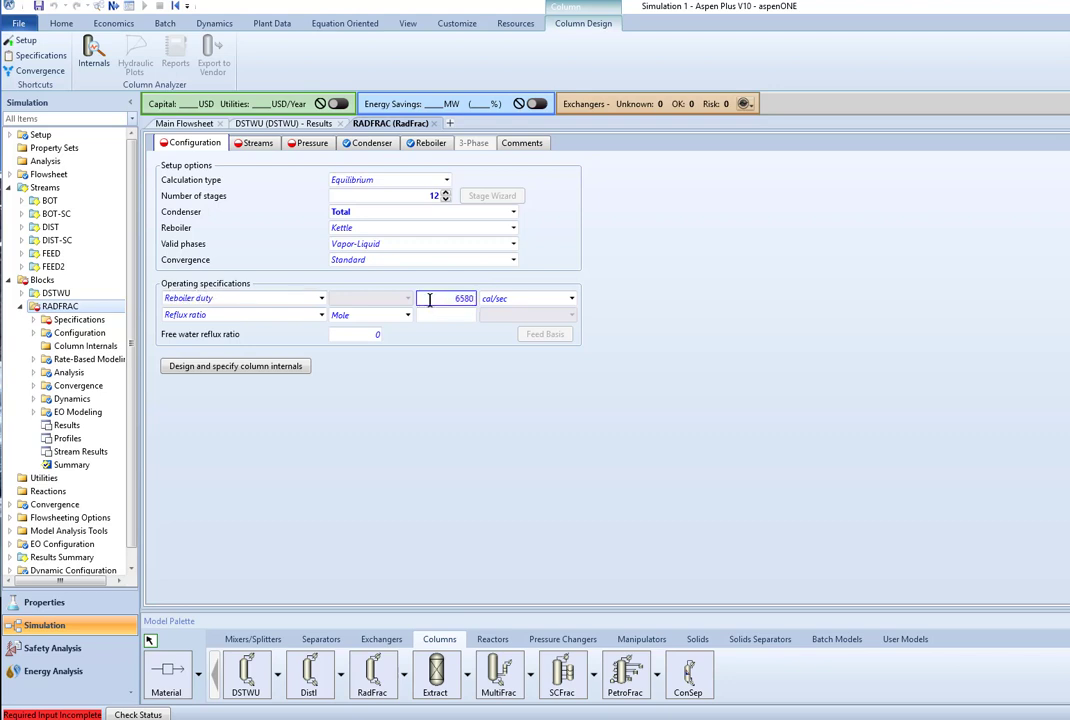
text(65800)
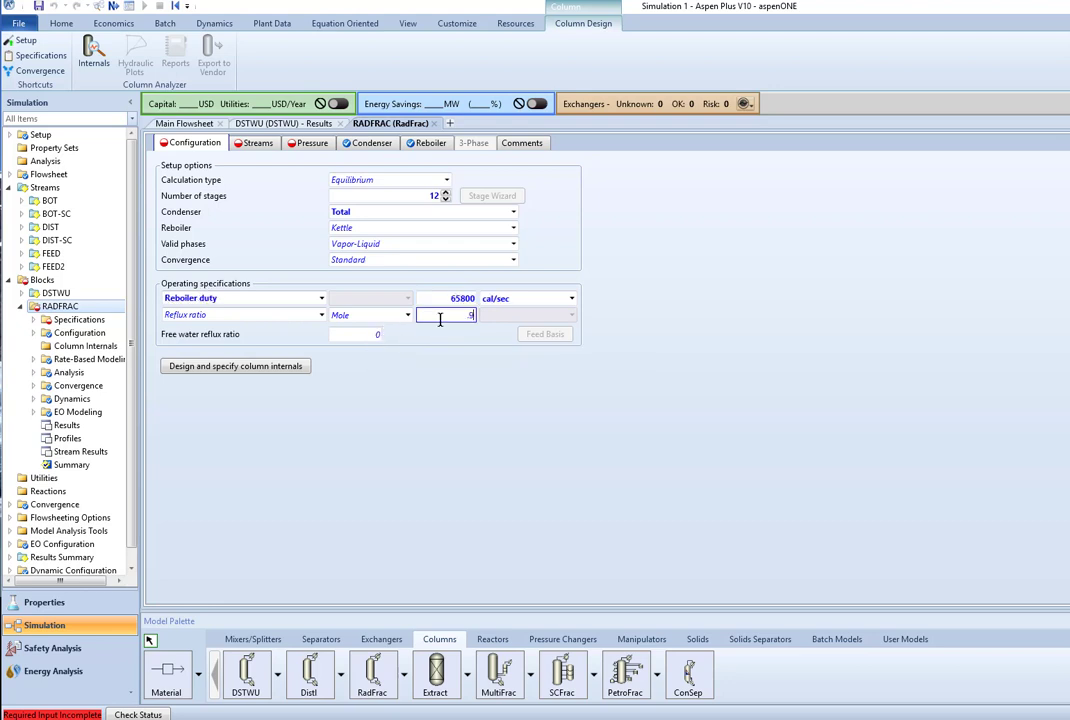
text(.96)
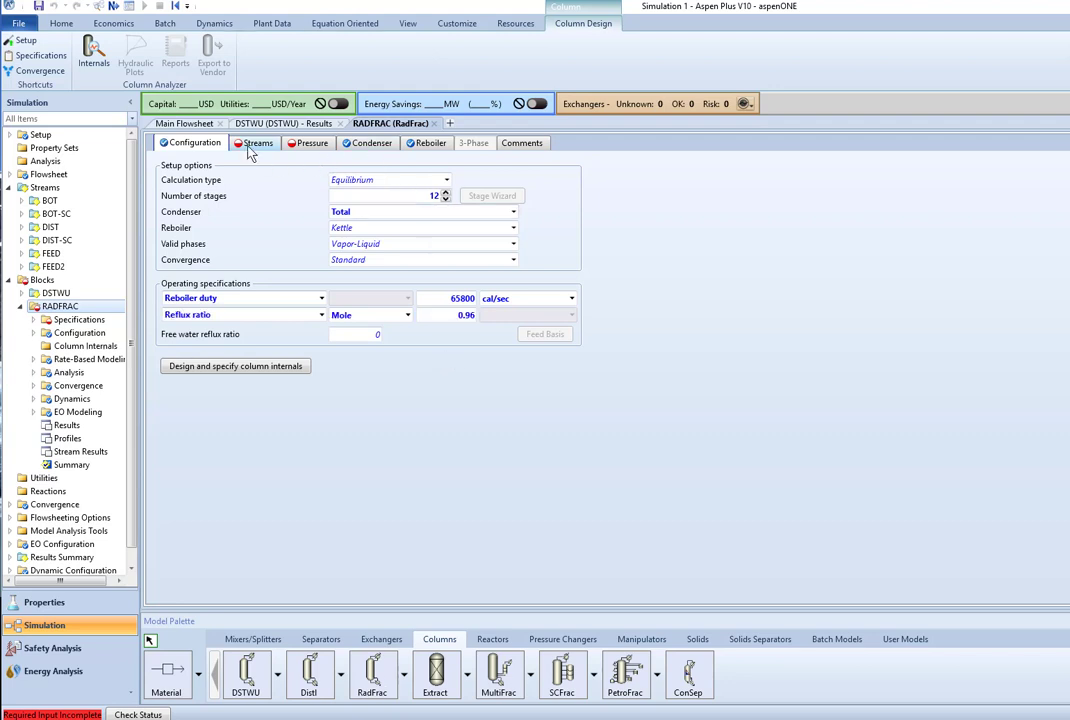
On the Streams sheet, set the FEED2 feed stream to enter at stage 6
click(260, 142)
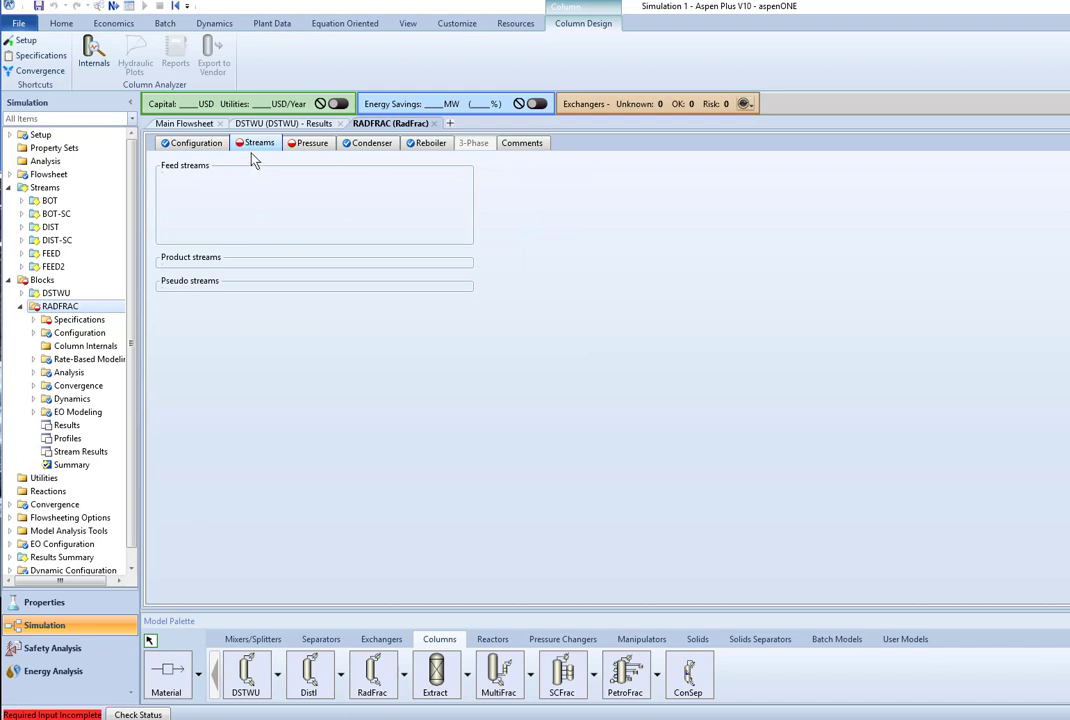
click(260, 142)
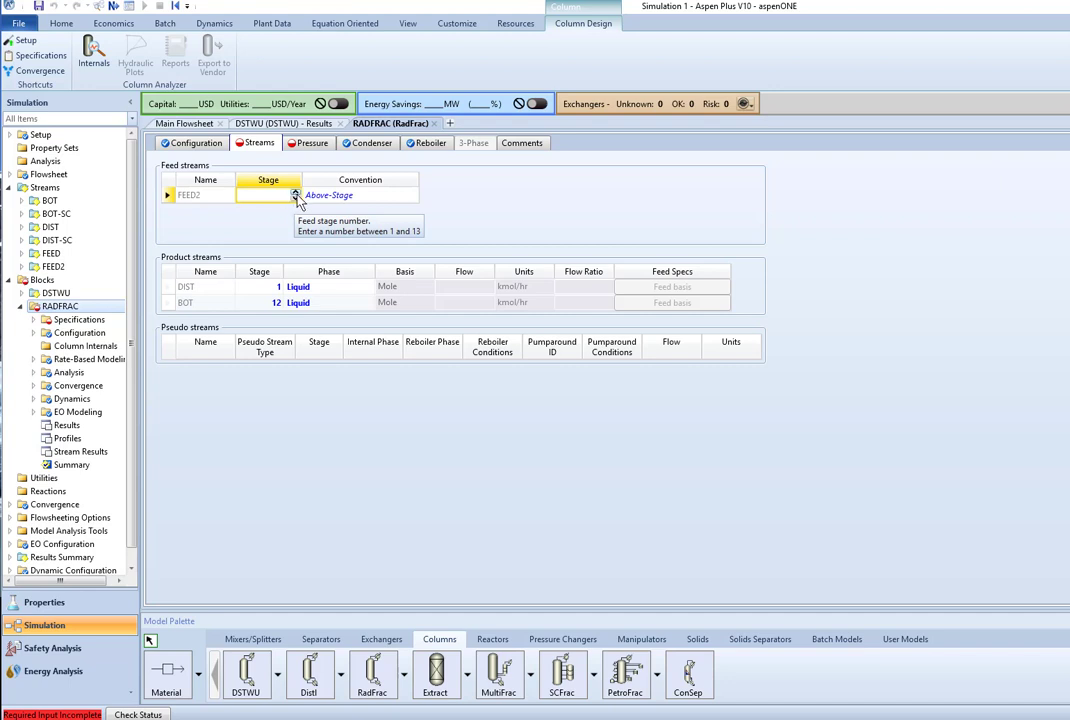
text(2)
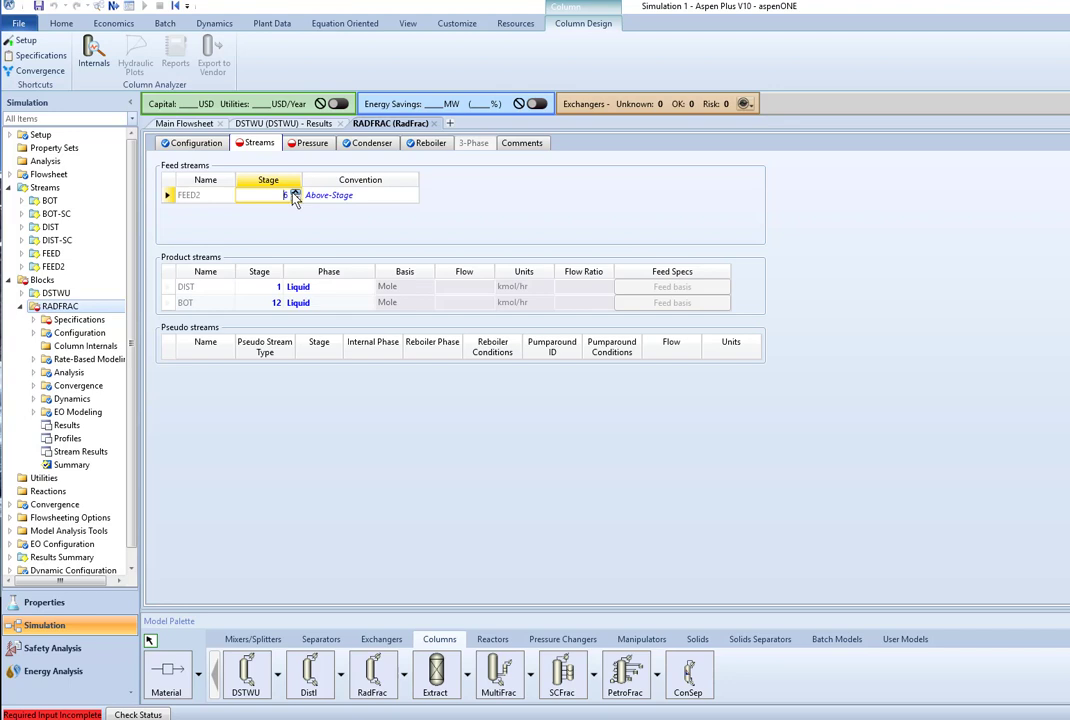
text(6)
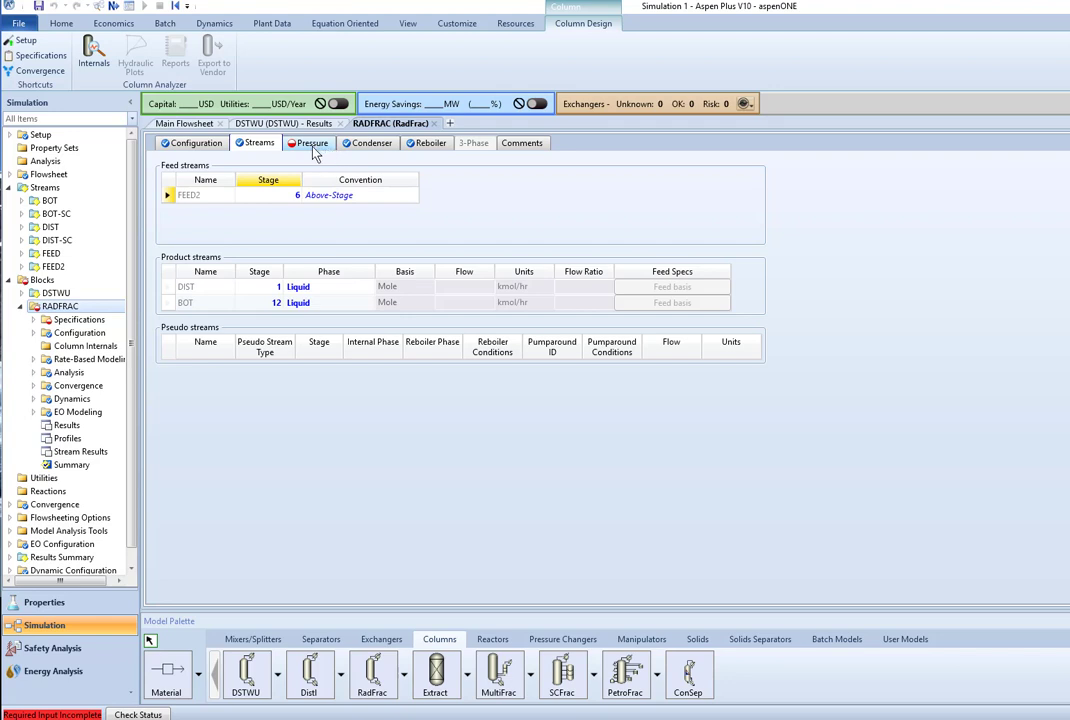
Set the stage 1 condenser pressure to 1 atm
click(312, 142)
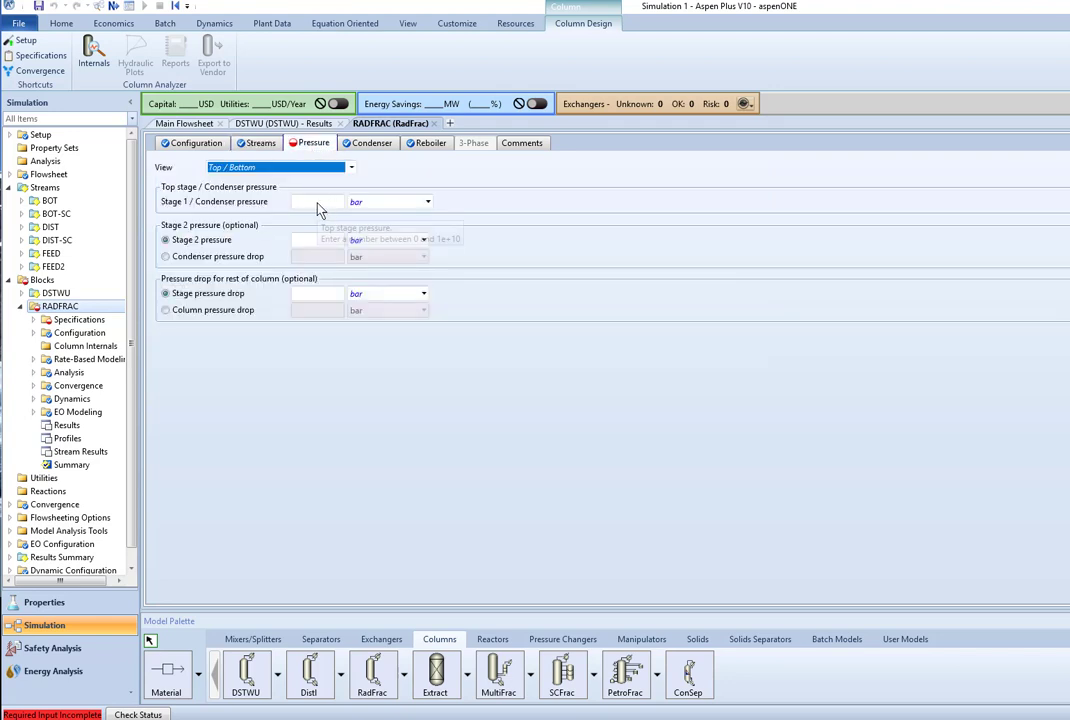
mouse_move(318, 200)
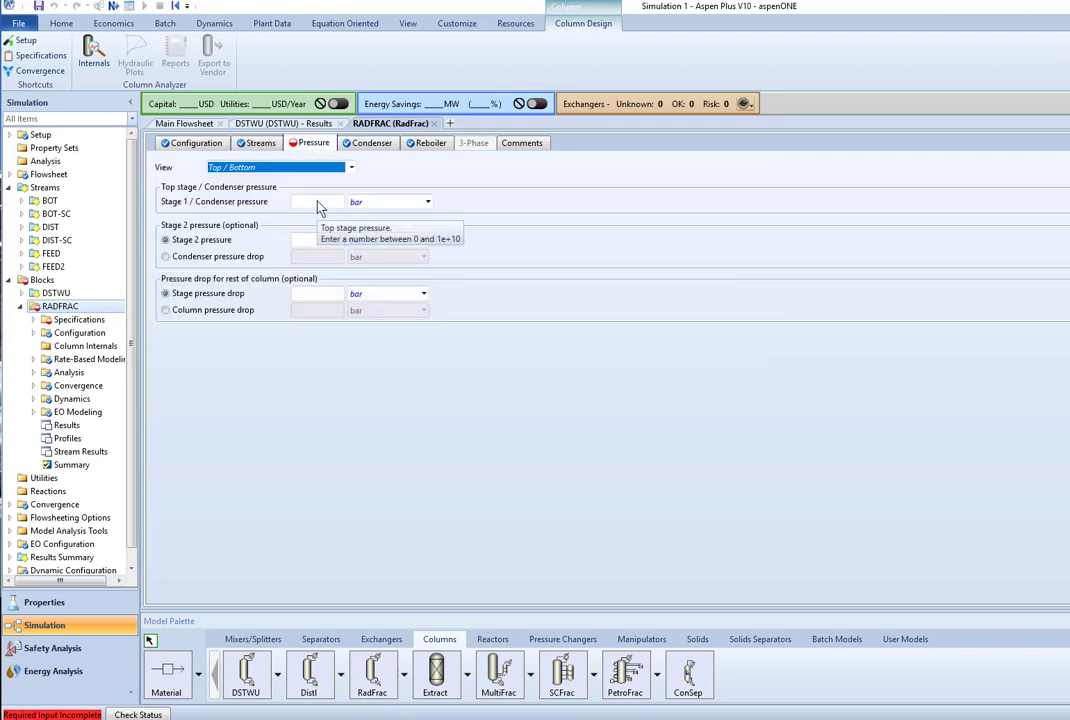
text(1)
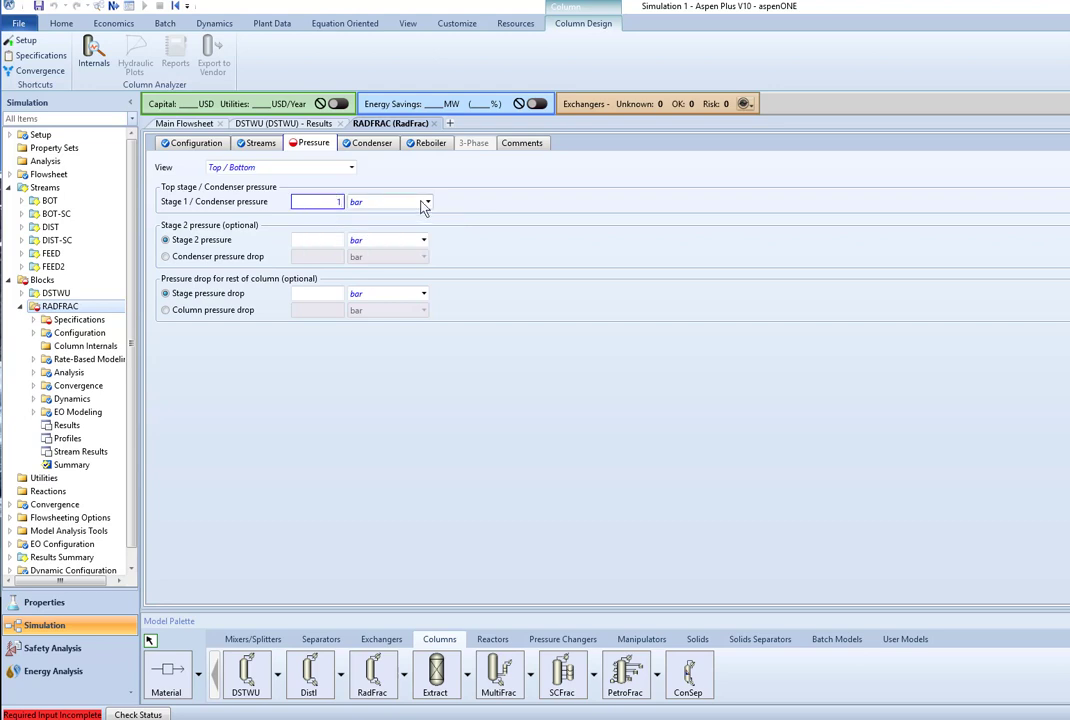
click(428, 202)
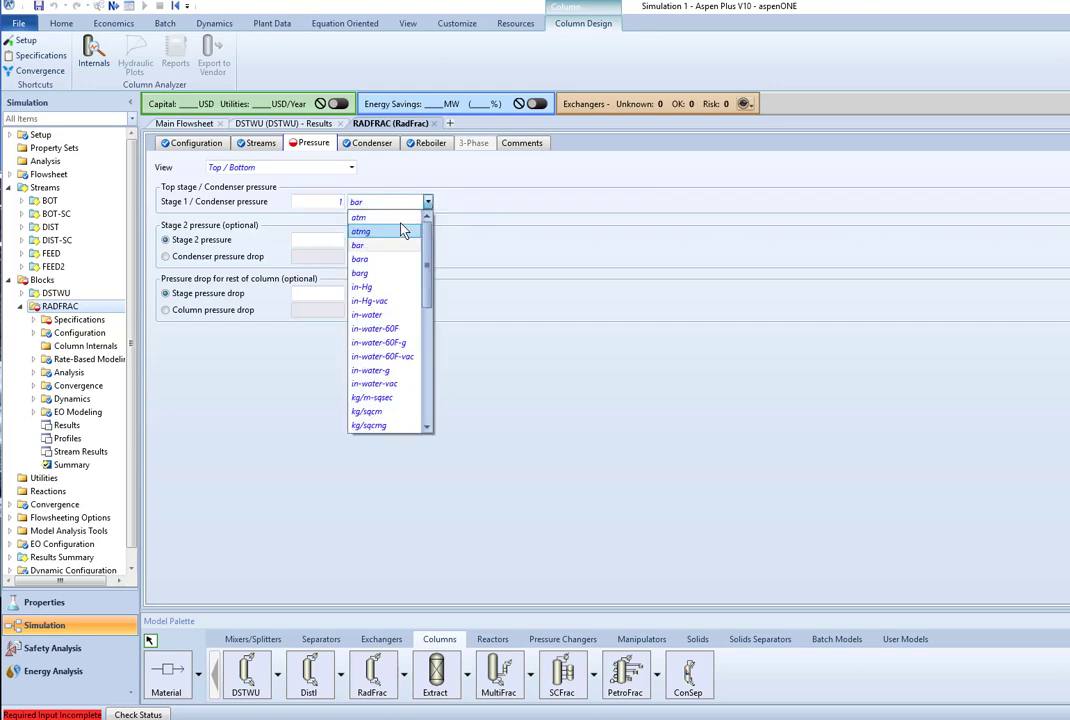
click(360, 232)
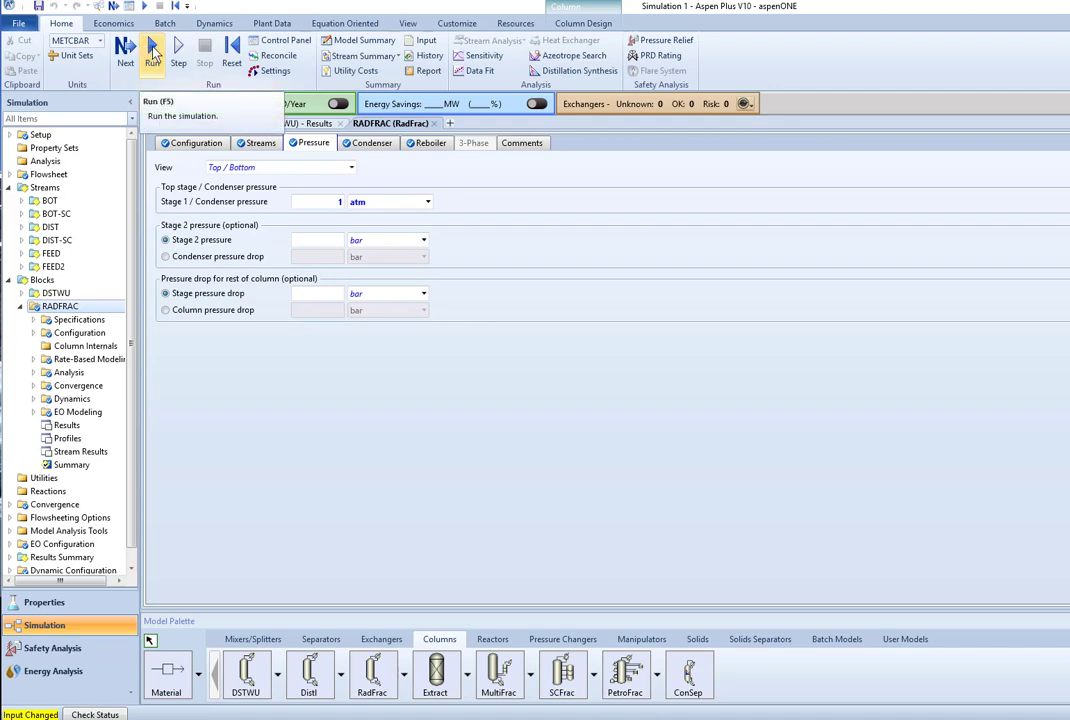
Run the simulation and move down the navigation pane to the Results Summary section
click(152, 50)
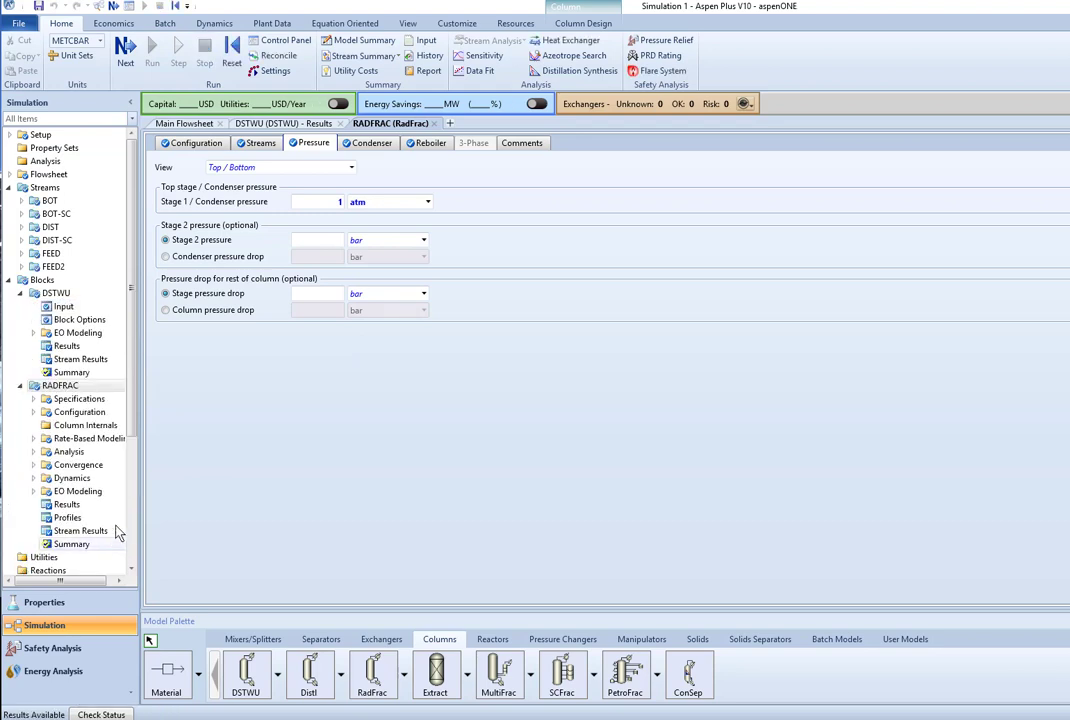
scroll(down, 3)
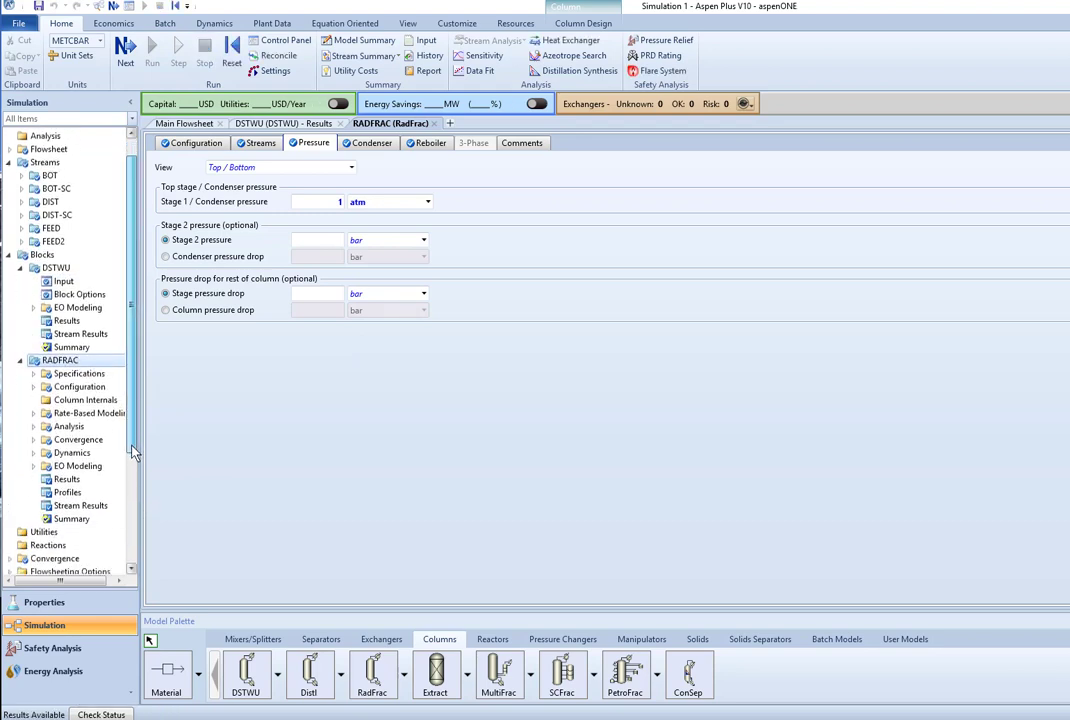
scroll(down, 3)
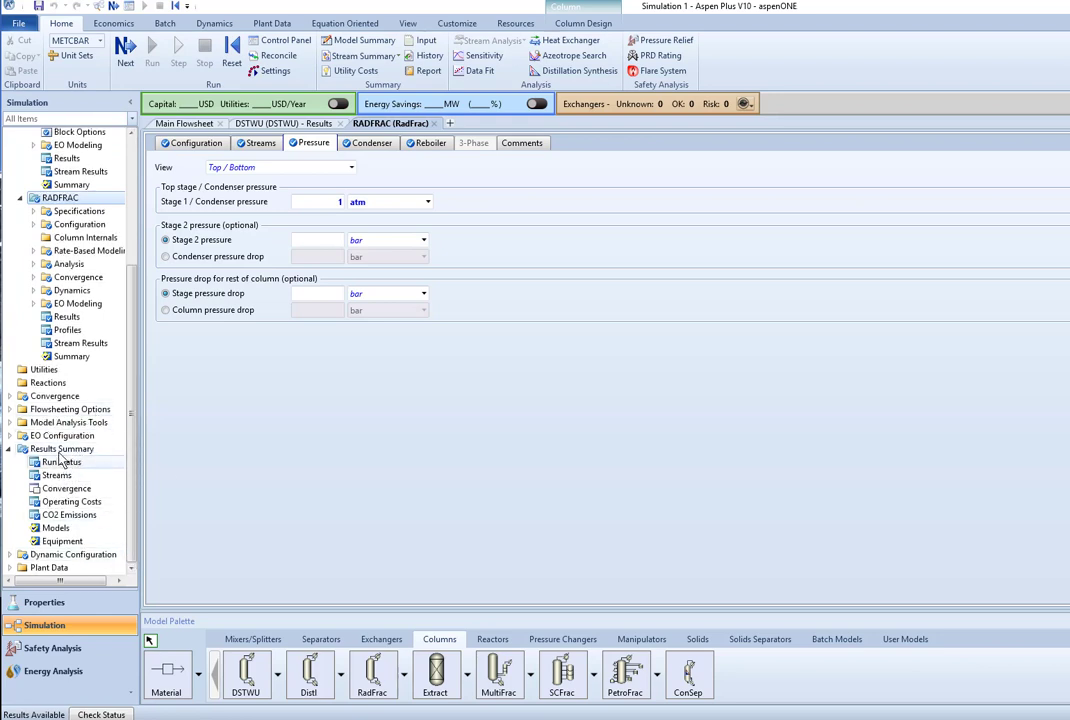
mouse_move(56, 460)
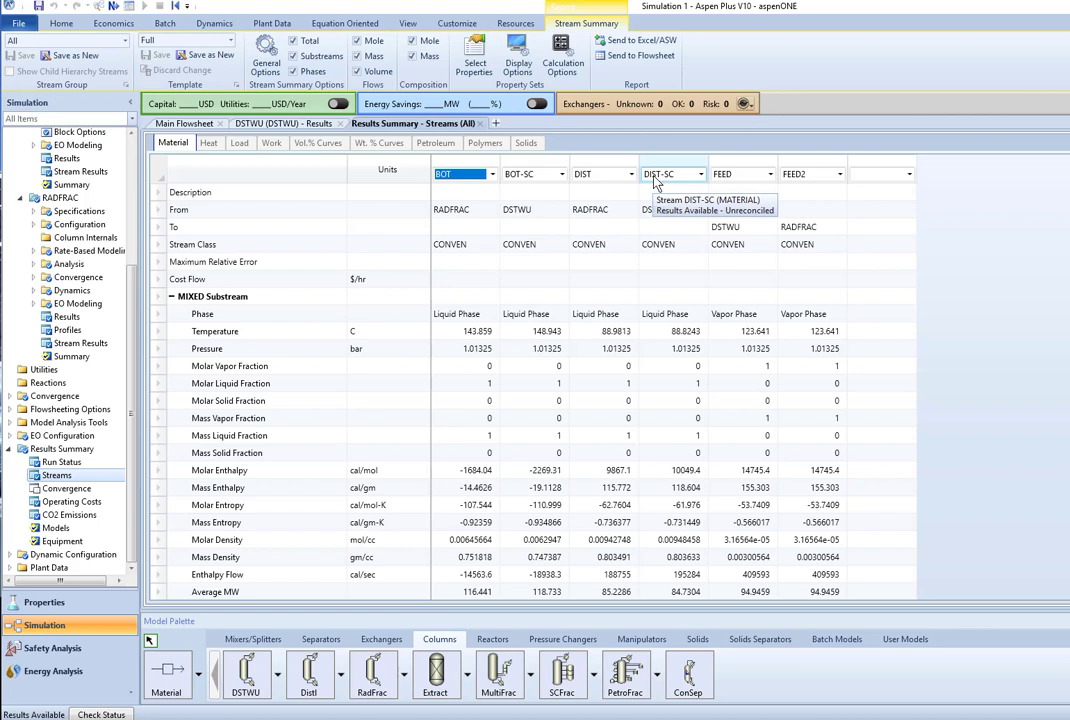
mouse_move(664, 184)
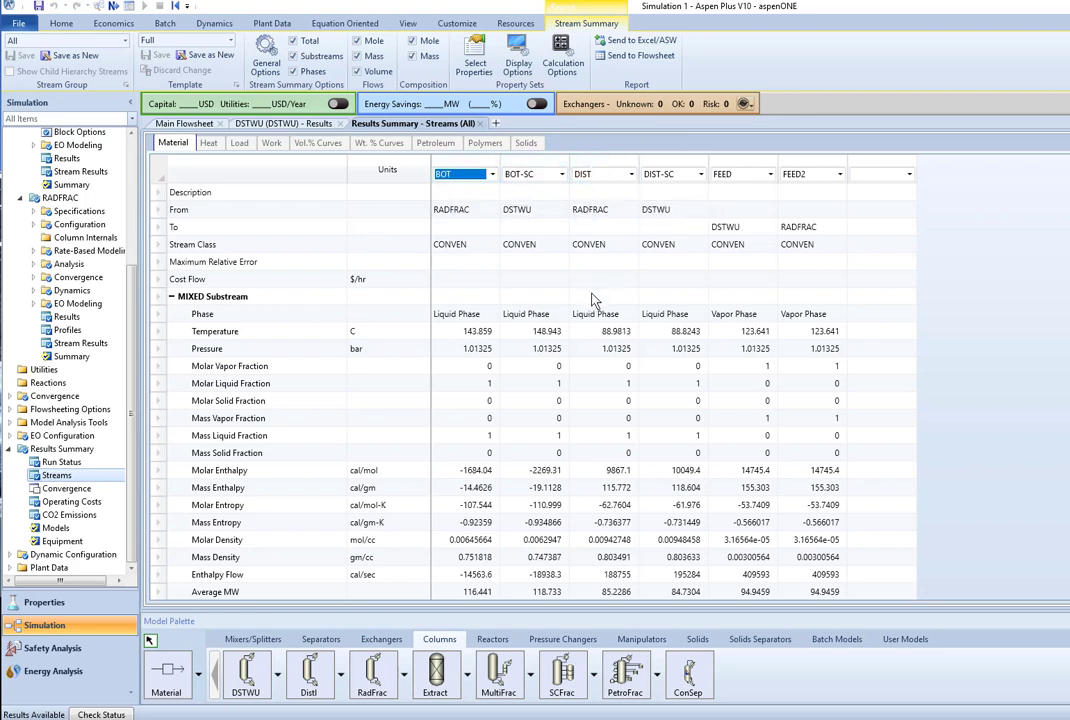
mouse_move(800, 370)
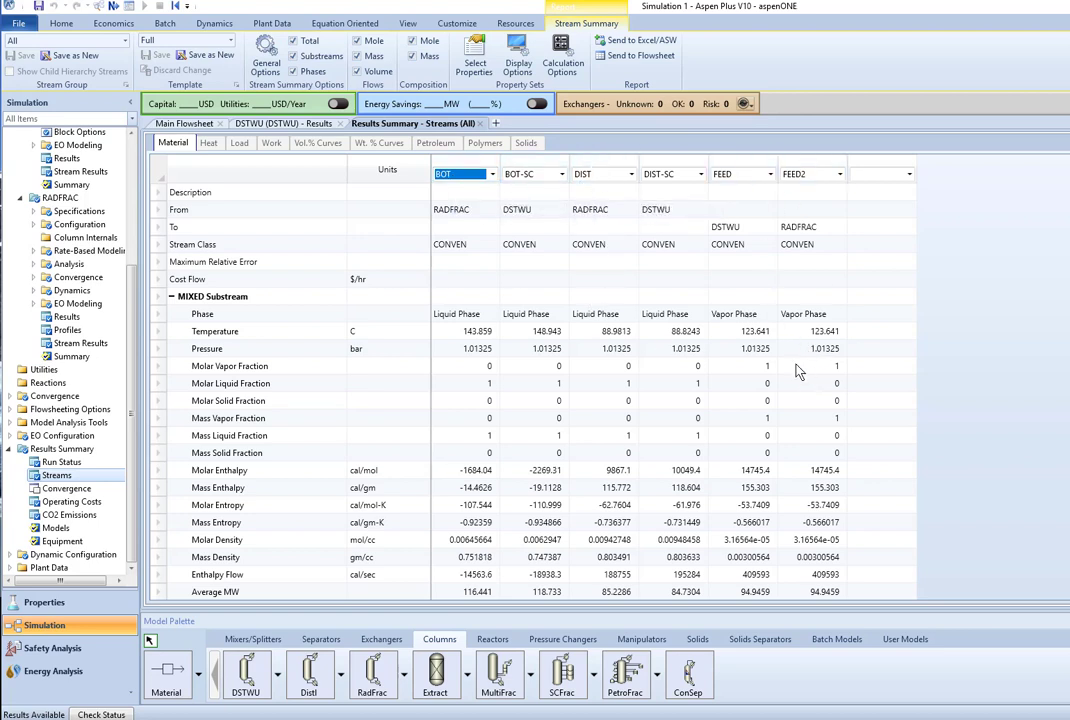
mouse_move(488, 320)
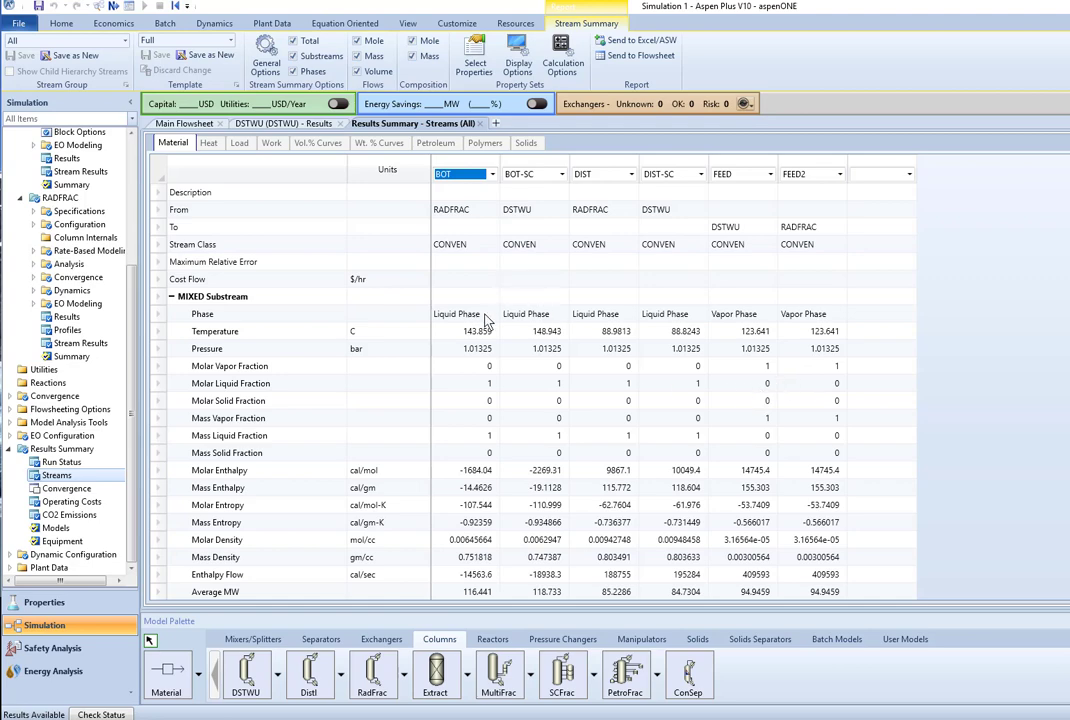
Expand the component mole fractions for each stream in the stream results table
scroll(down, 3)
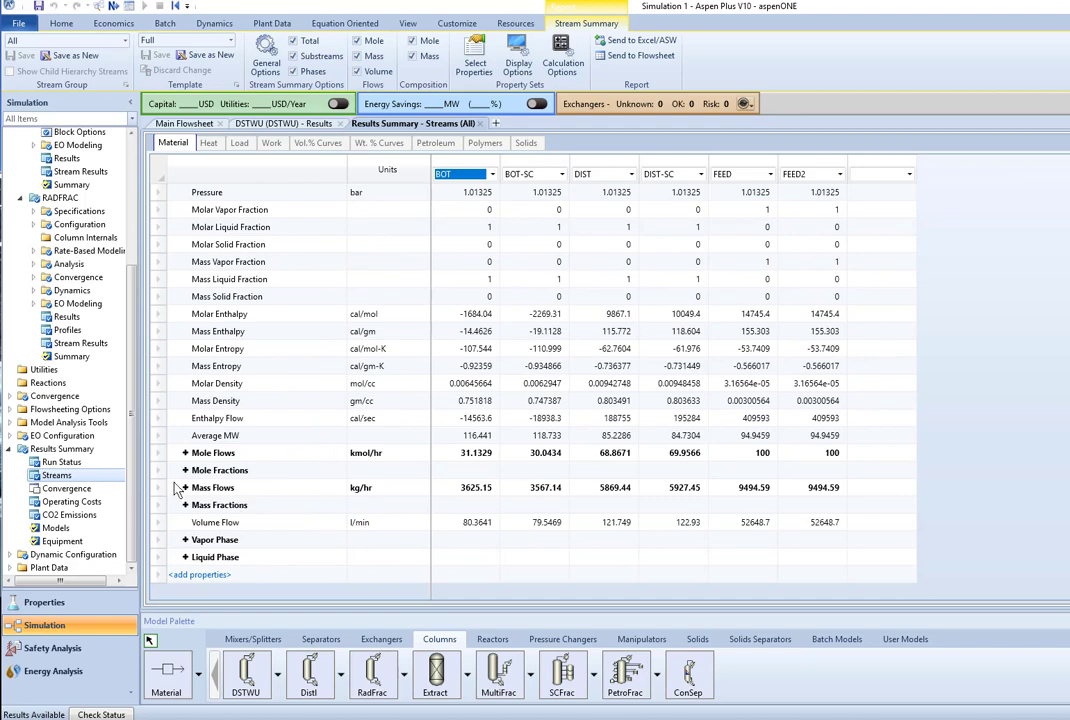
click(184, 470)
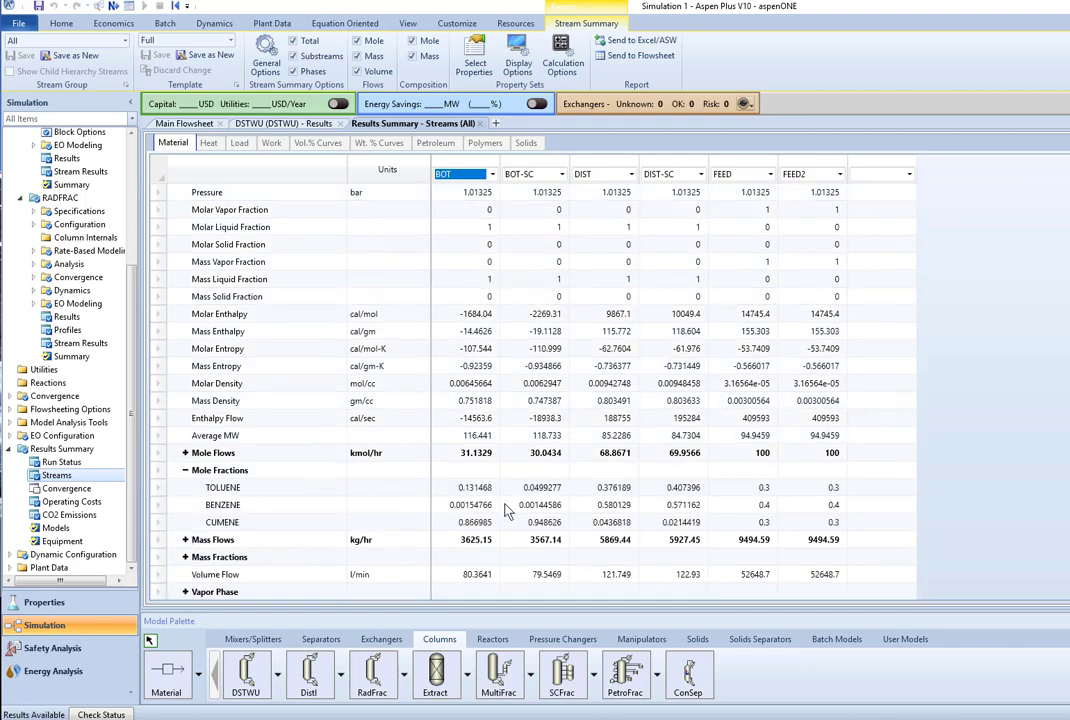
scroll(down, 3)
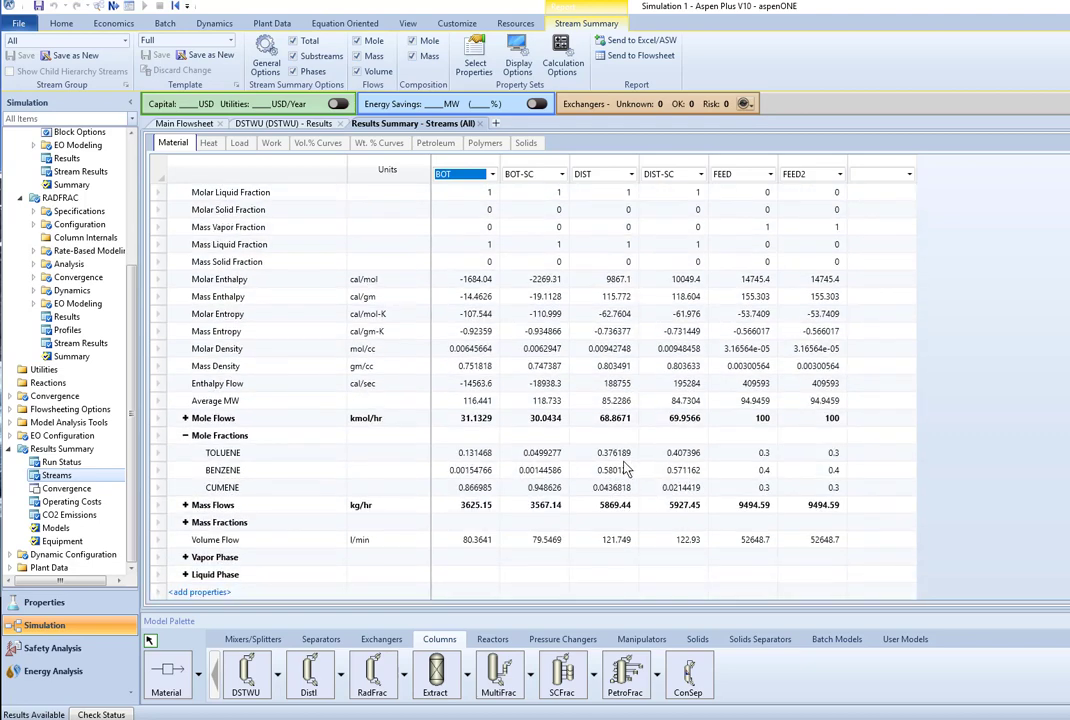
mouse_move(600, 490)
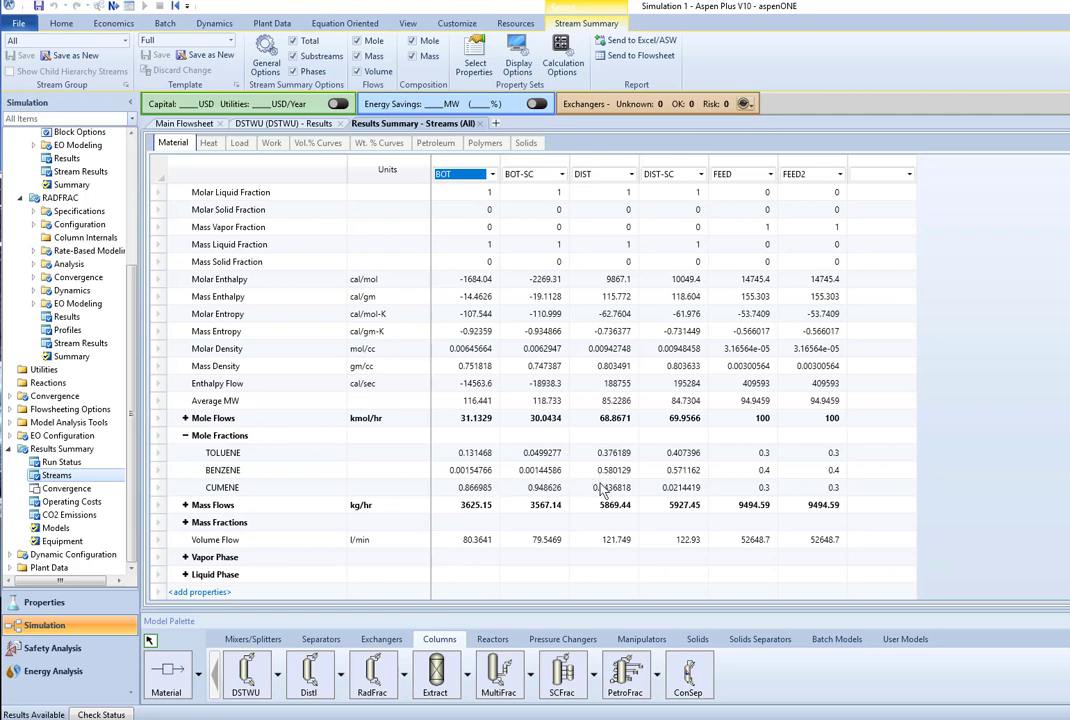
mouse_move(670, 464)
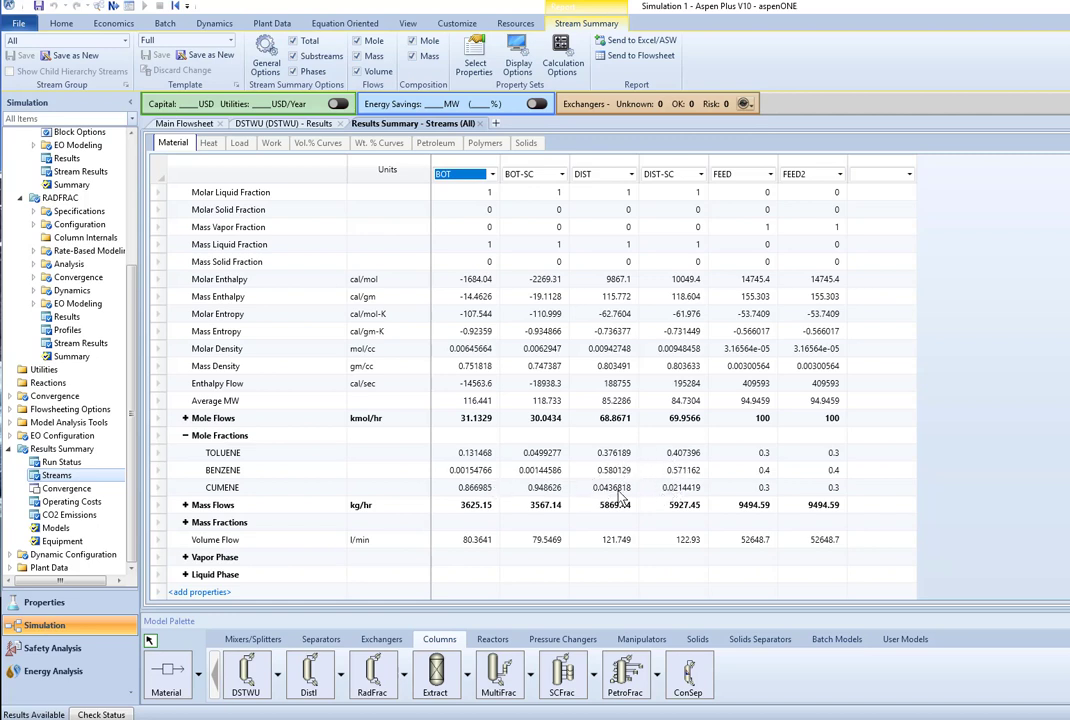
mouse_move(636, 500)
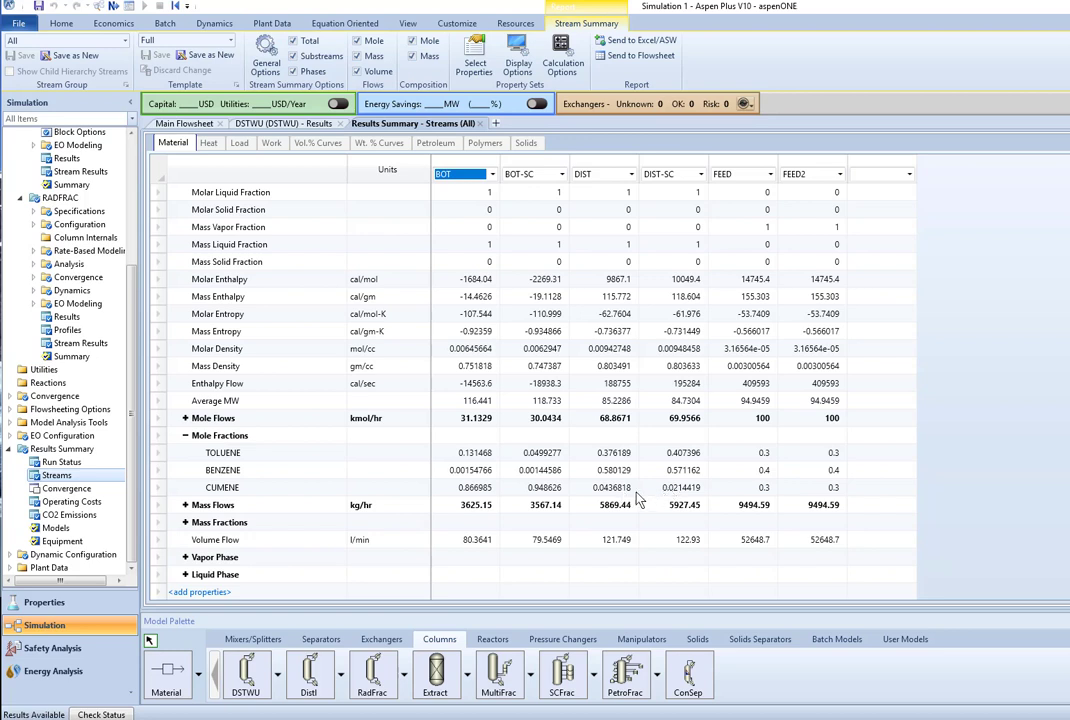
mouse_move(636, 500)
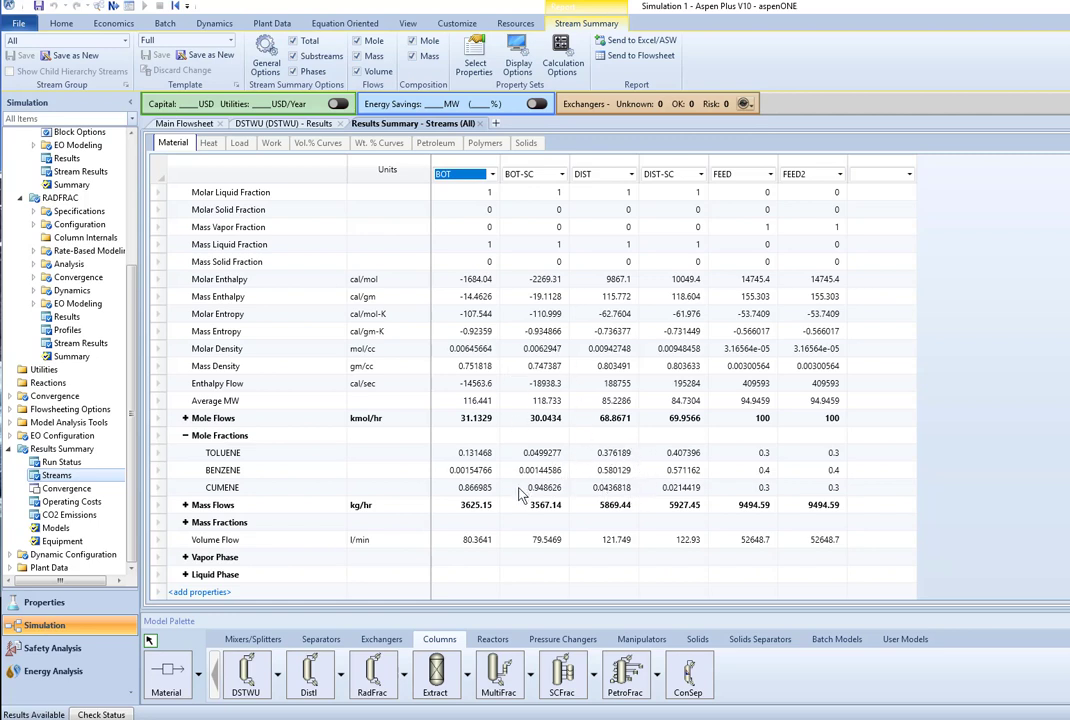
mouse_move(510, 496)
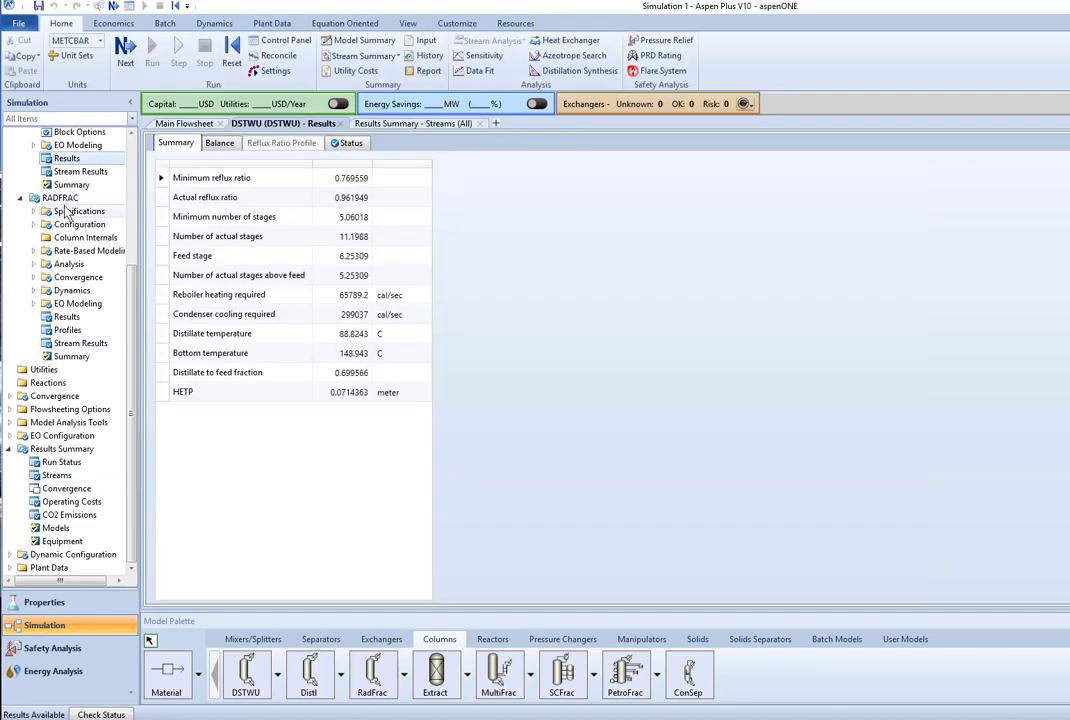
Review RADFRAC's specifications, then its condenser and reboiler performance results
click(80, 212)
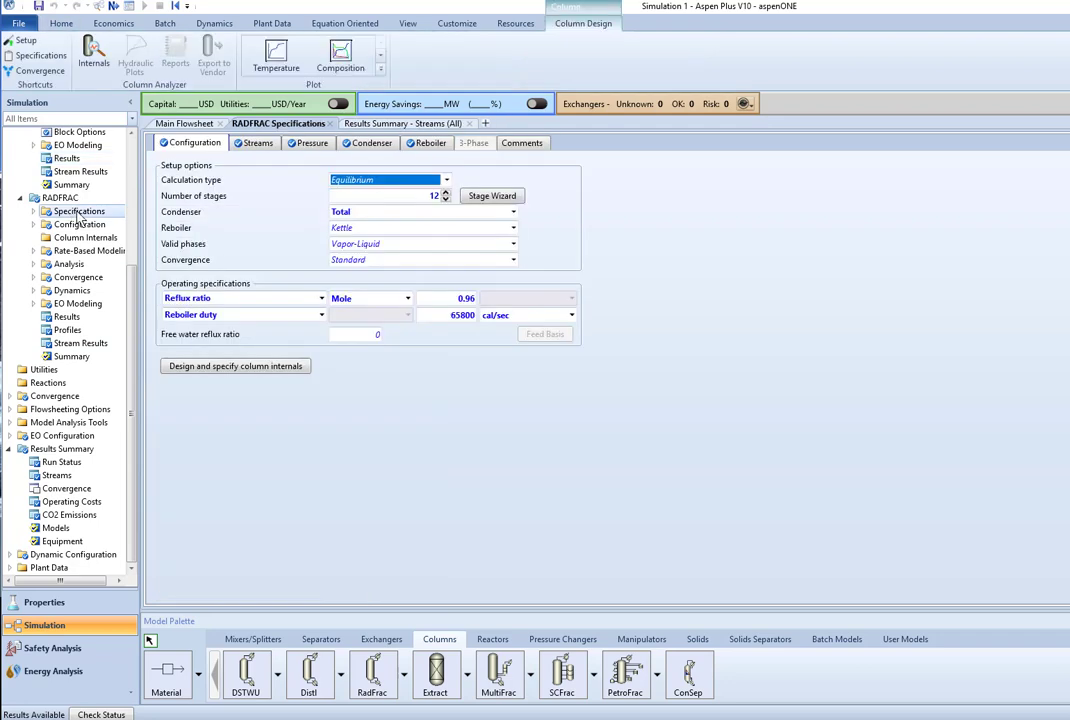
mouse_move(292, 272)
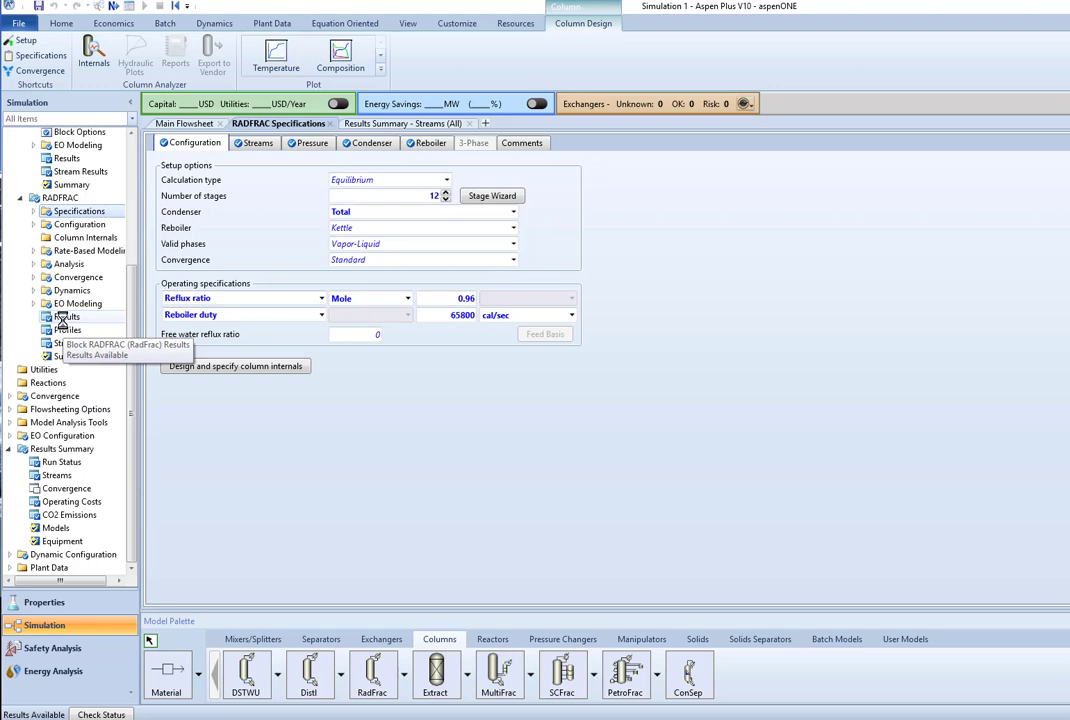
click(68, 316)
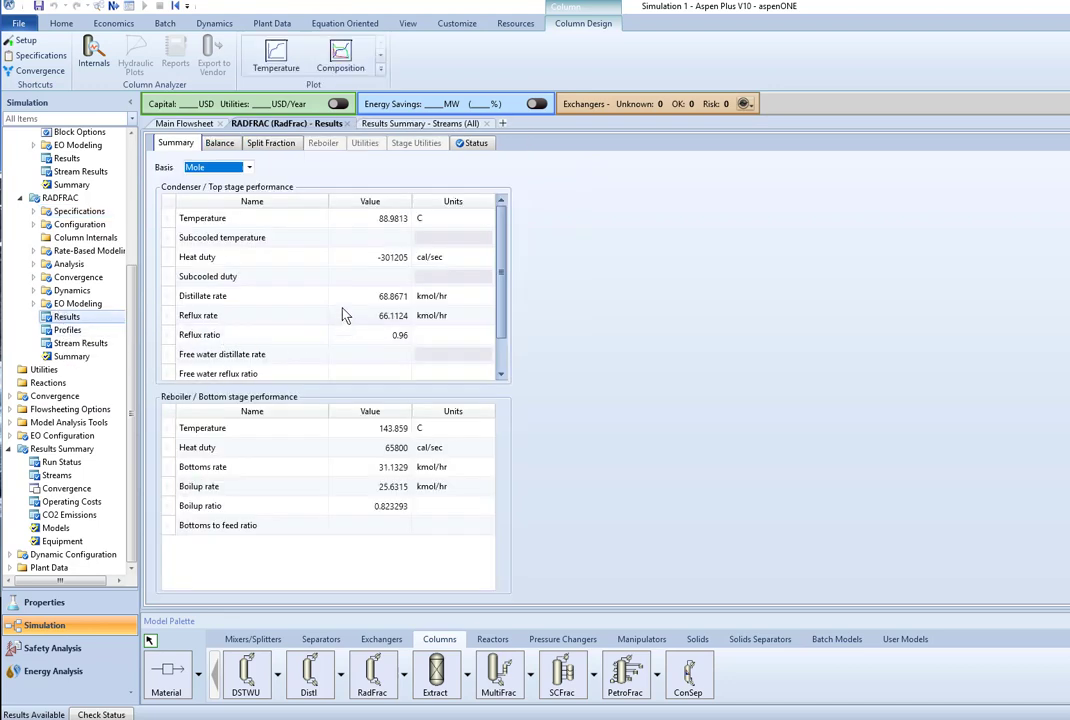
mouse_move(308, 188)
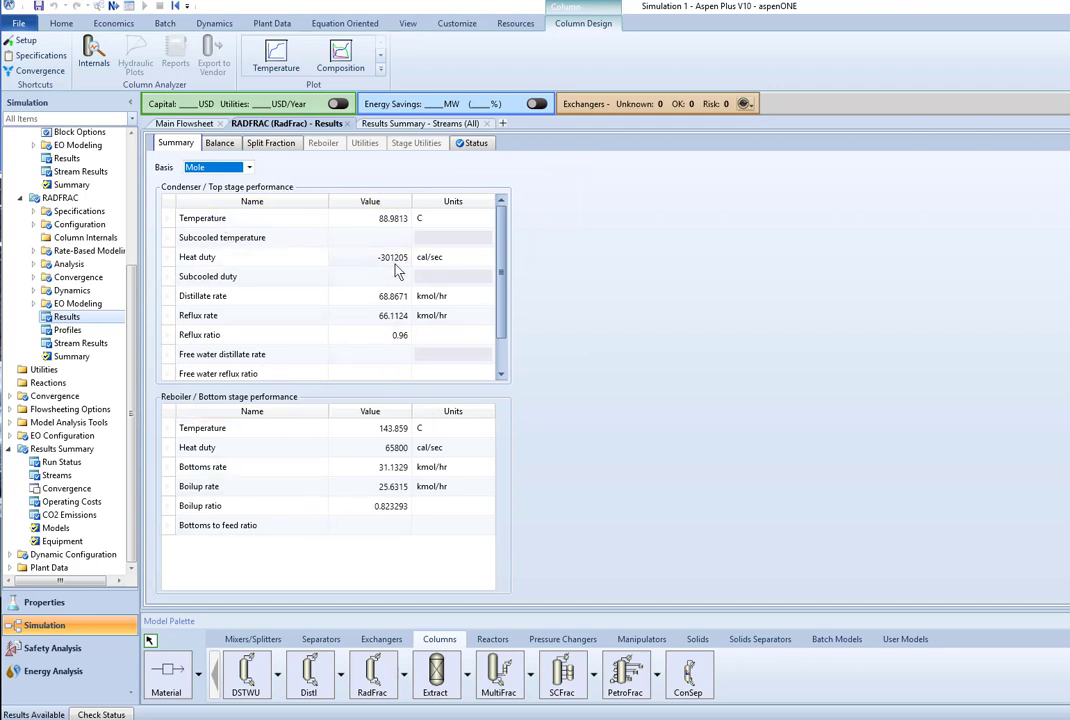
mouse_move(380, 270)
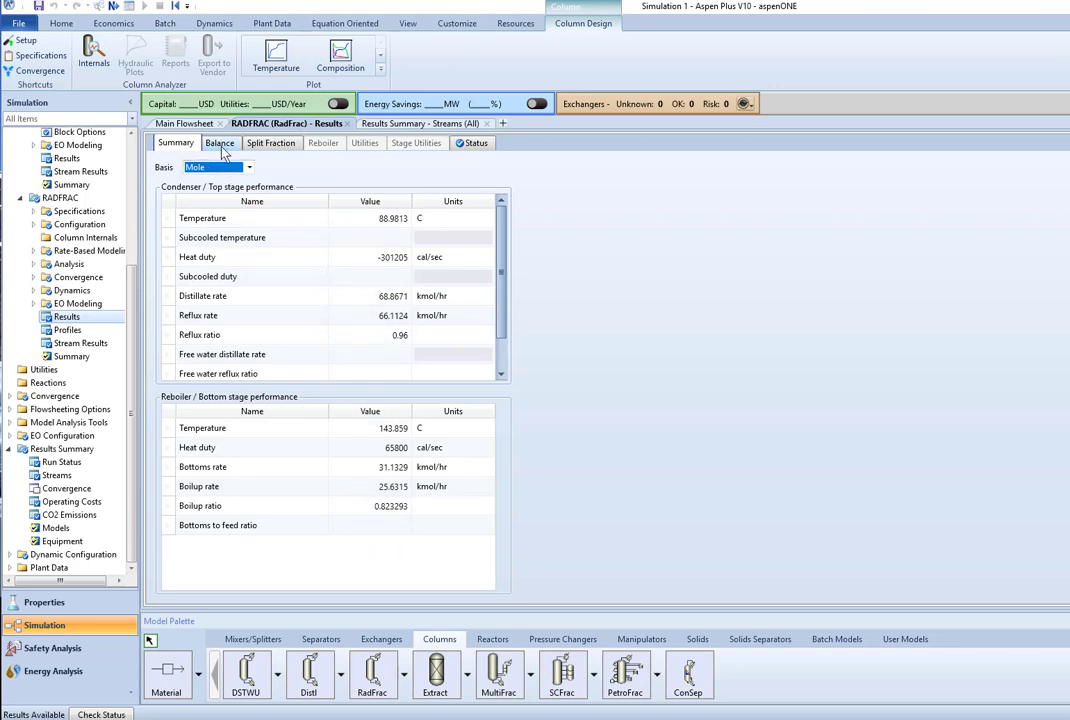
View RADFRAC's balance and the toluene, benzene and cumene split fractions between distillate and bottoms
click(220, 144)
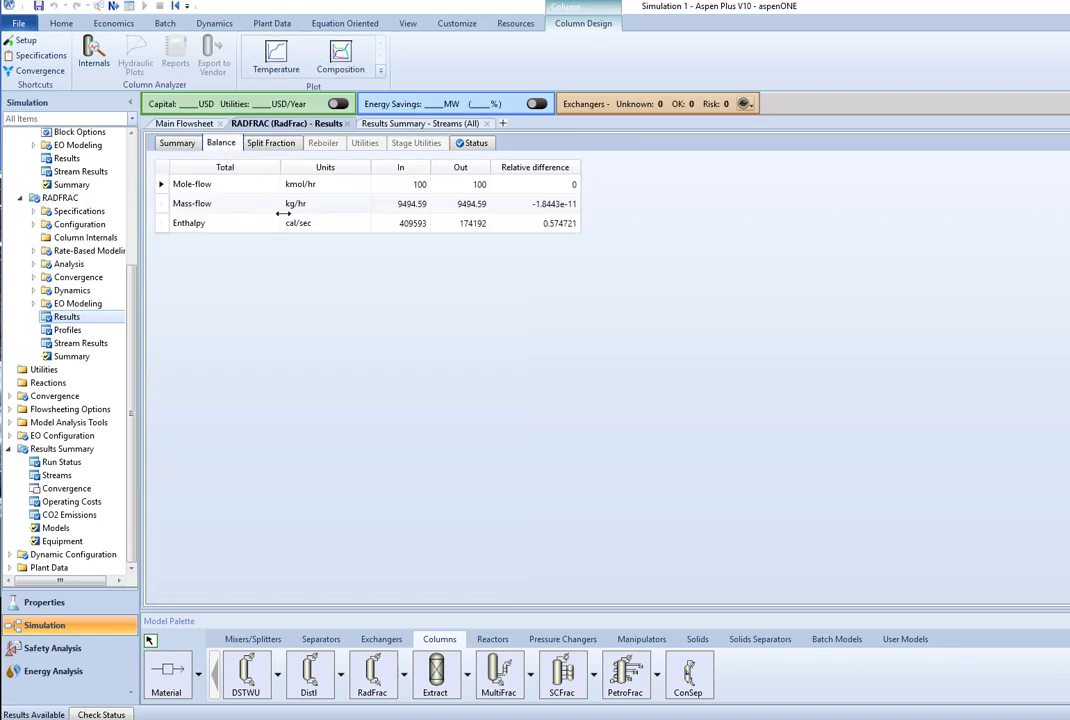
mouse_move(468, 210)
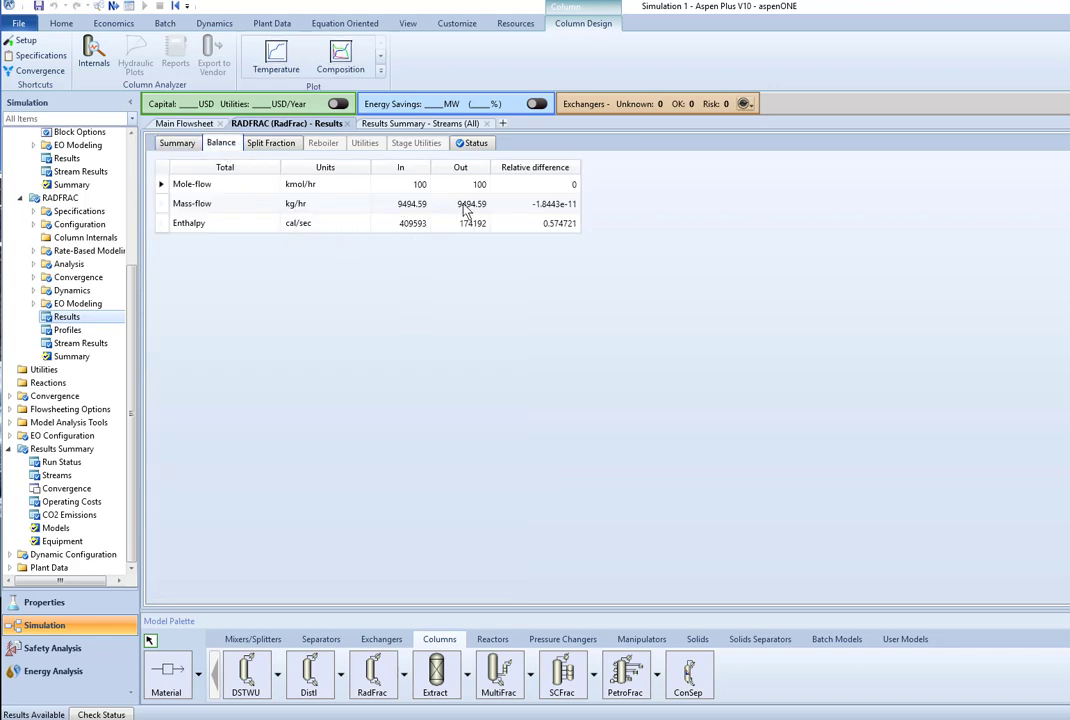
mouse_move(452, 216)
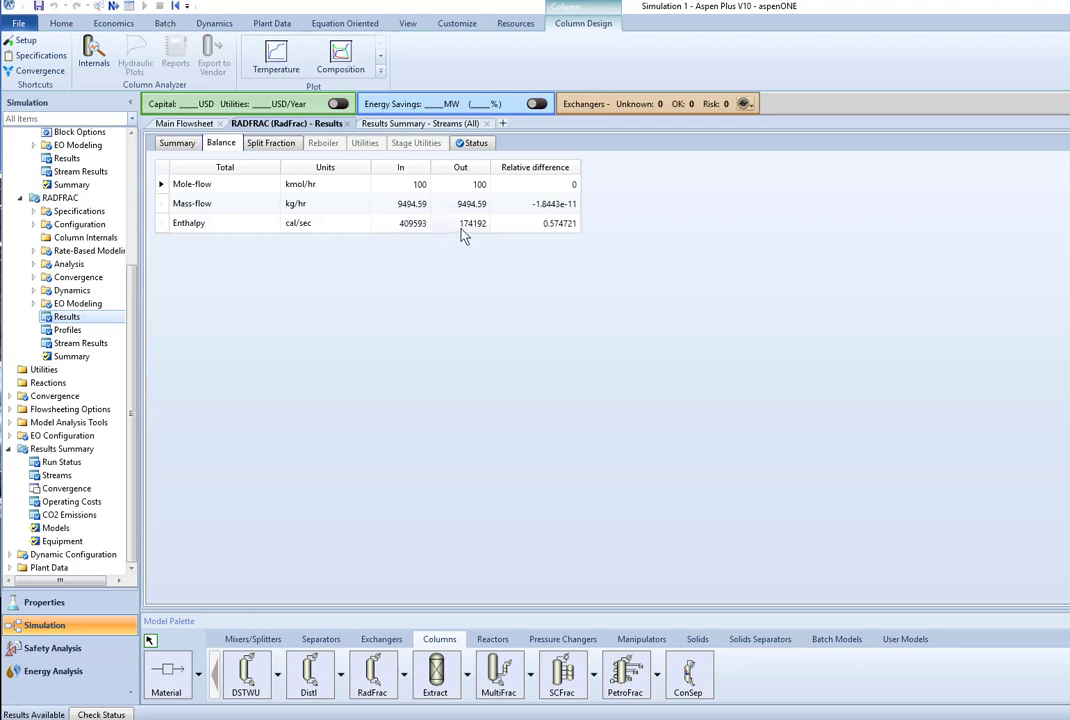
mouse_move(484, 244)
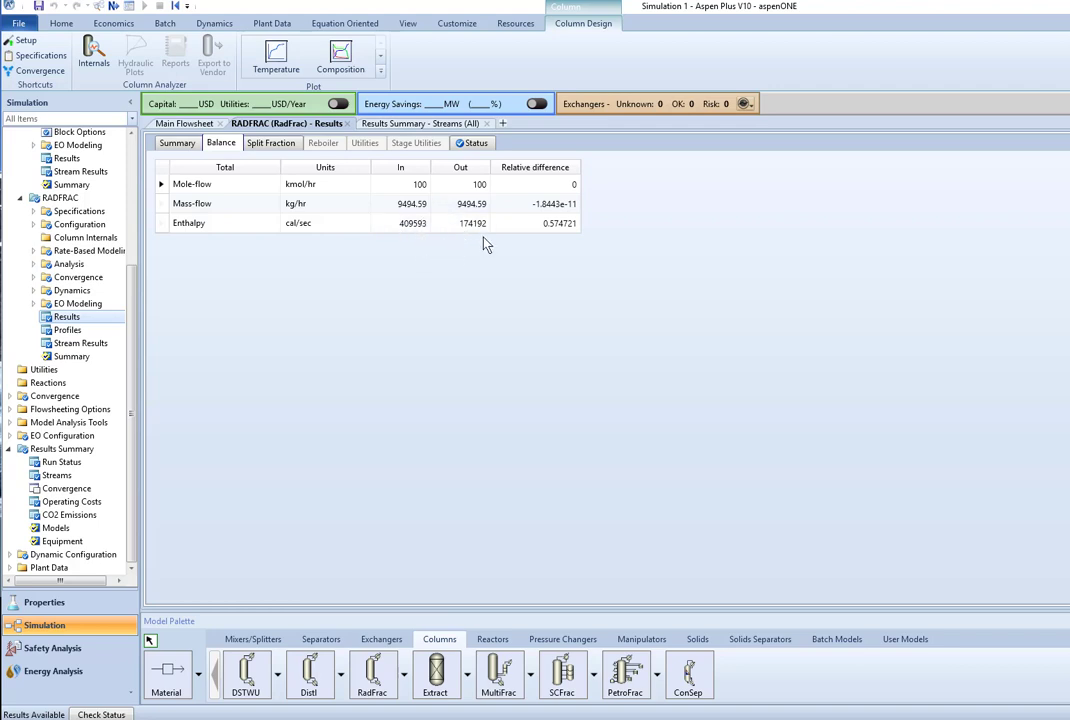
click(272, 142)
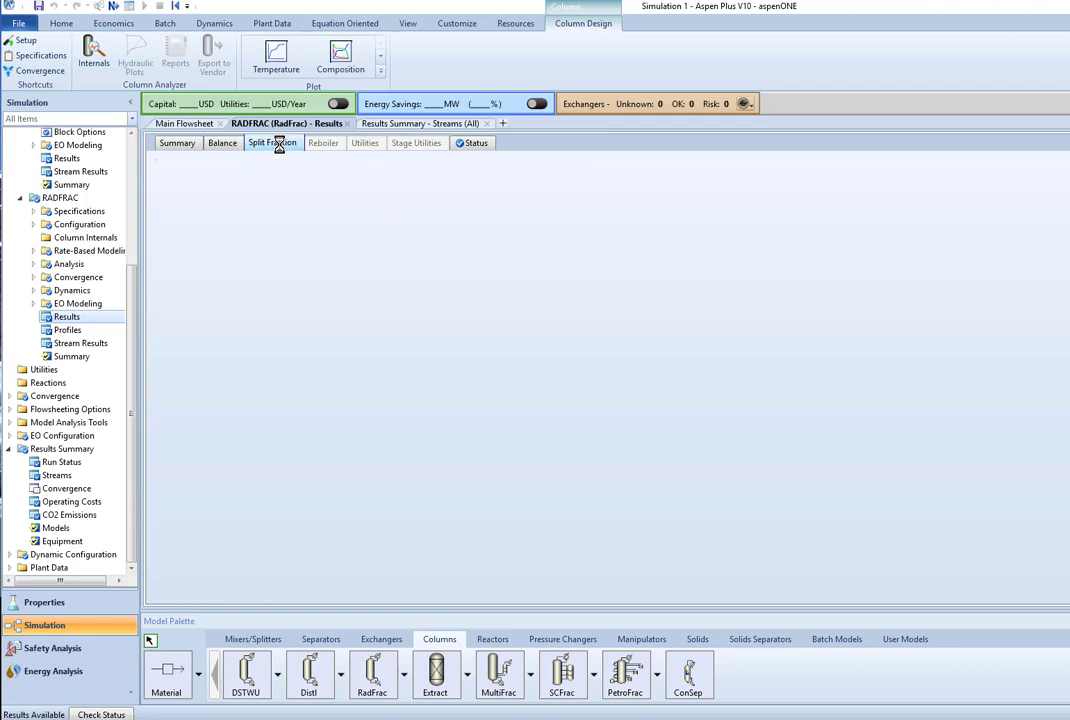
click(272, 142)
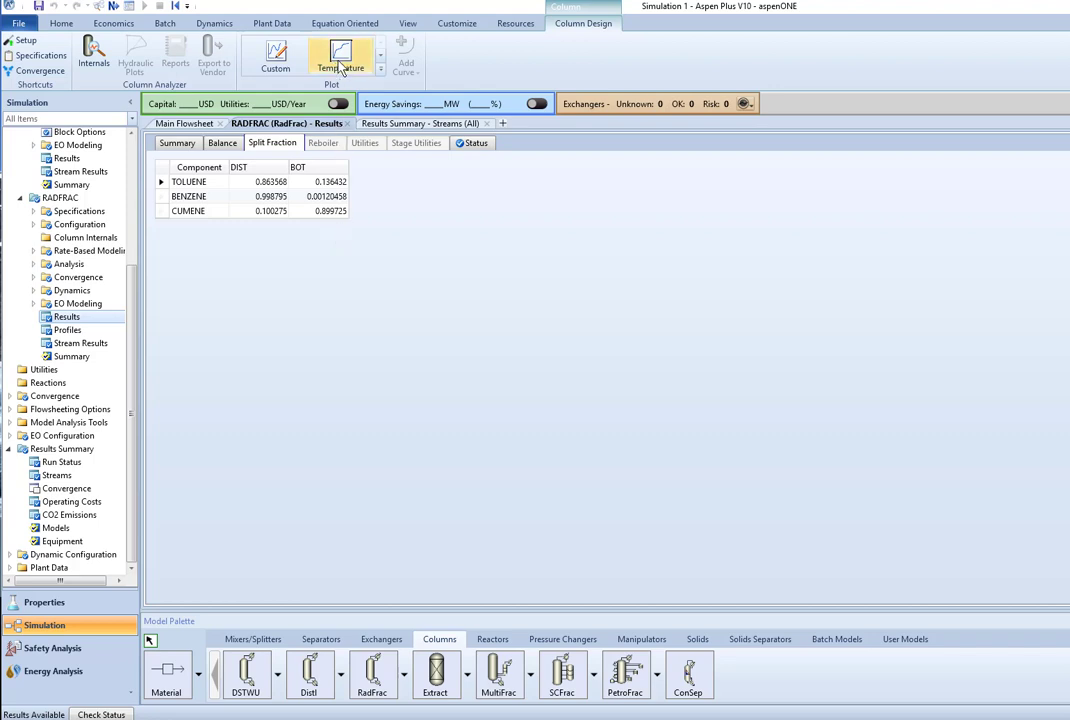
mouse_move(342, 58)
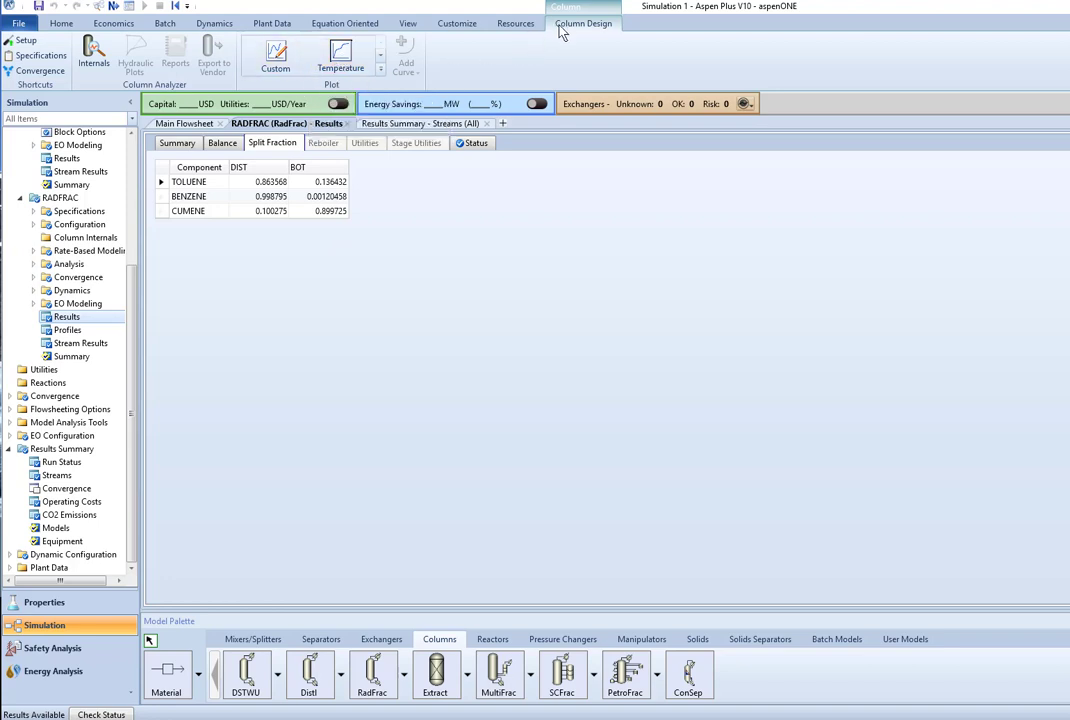
click(420, 124)
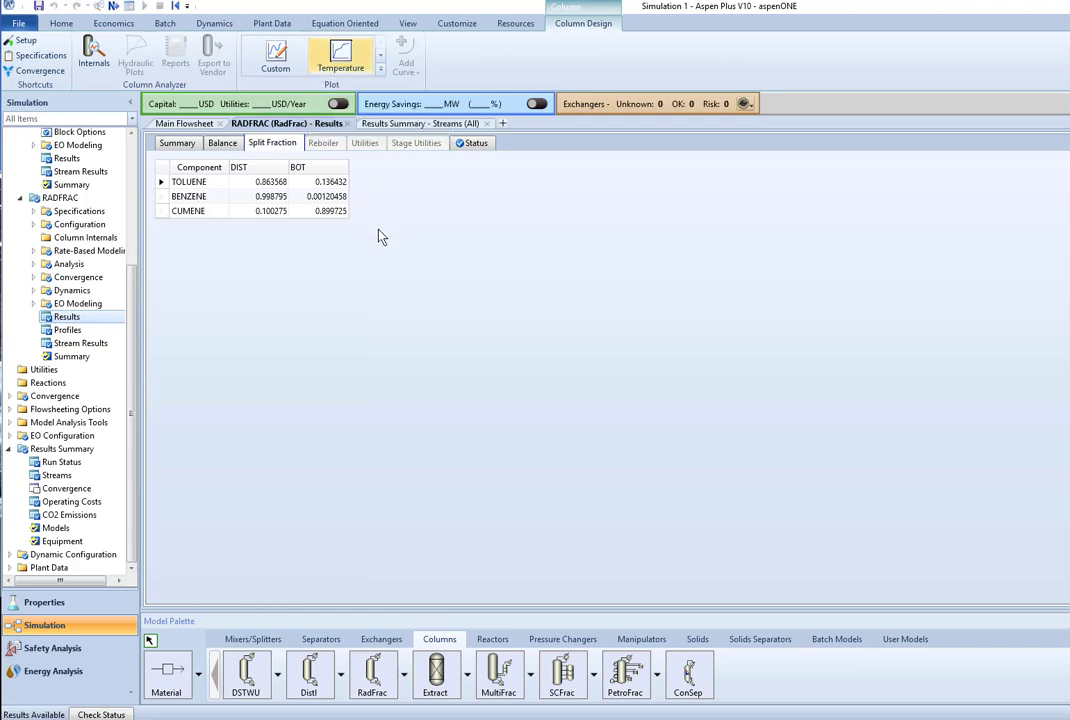
Generate the temperature profile plot of RADFRAC across its stages from the Column Design plot group
click(340, 56)
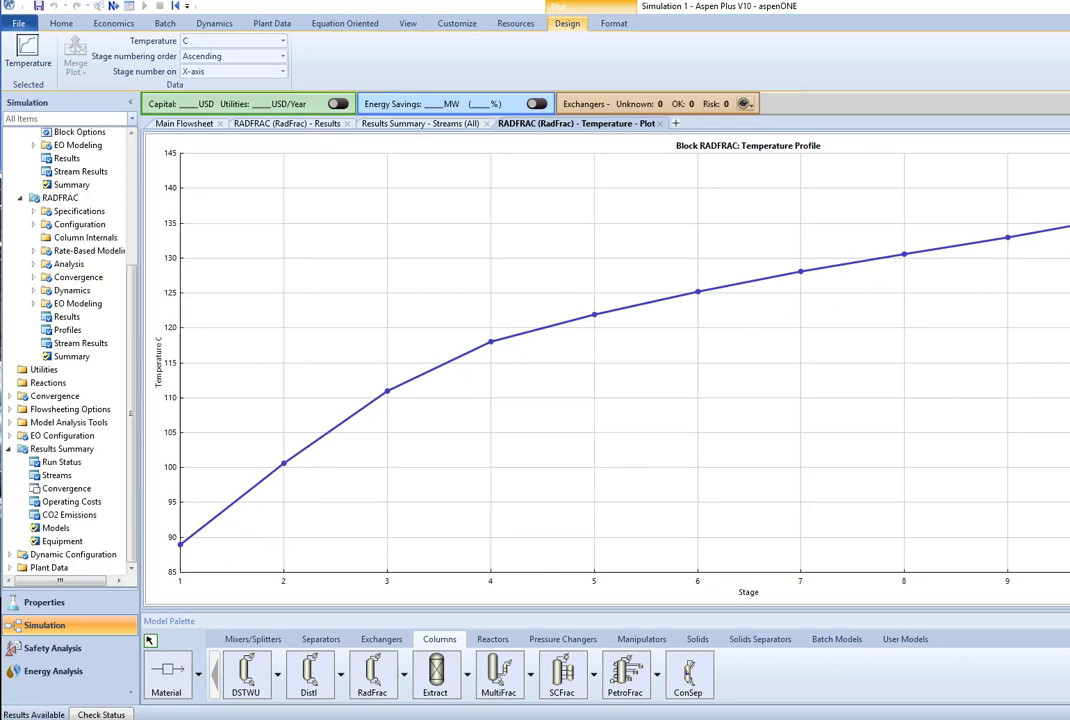
mouse_move(934, 280)
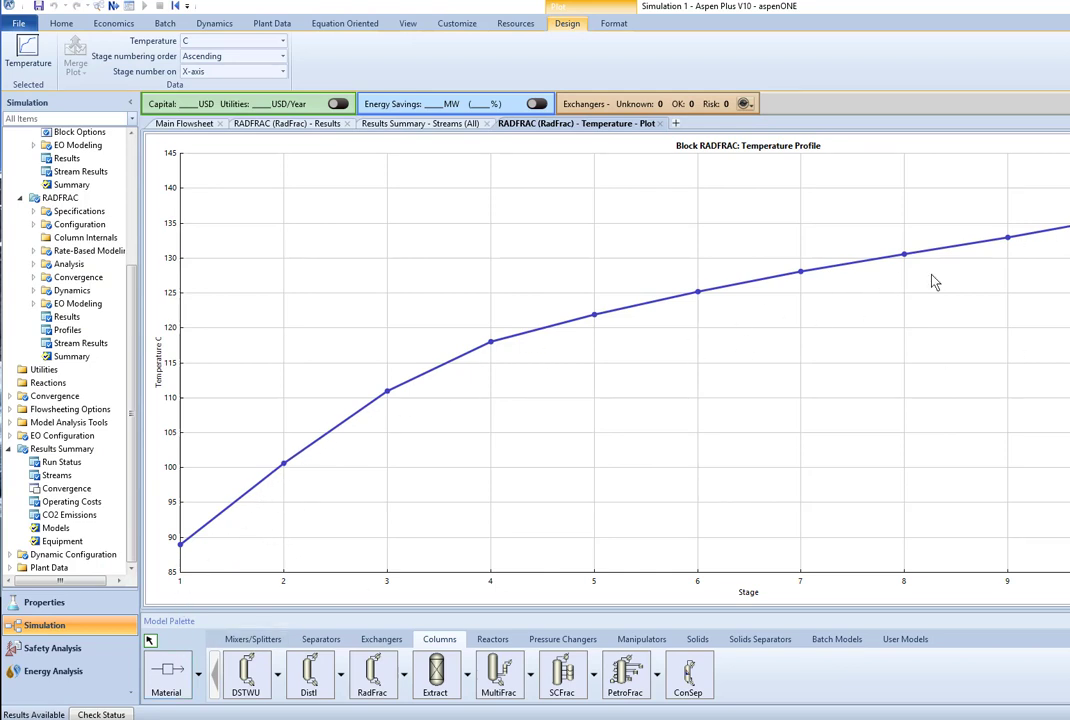
mouse_move(202, 572)
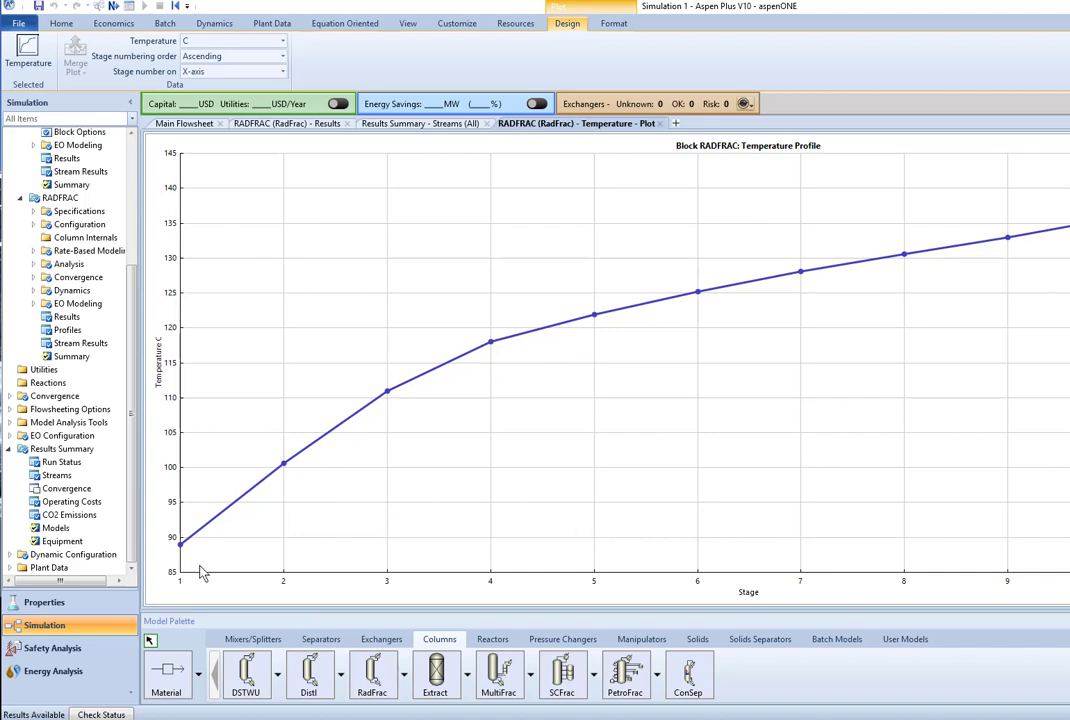
mouse_move(198, 560)
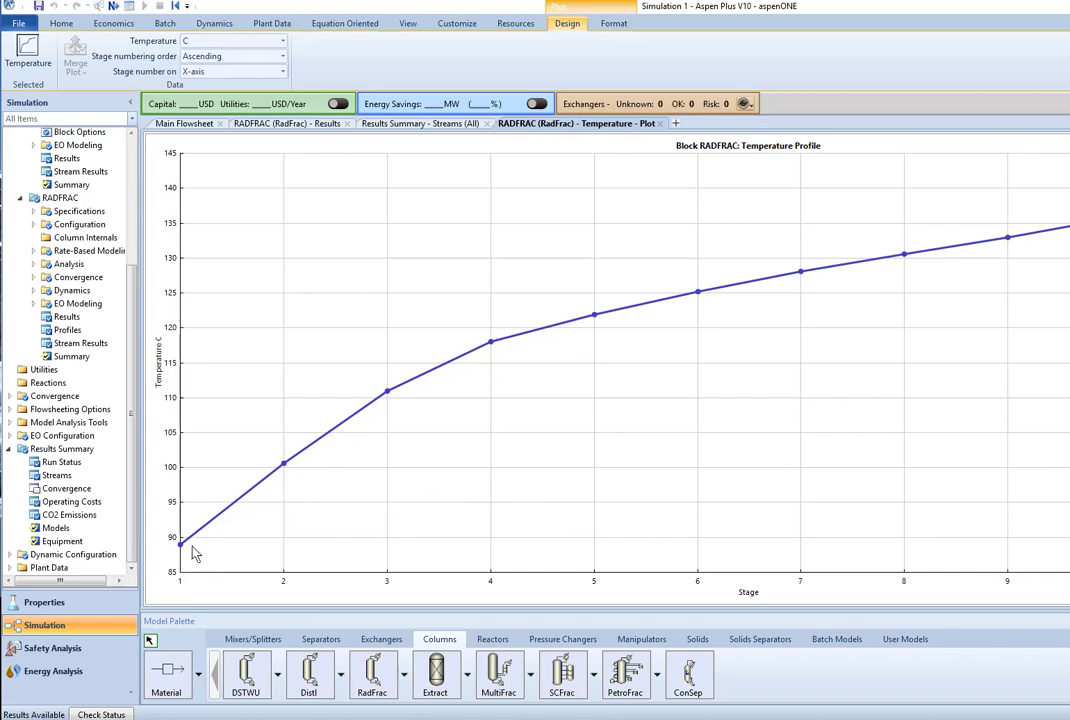
mouse_move(196, 548)
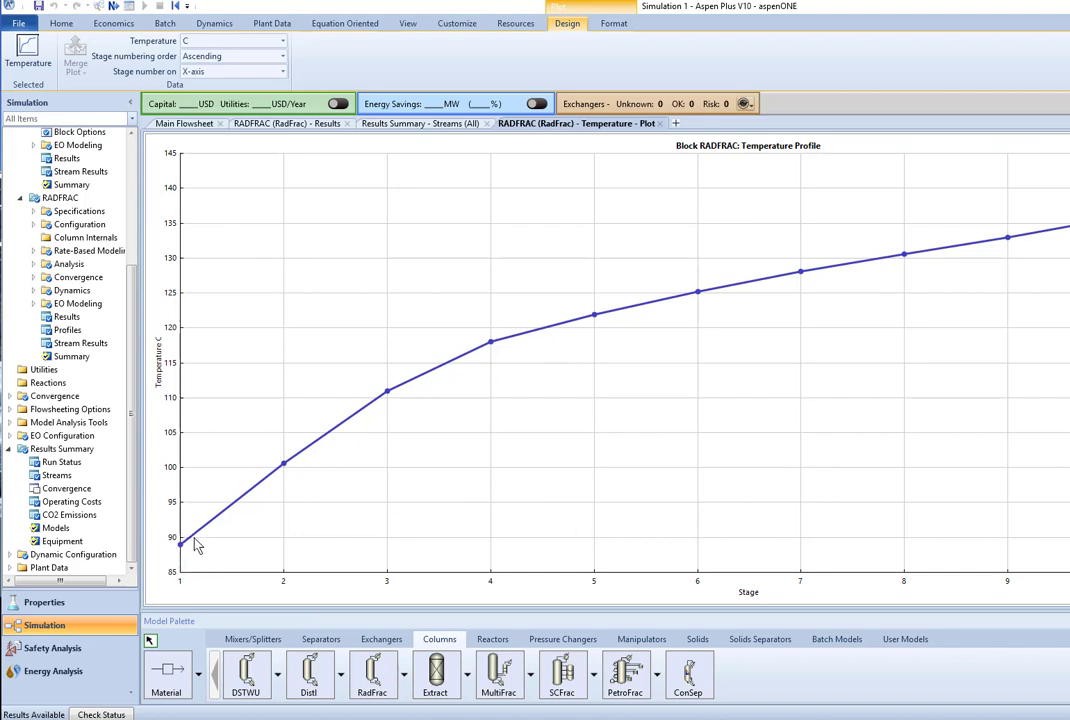
mouse_move(184, 544)
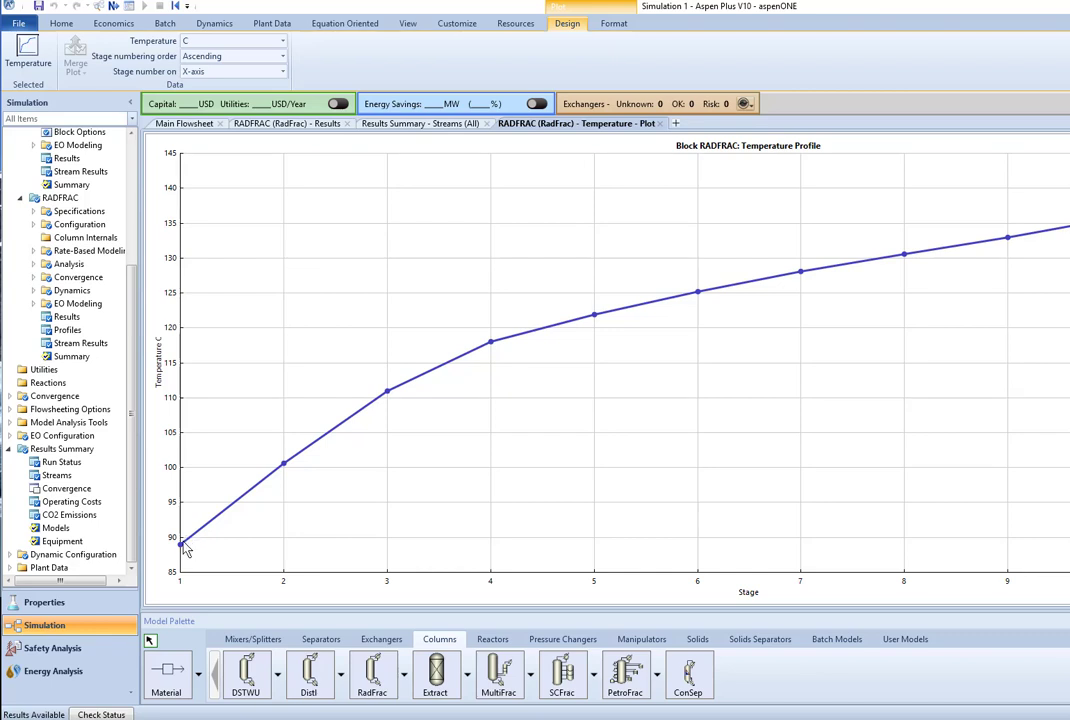
mouse_move(632, 120)
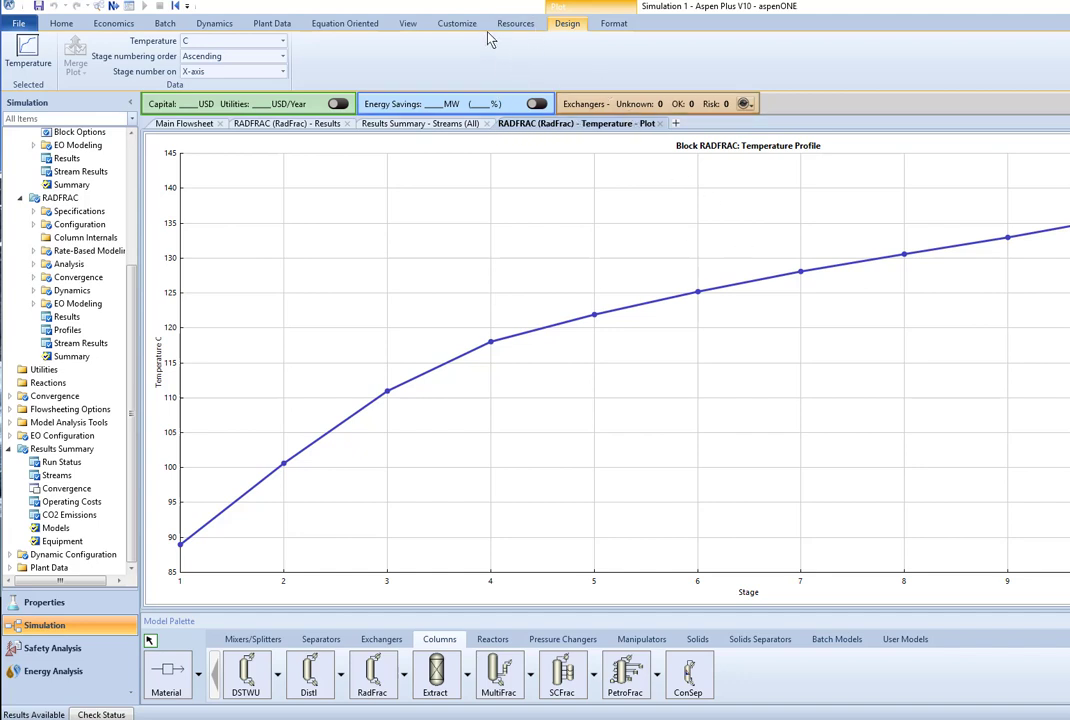
mouse_move(28, 62)
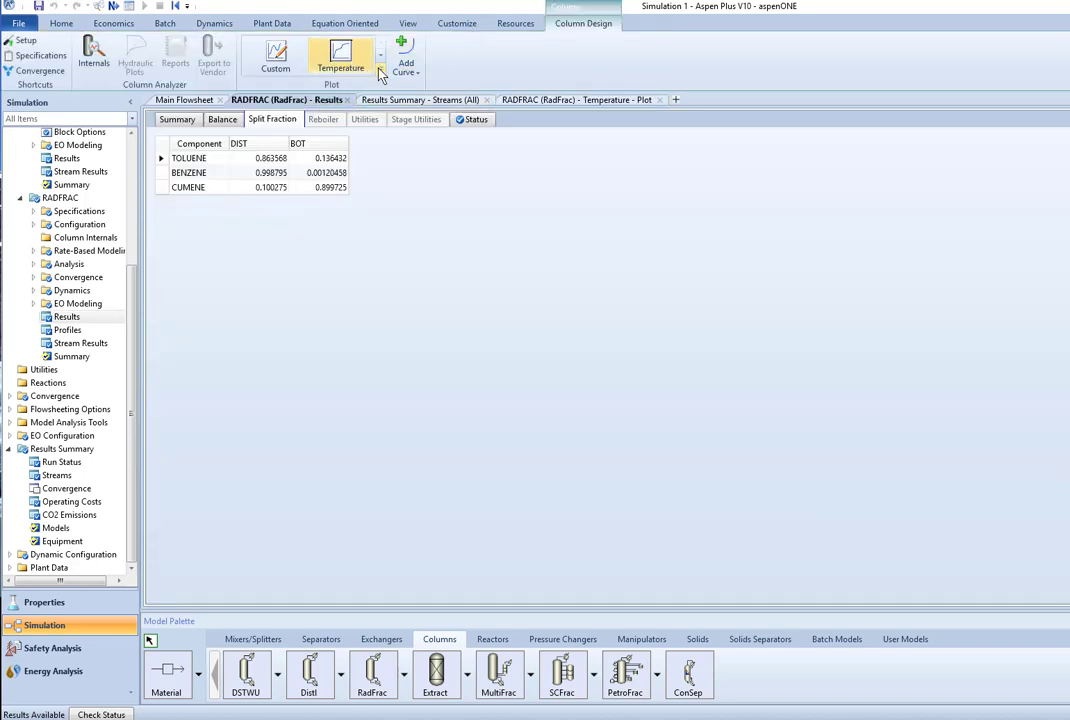
Plot RADFRAC relative volatility of benzene and cumene against base component toluene
click(404, 72)
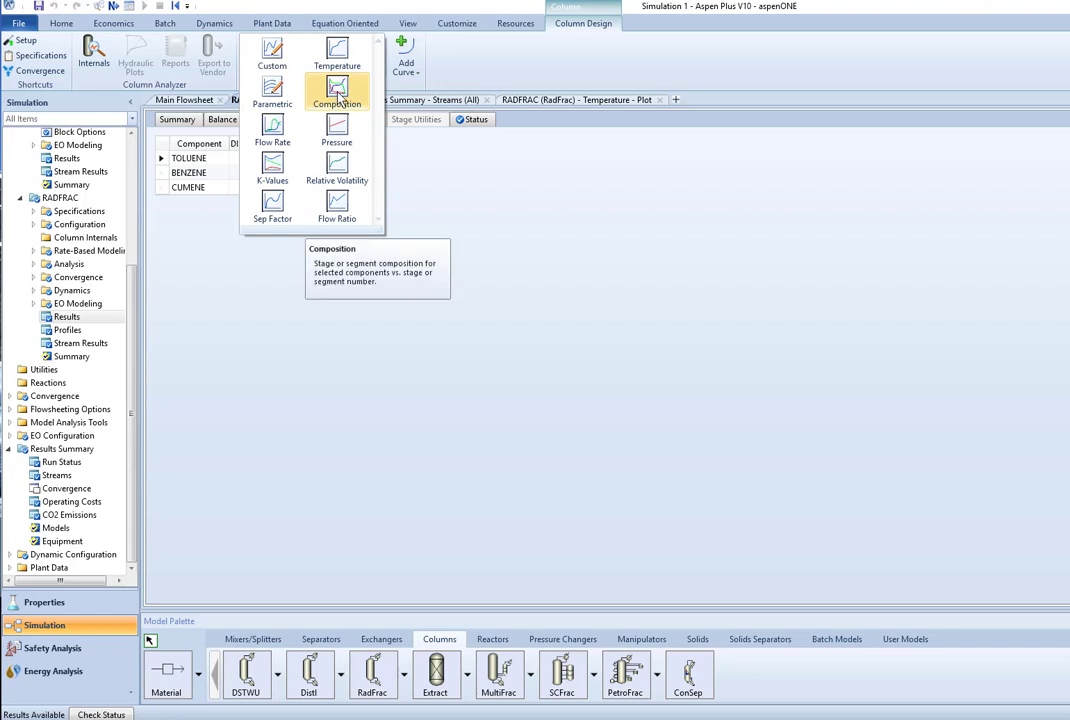
mouse_move(272, 206)
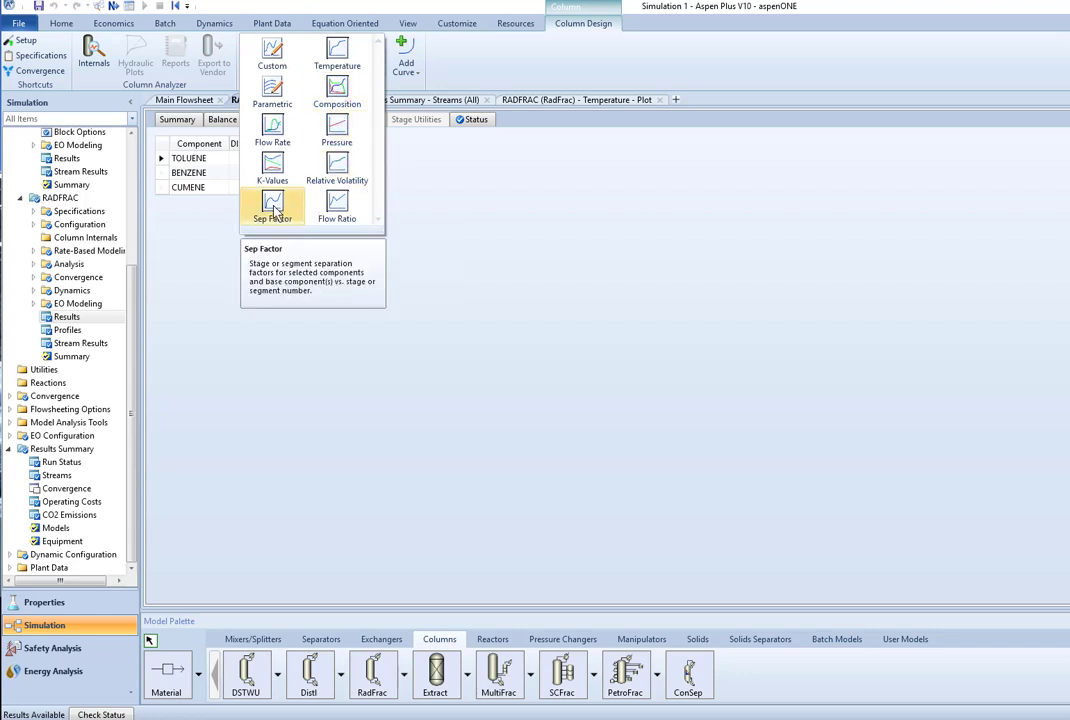
mouse_move(336, 168)
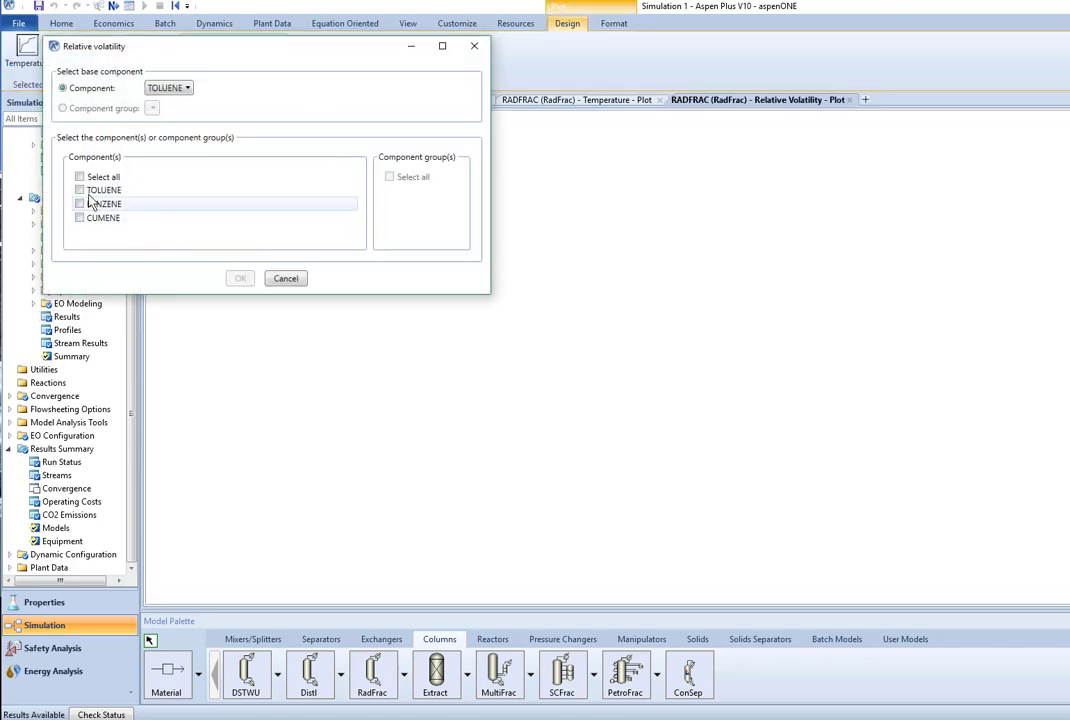
click(80, 204)
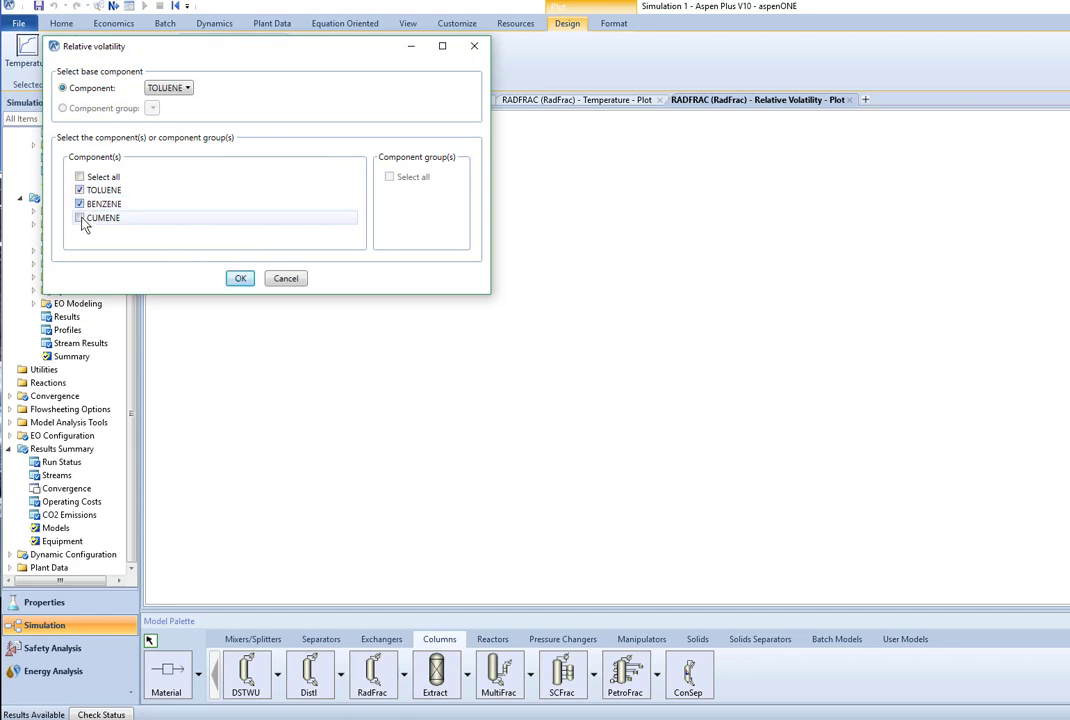
click(240, 278)
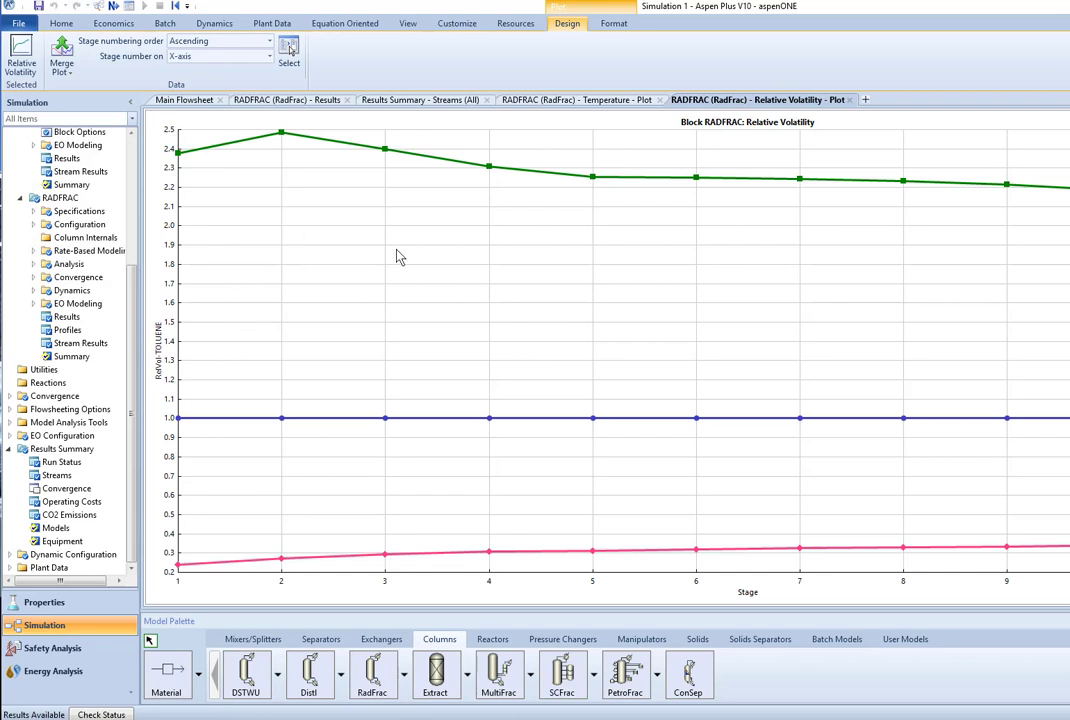
mouse_move(424, 264)
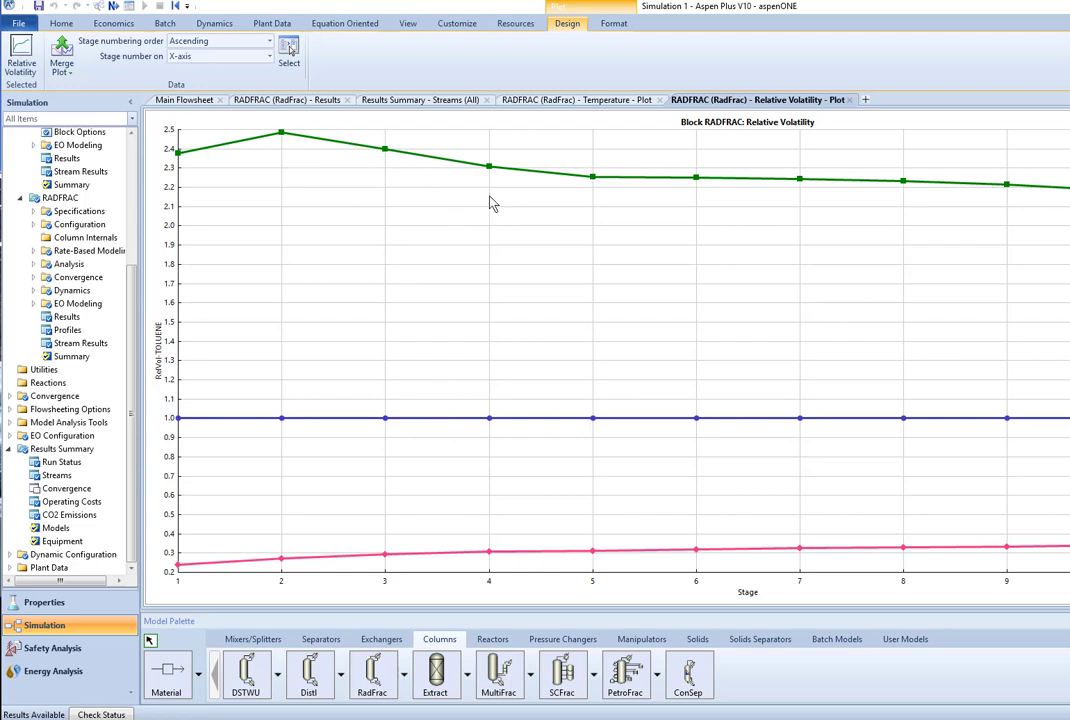
mouse_move(350, 556)
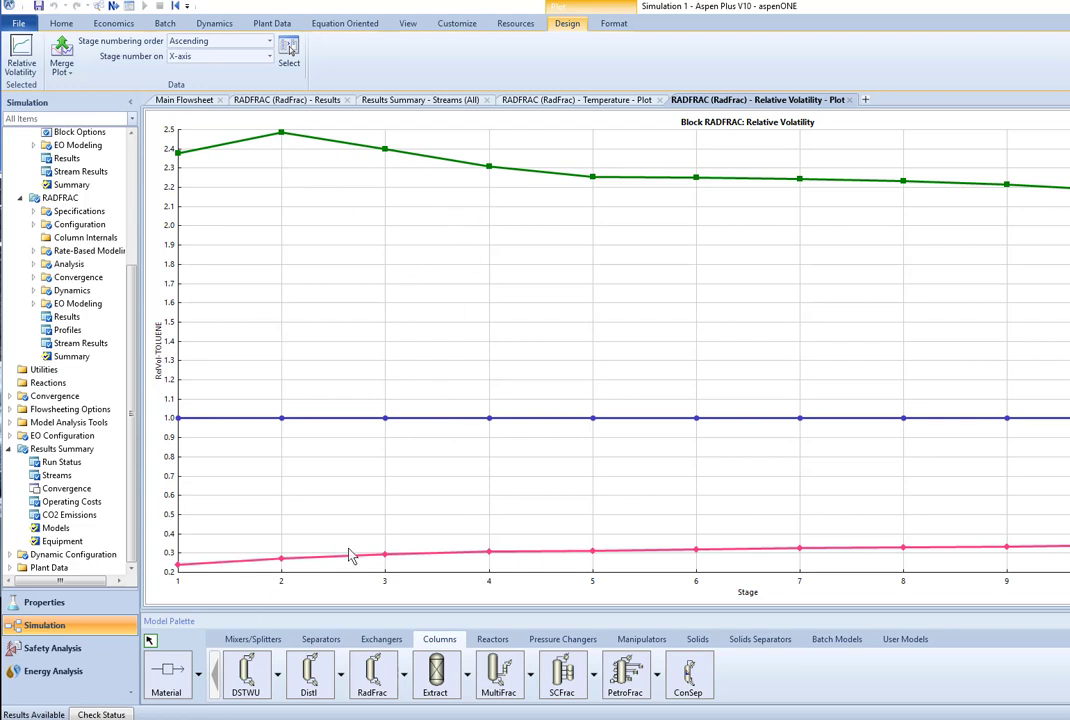
mouse_move(418, 558)
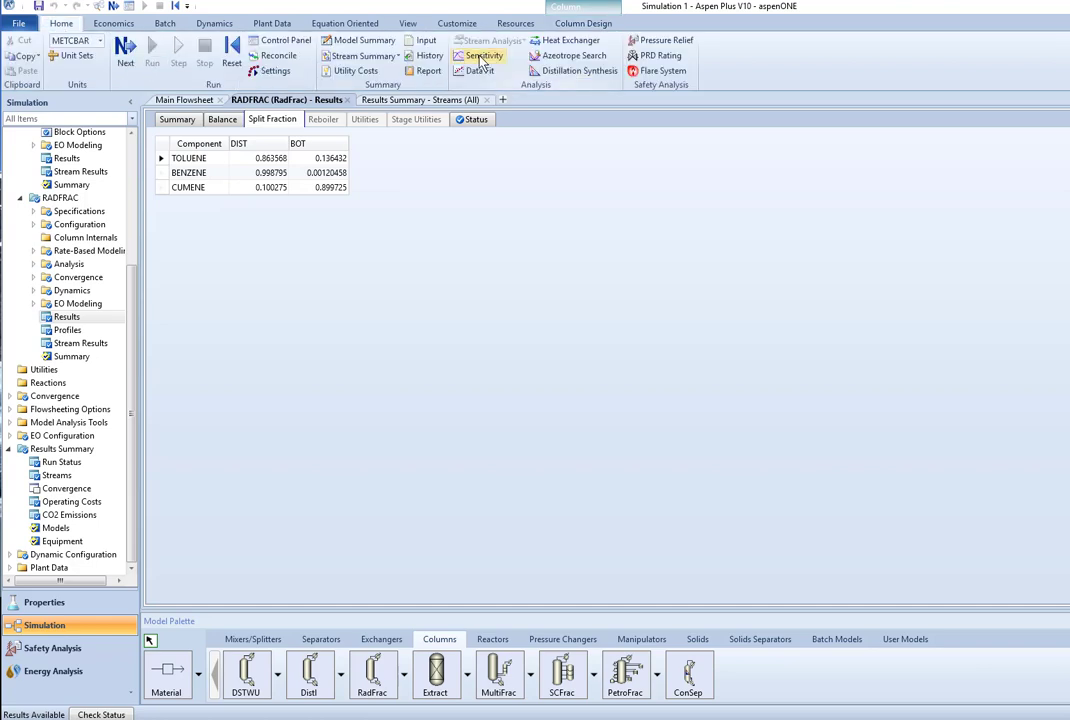
Create sensitivity analysis S-1 and bring up its Vary form for a new manipulated variable
click(482, 56)
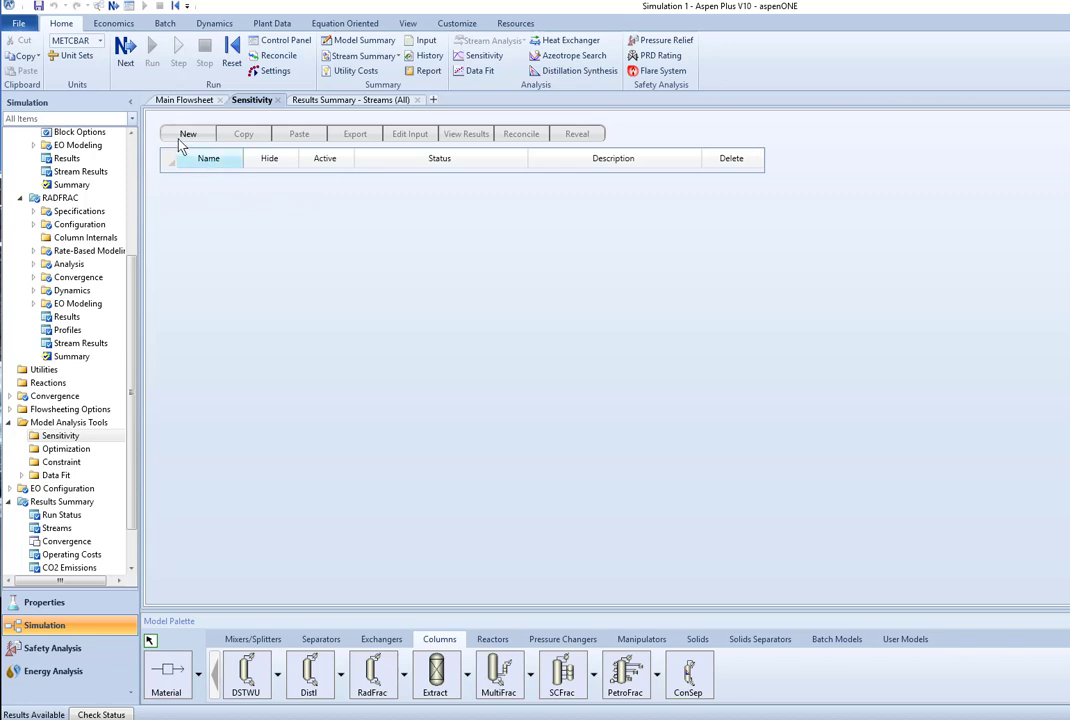
click(188, 132)
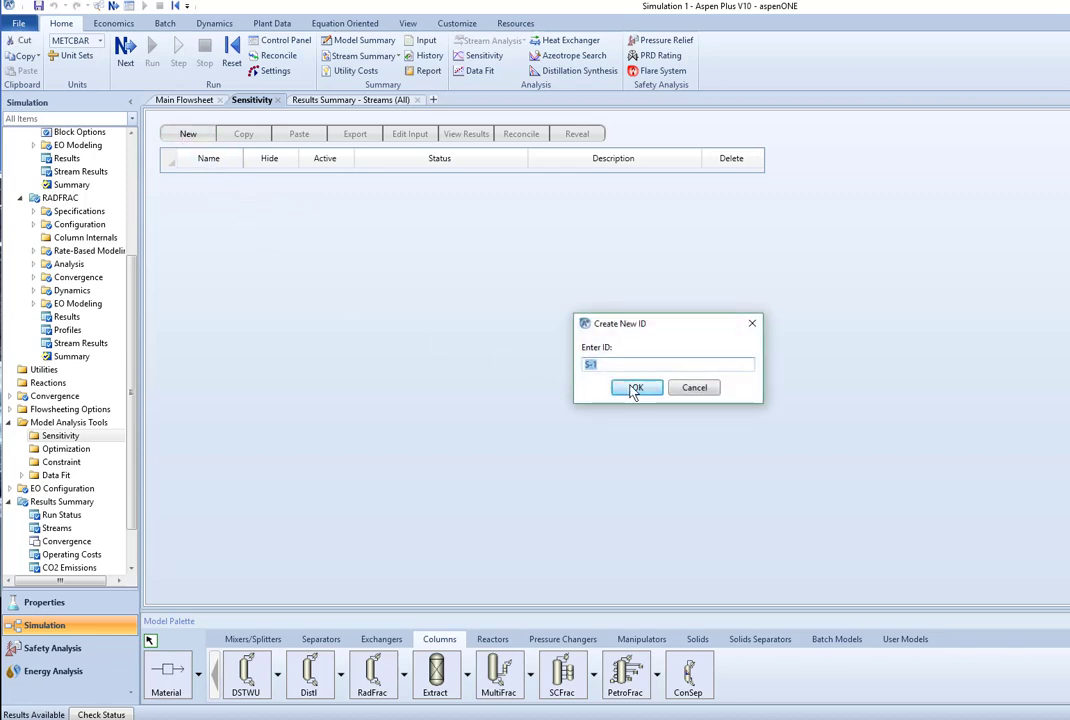
click(636, 388)
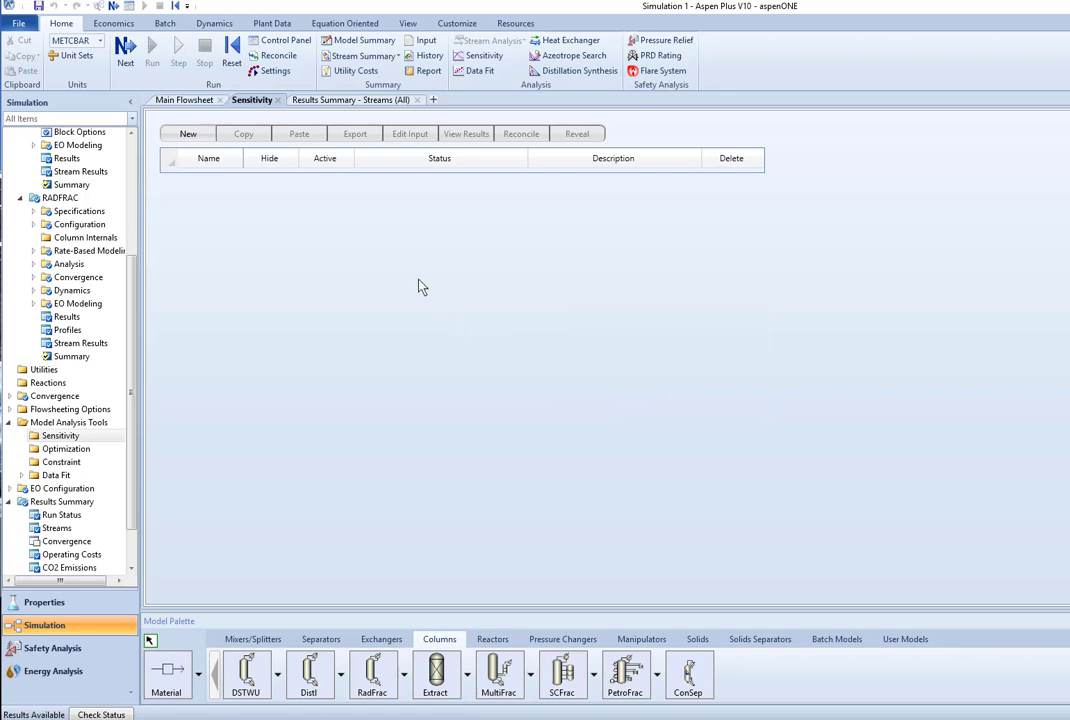
mouse_move(252, 348)
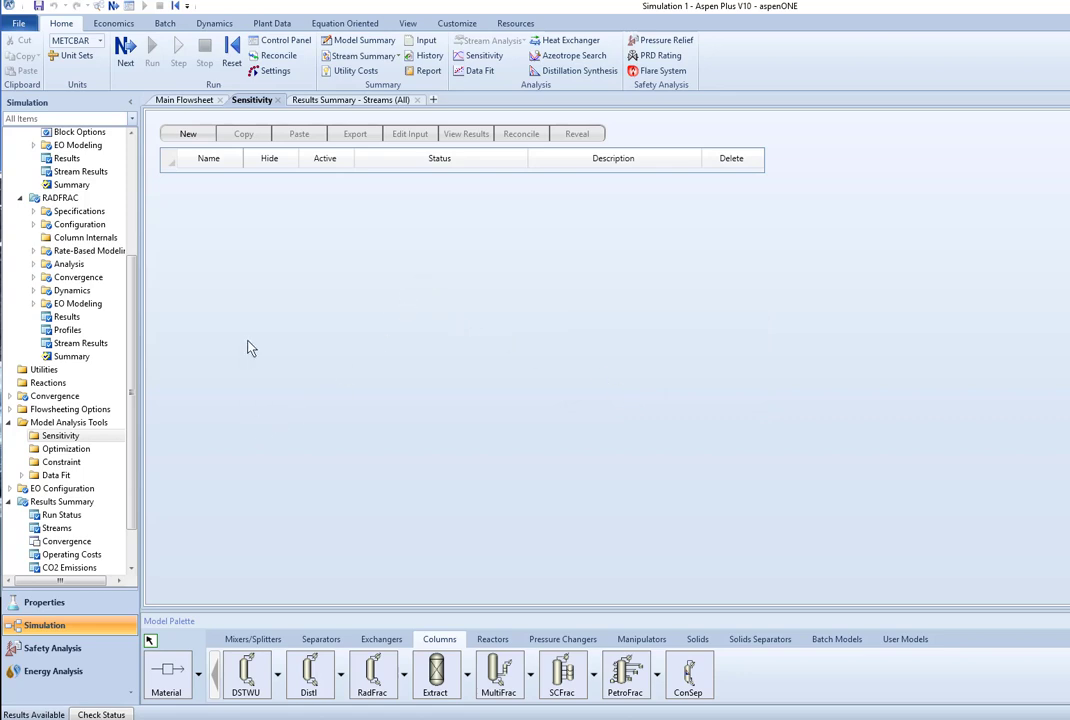
click(188, 132)
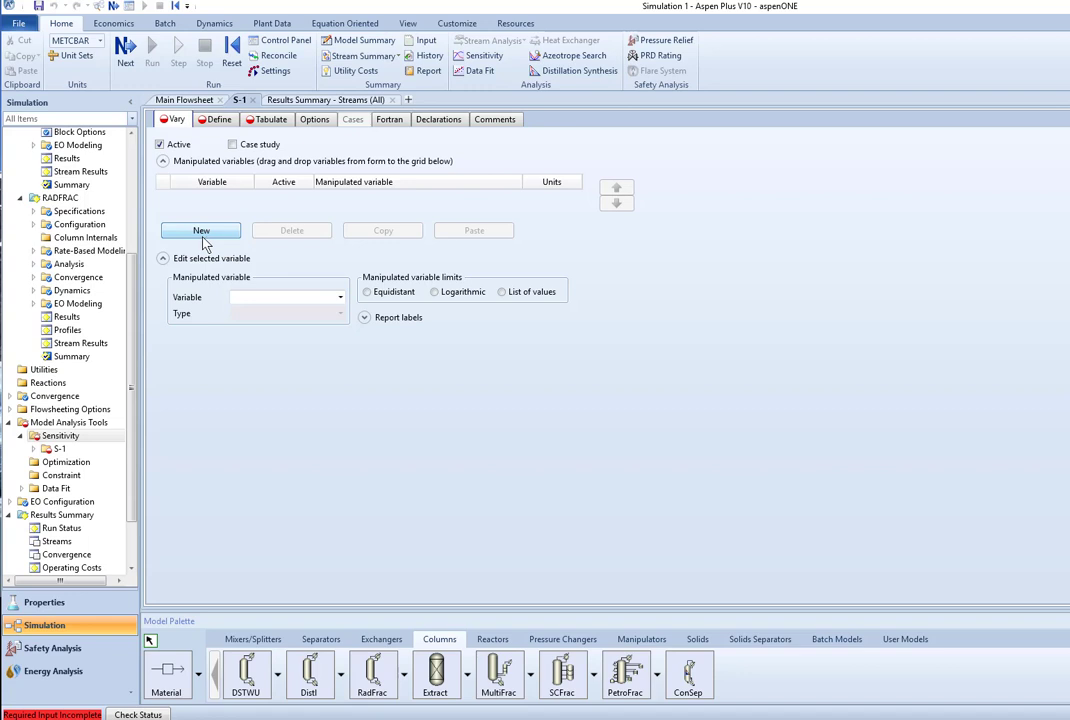
Make S-1's manipulated variable the RADFRAC block's FEED-STAGE for stream FEED2
click(200, 232)
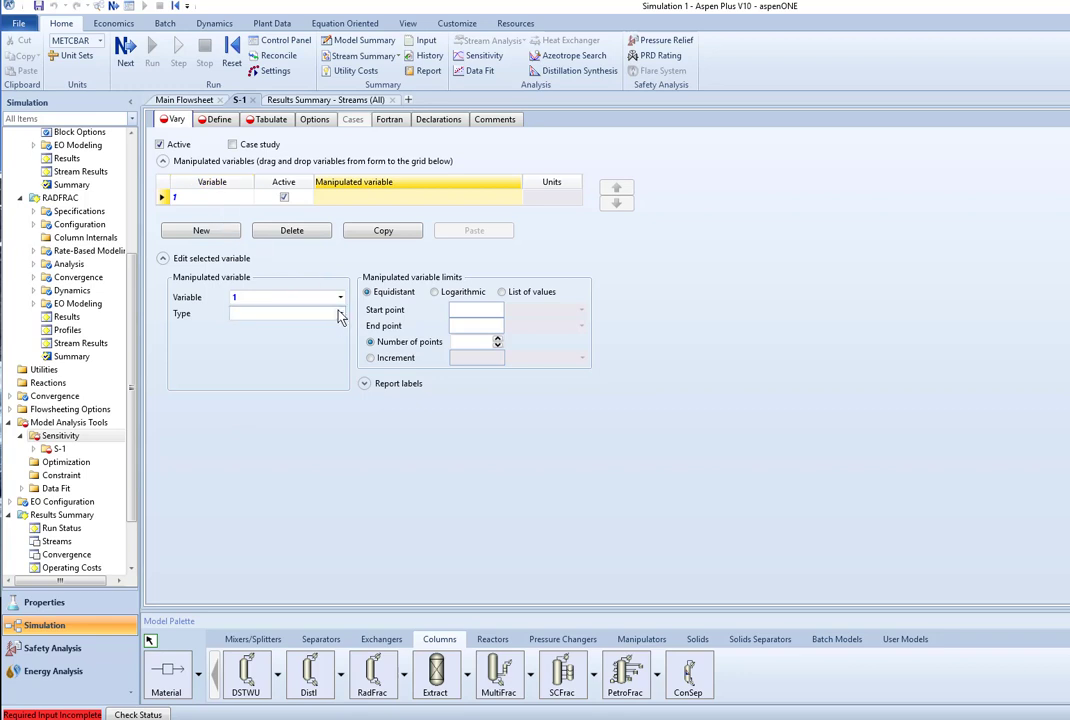
click(340, 312)
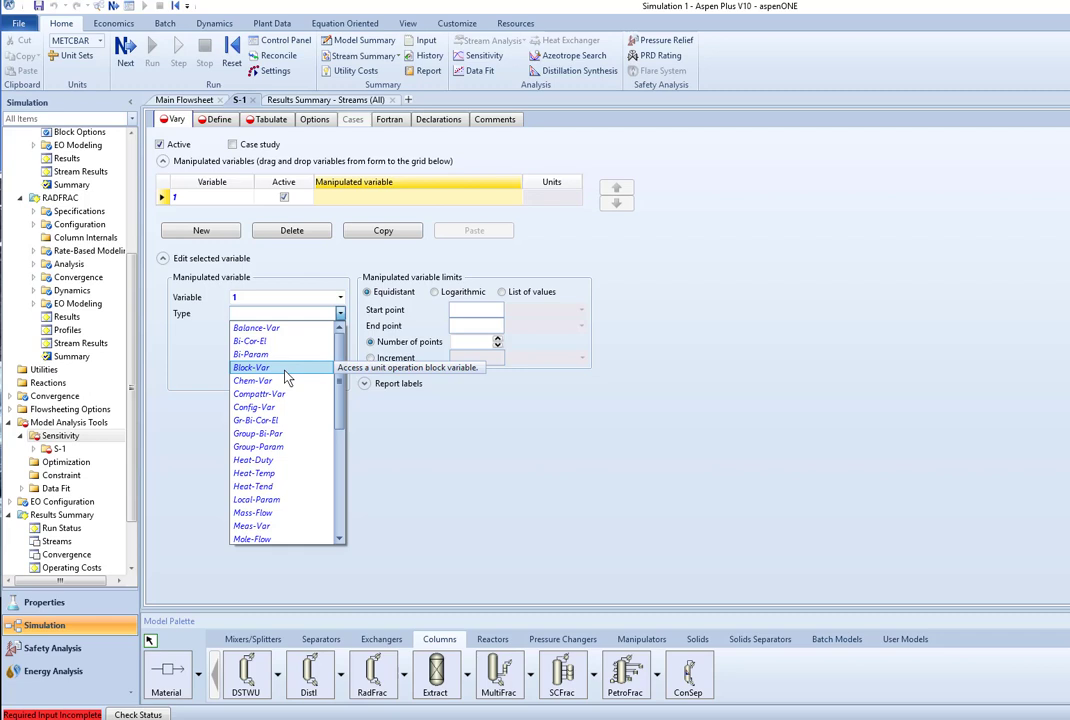
click(252, 368)
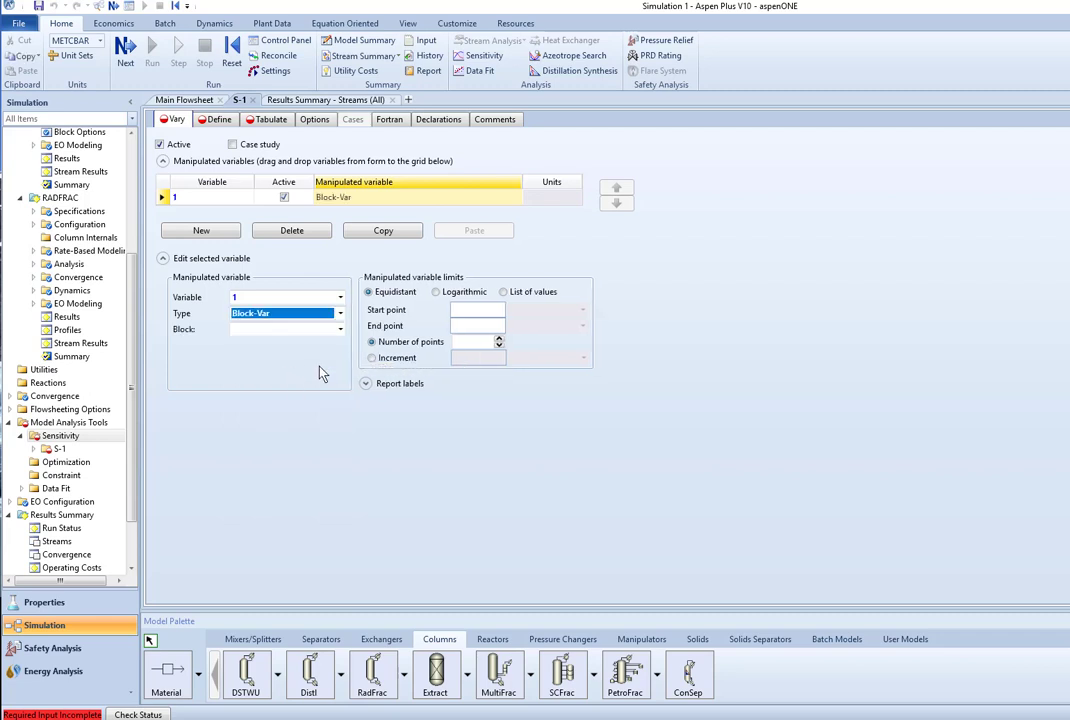
click(340, 328)
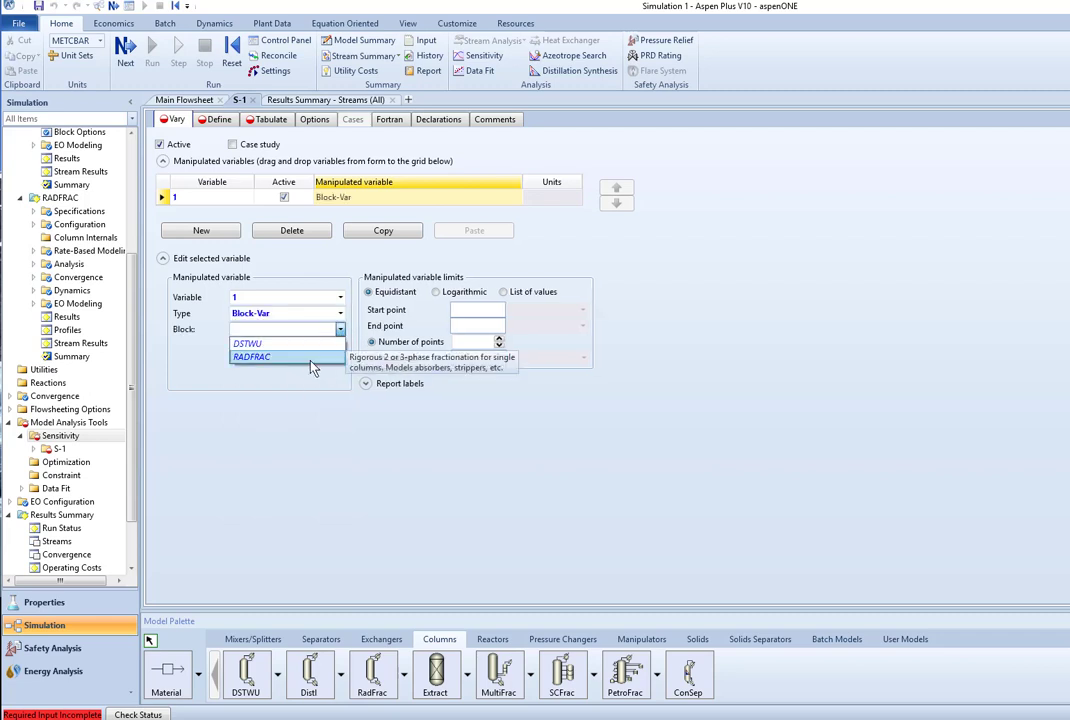
click(252, 356)
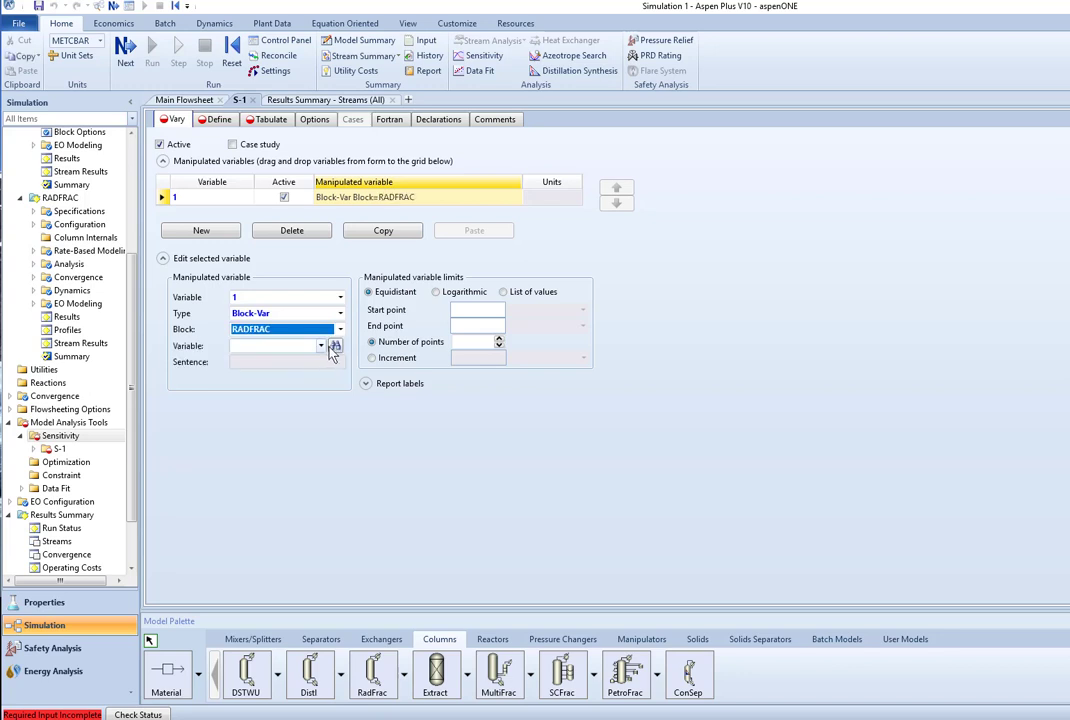
click(320, 344)
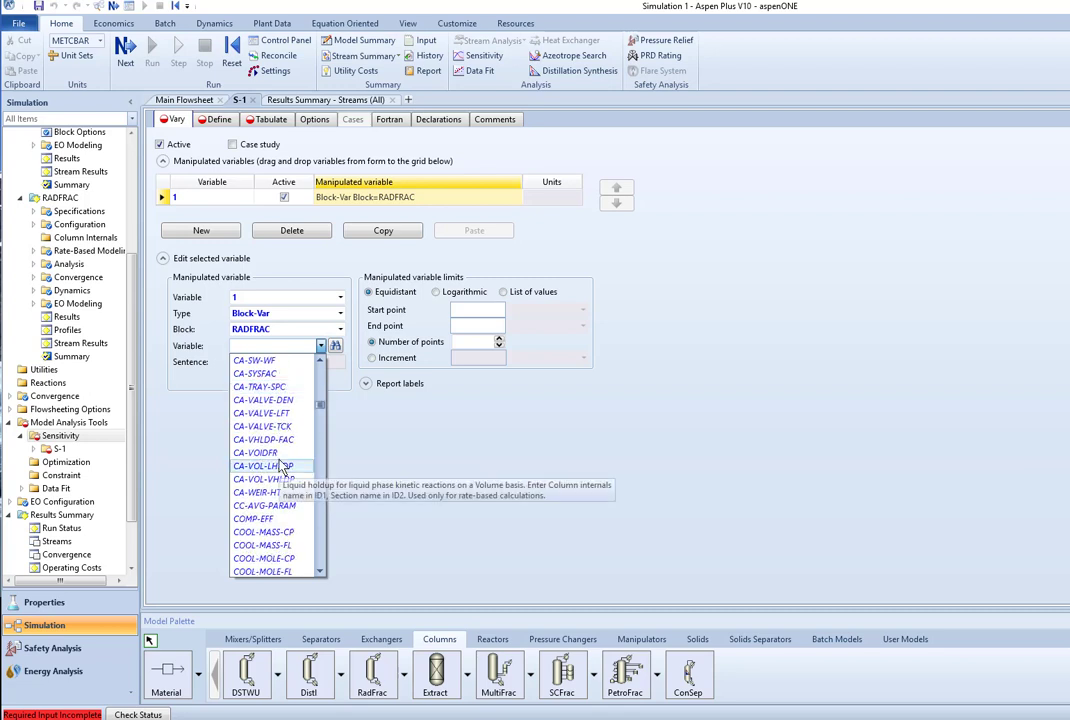
scroll(down, 3)
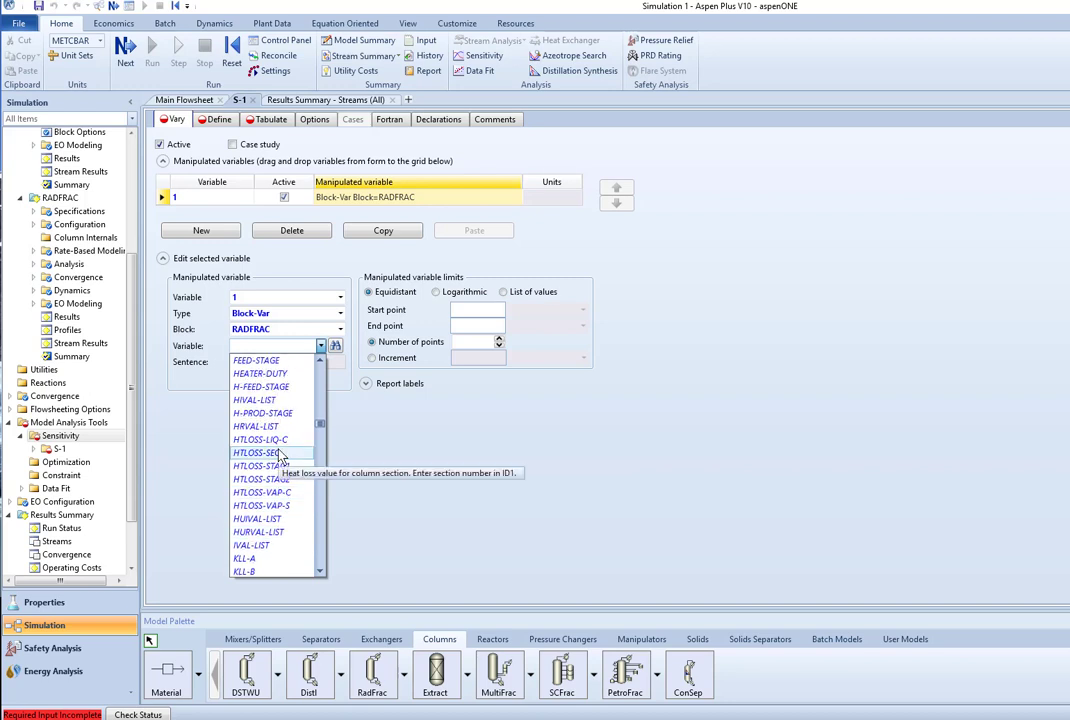
click(256, 360)
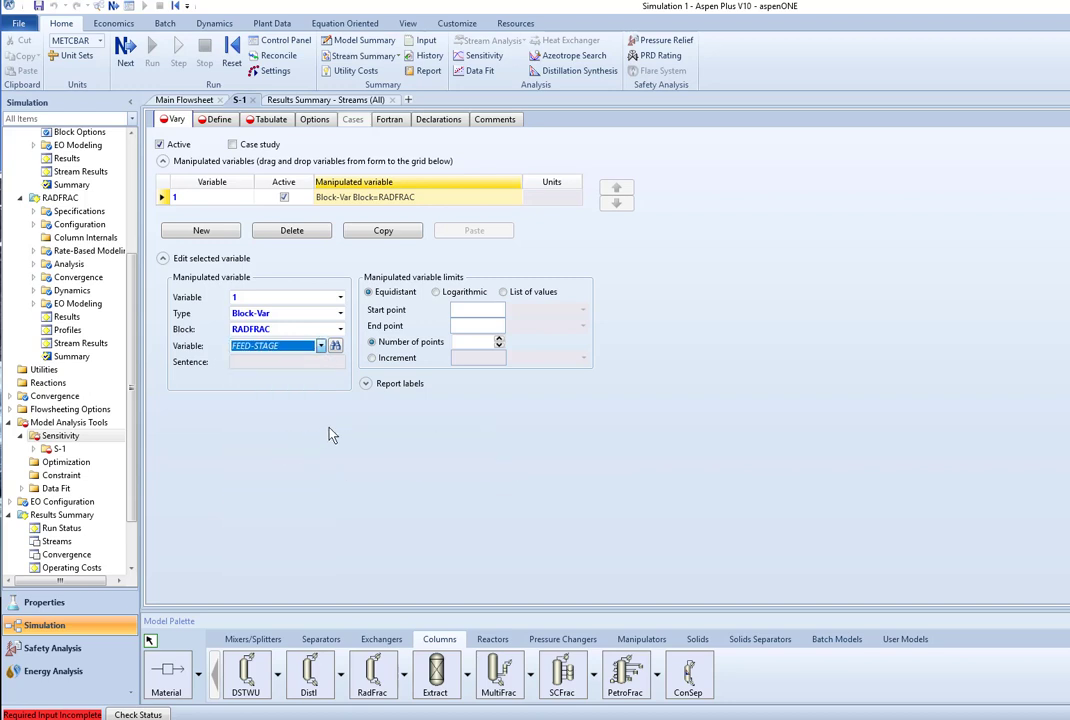
click(320, 344)
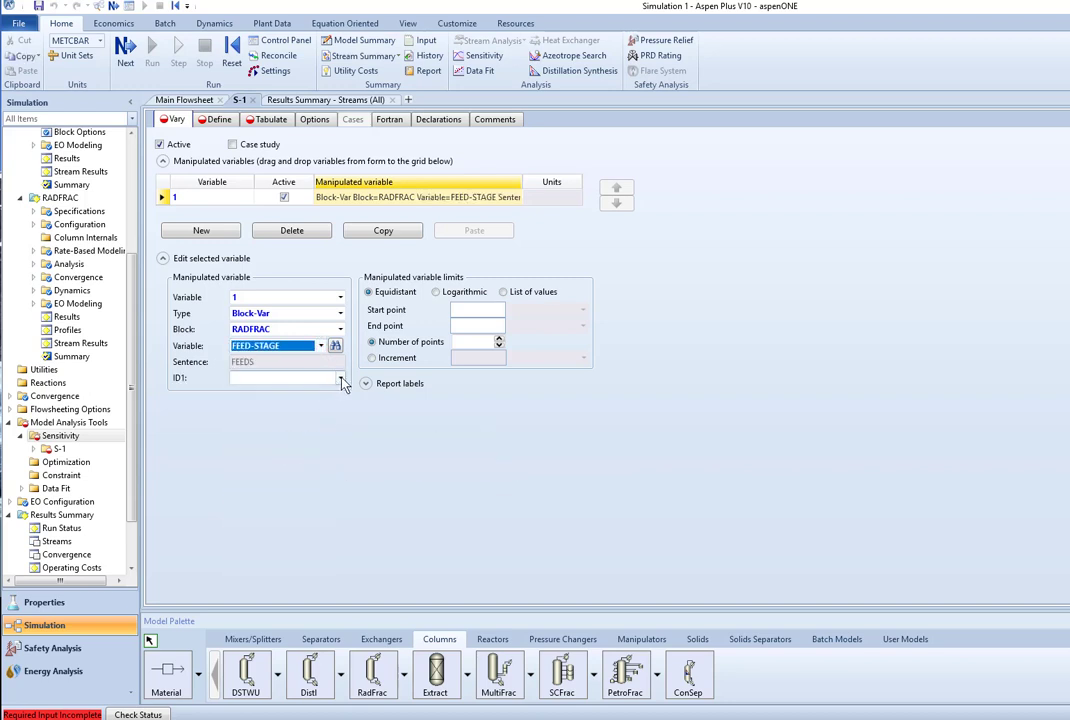
mouse_move(340, 380)
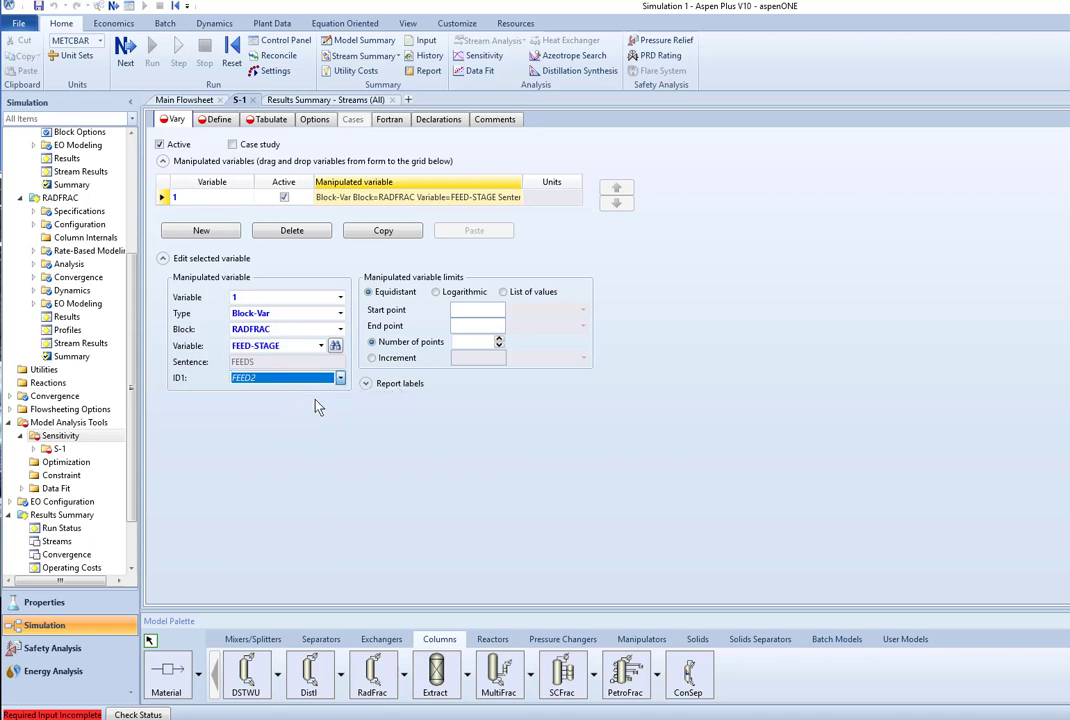
mouse_move(350, 416)
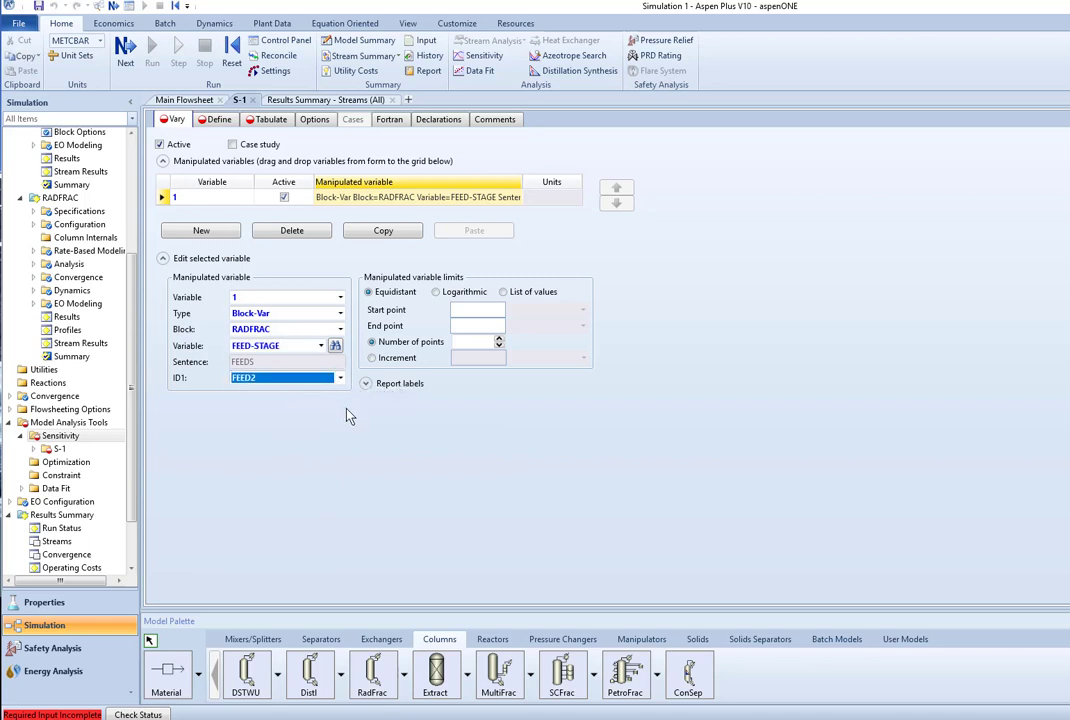
Set the feed stage range end point to 12 with 12 points
click(478, 310)
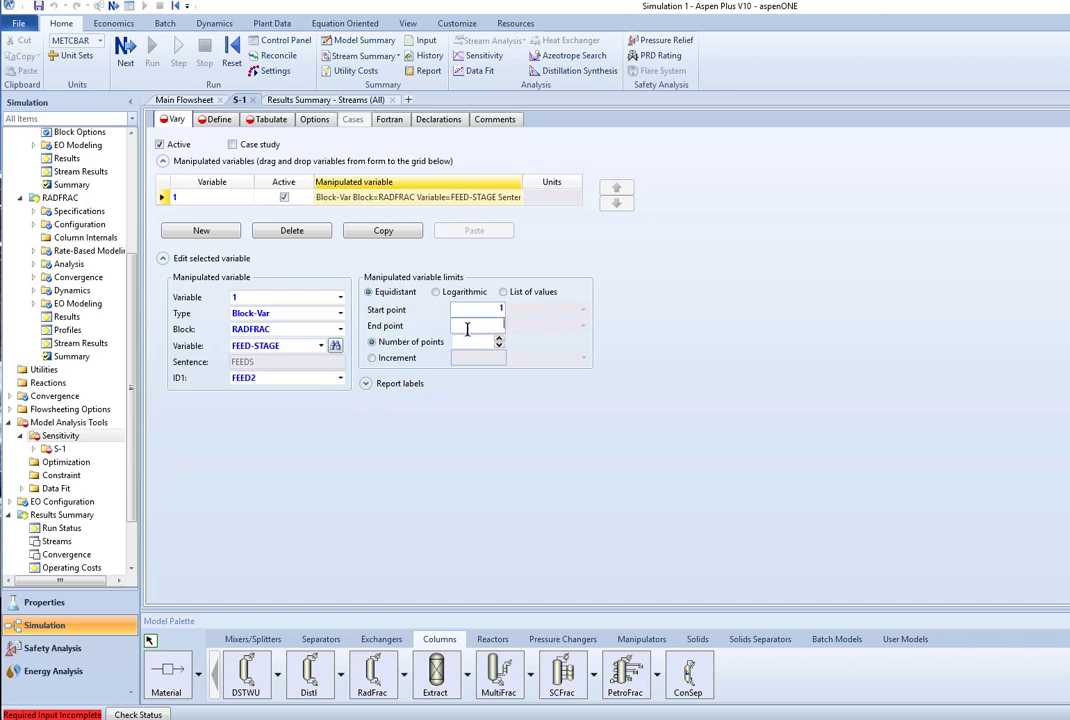
text(12)
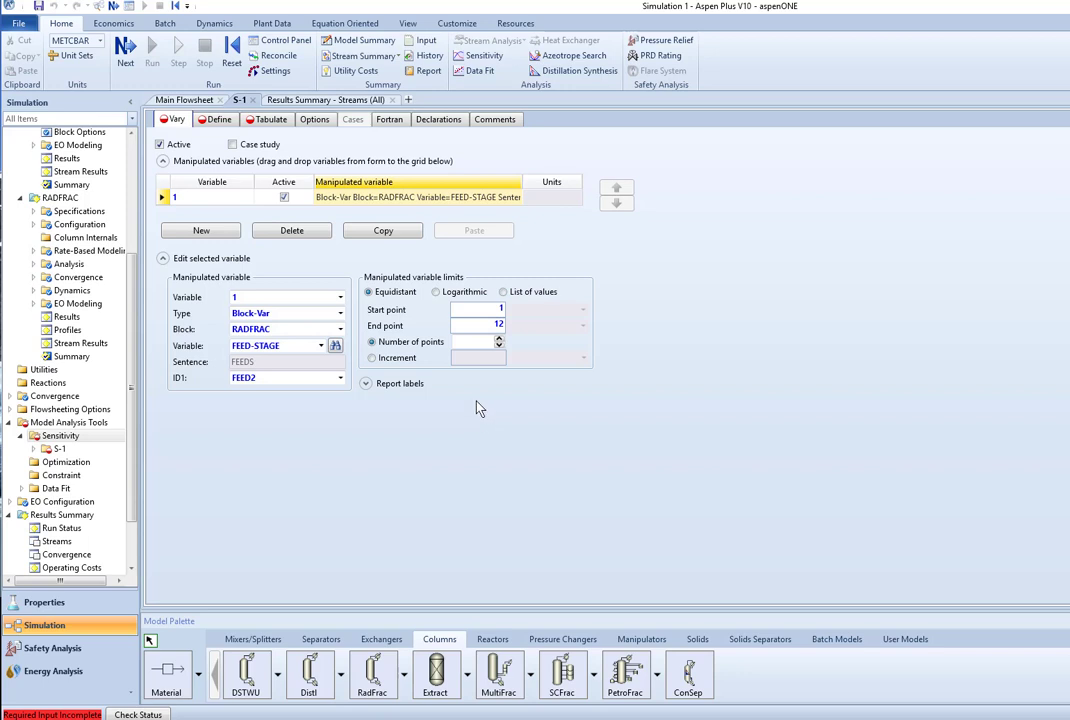
click(476, 340)
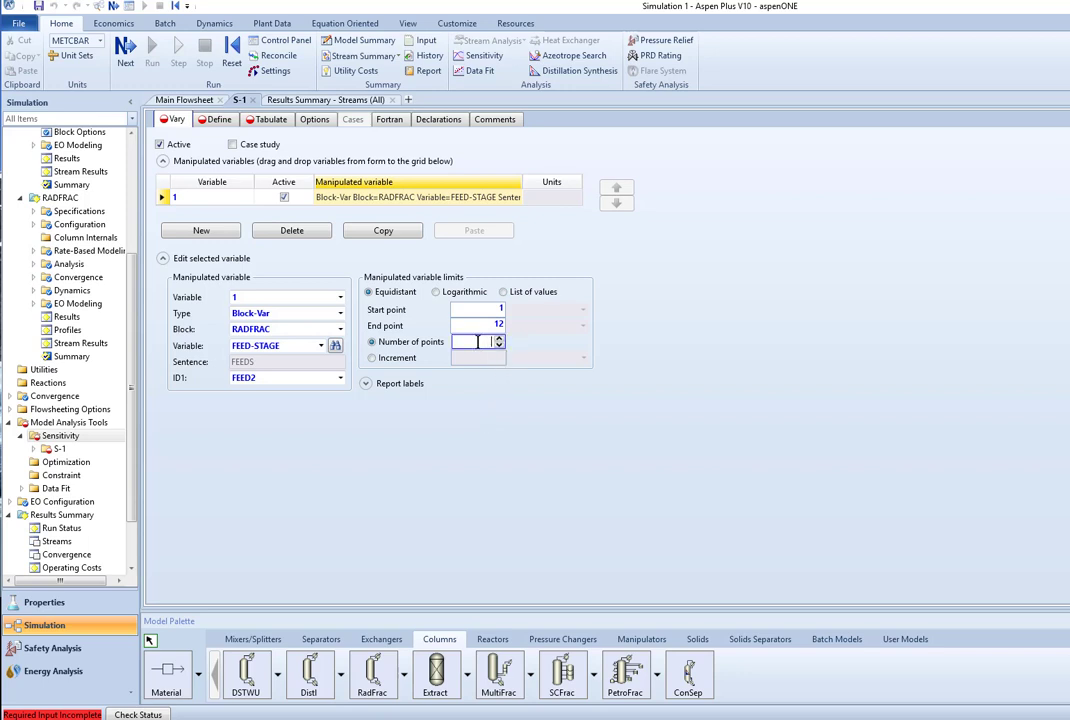
text(12)
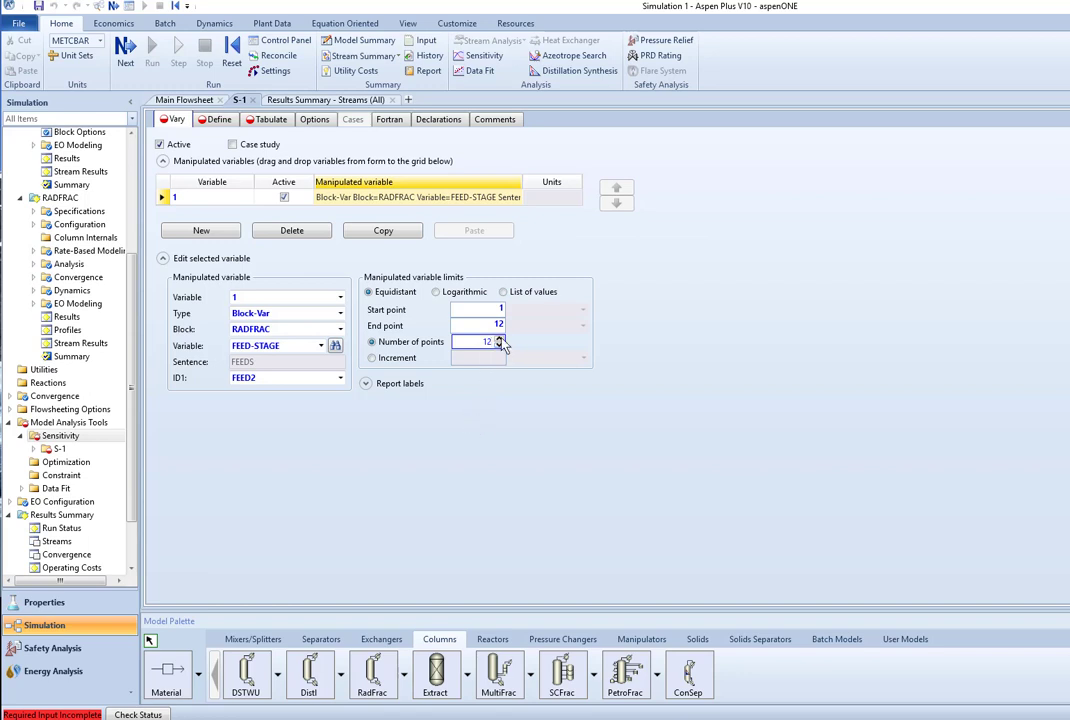
mouse_move(464, 428)
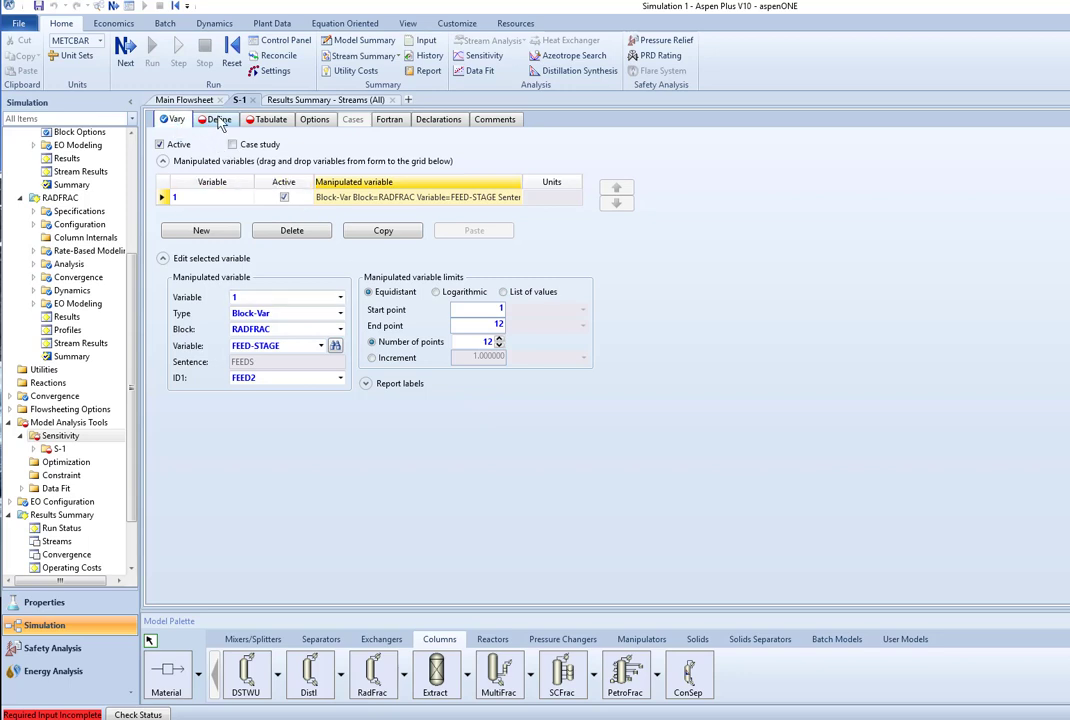
Add a new sampled variable named PRODUCT on the Define sheet
click(220, 120)
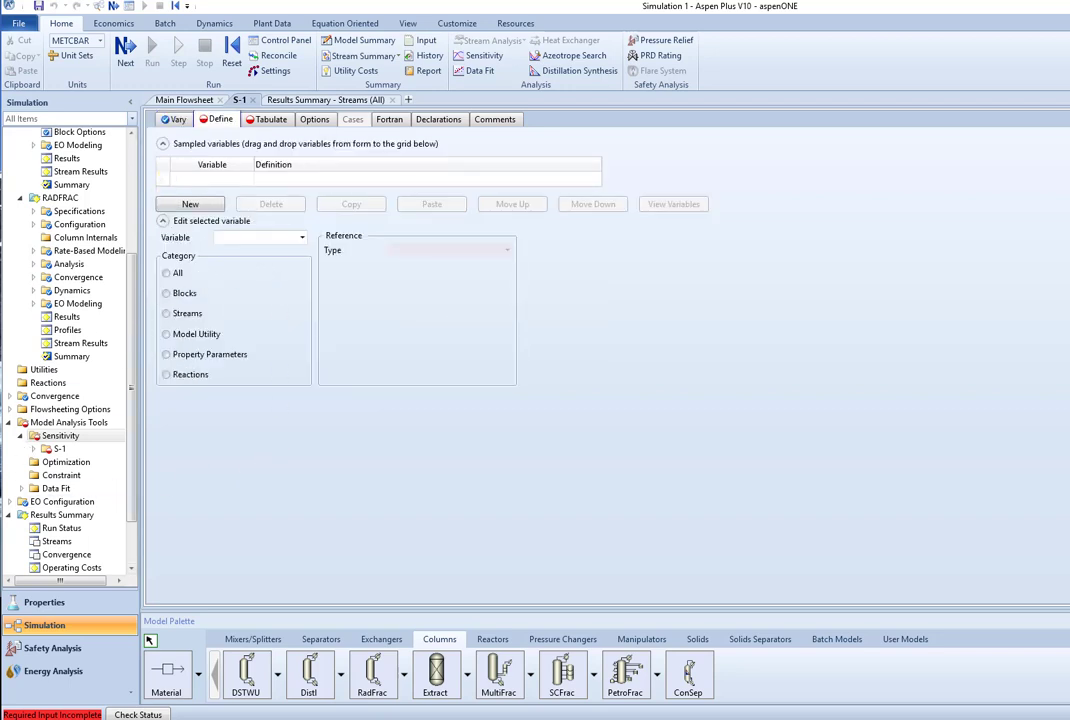
click(188, 204)
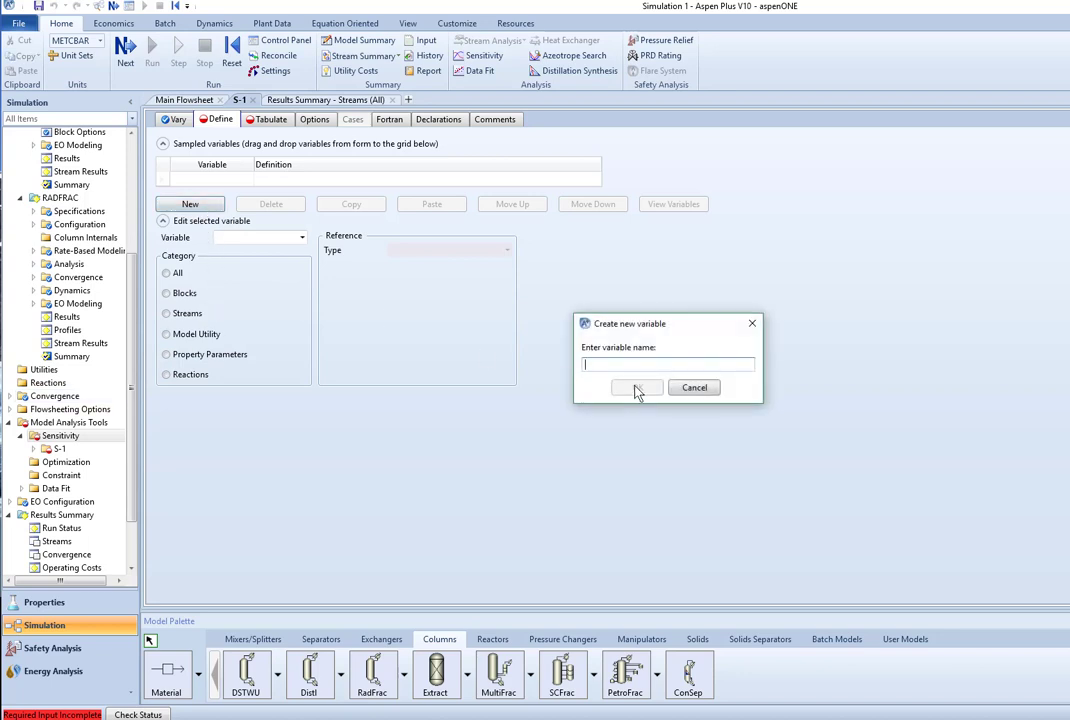
text(PRODUCT)
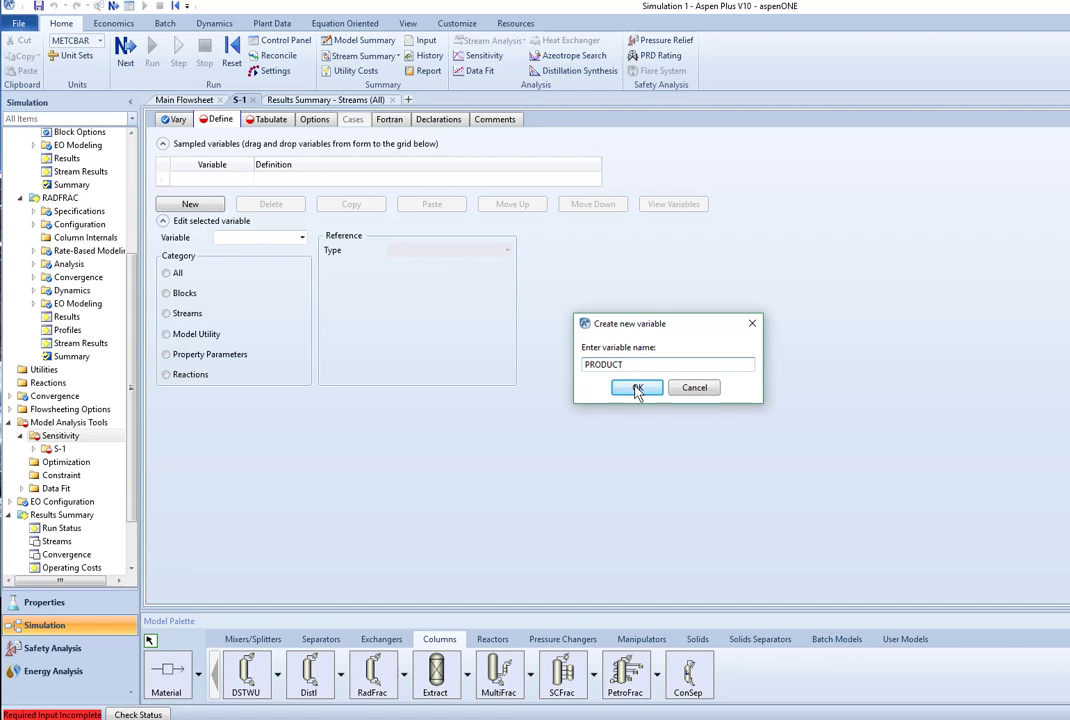
click(636, 388)
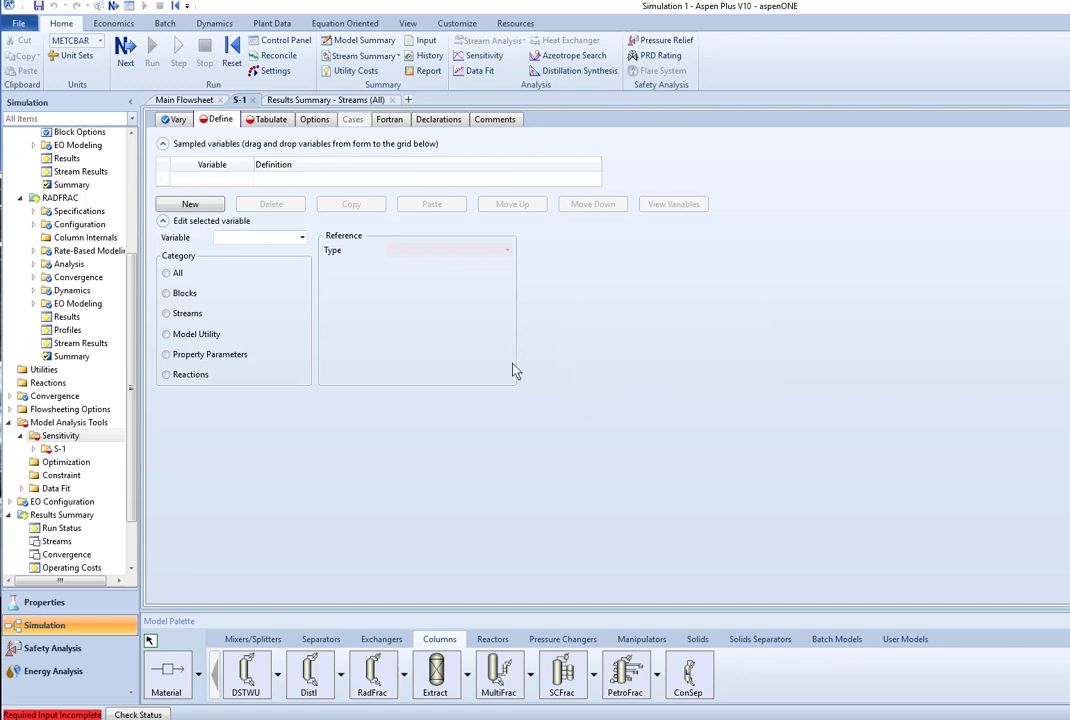
Reference PRODUCT to the Mole-Frac of TOLUENE in stream DIST
click(188, 204)
text(PRODUCT)
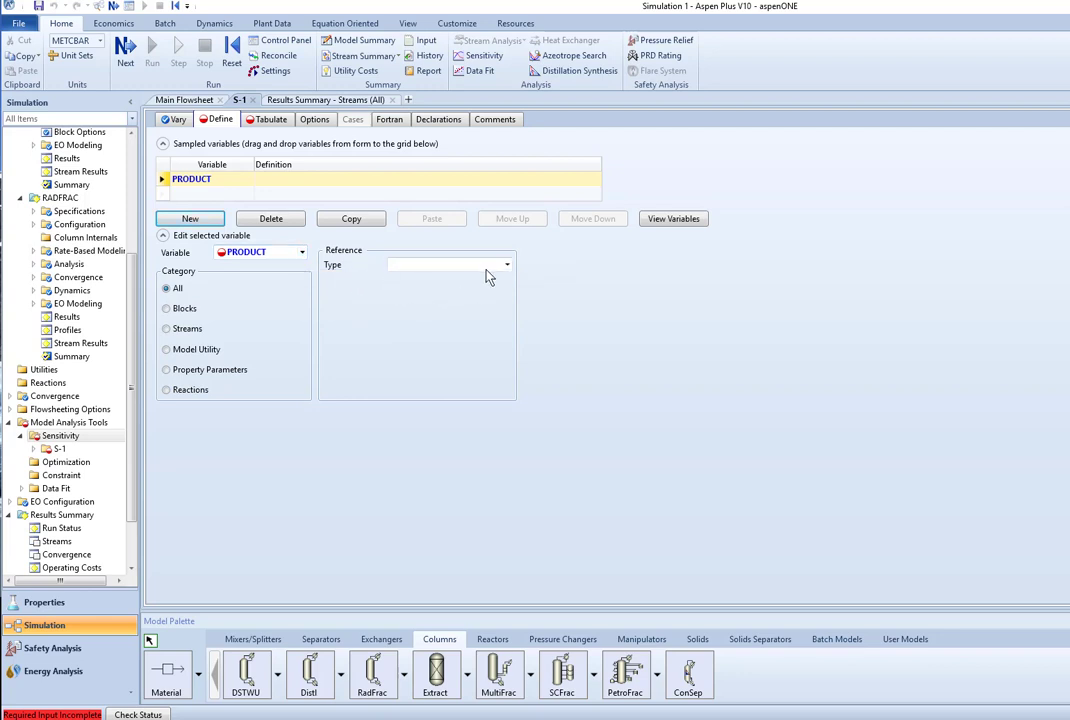
click(506, 264)
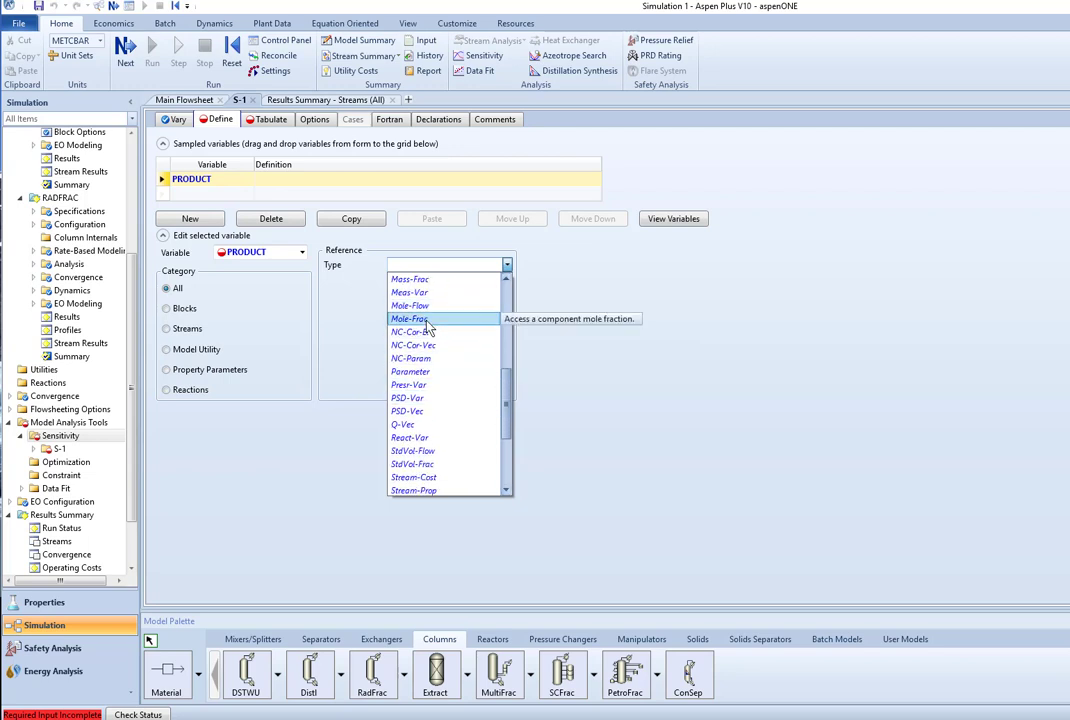
click(408, 320)
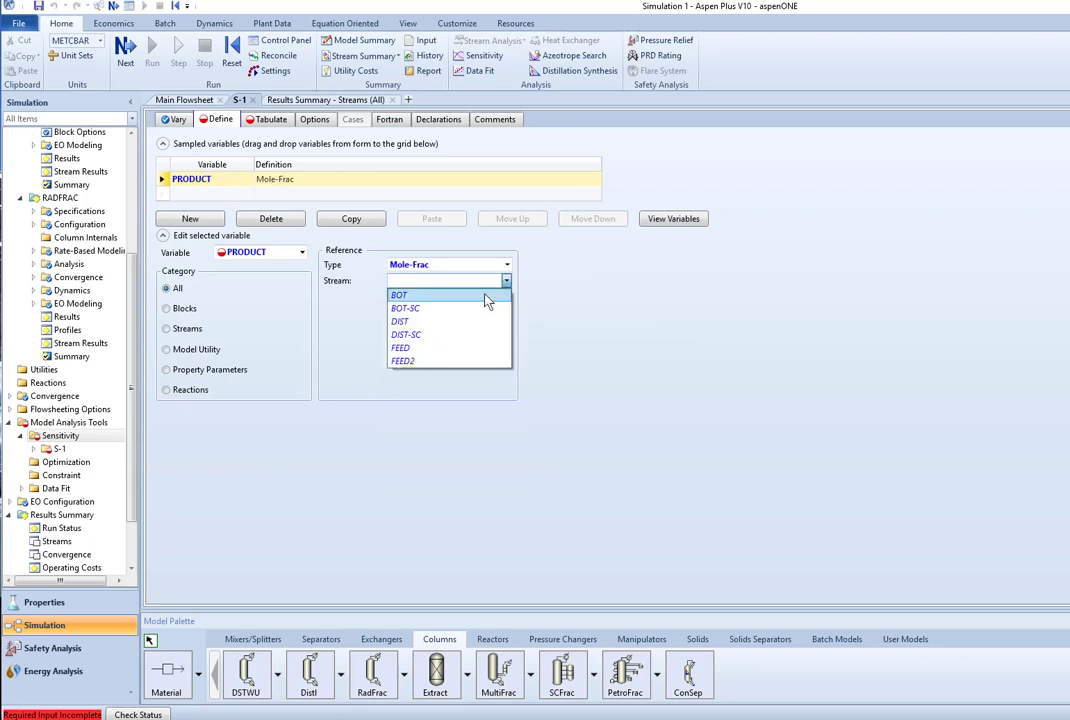
click(400, 320)
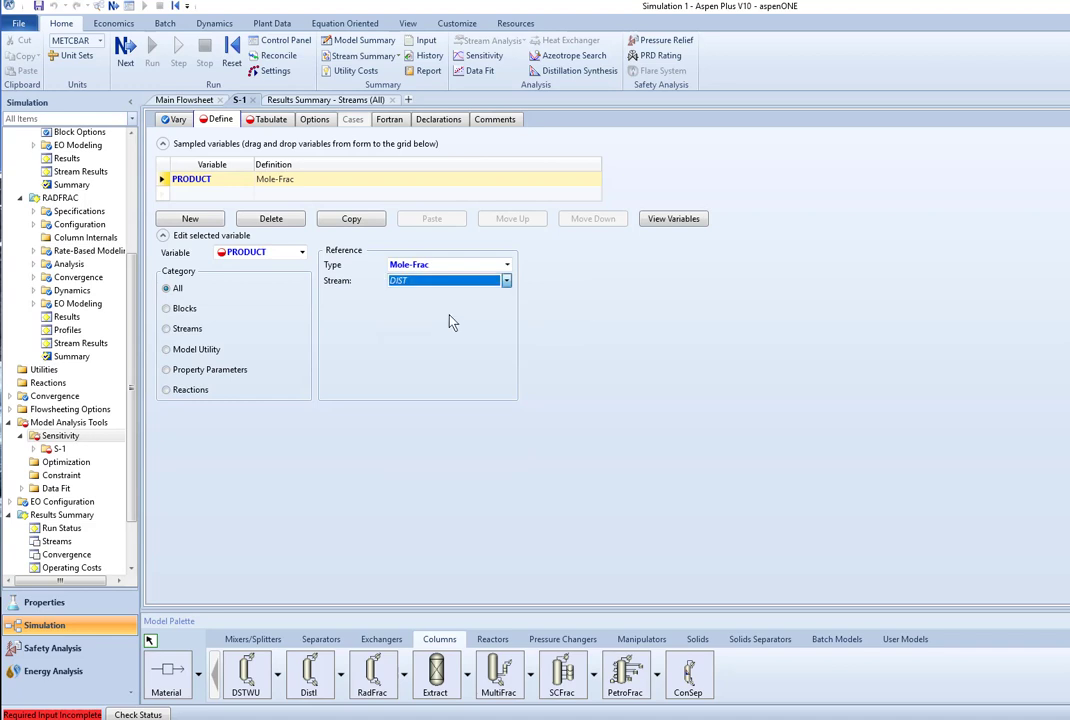
click(504, 312)
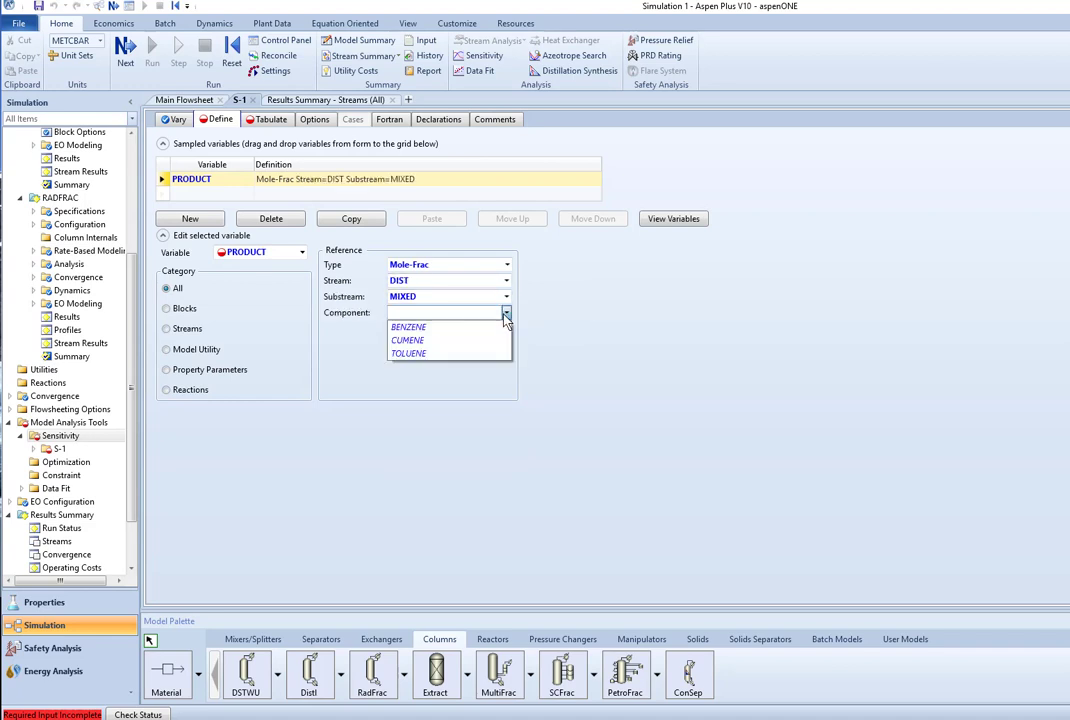
click(408, 352)
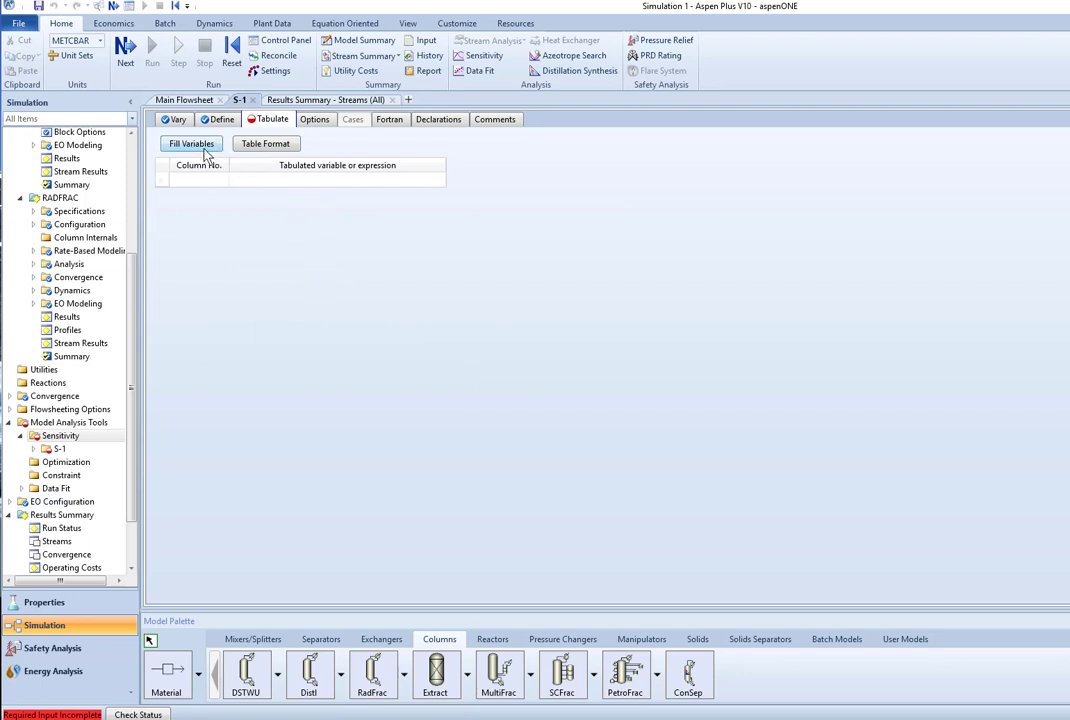
Fill PRODUCT into the Tabulate table and run the simulation with S-1
click(192, 144)
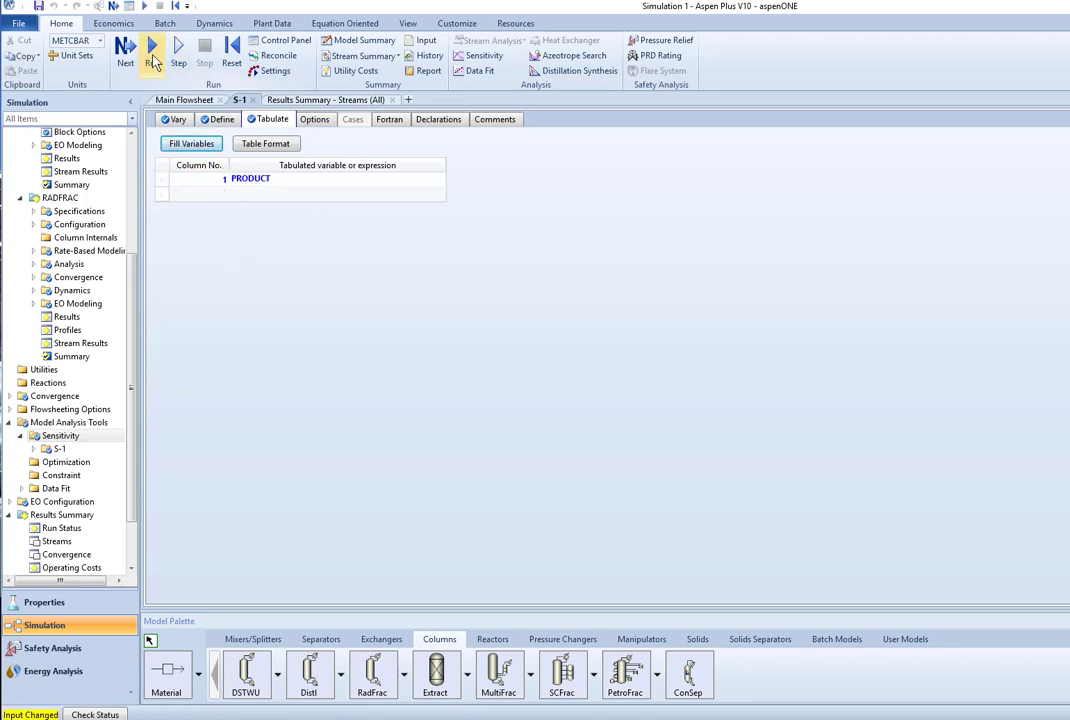
click(152, 50)
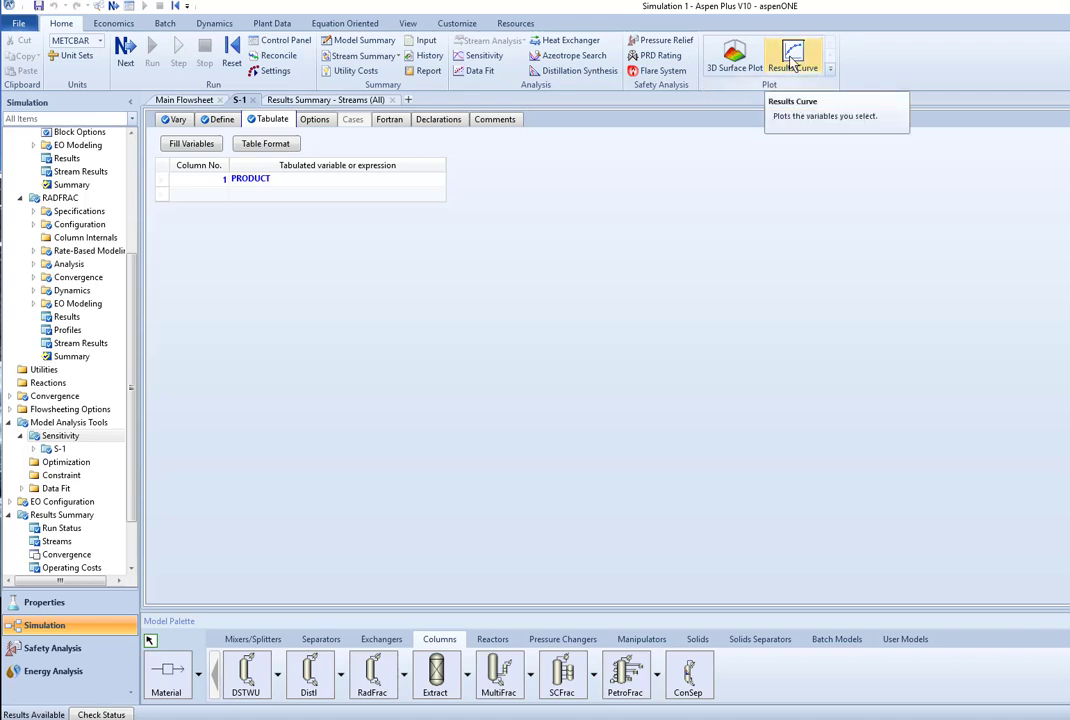
Draw the S-1 results curve of all variables versus RADFRAC FEED2 feed stage
click(792, 56)
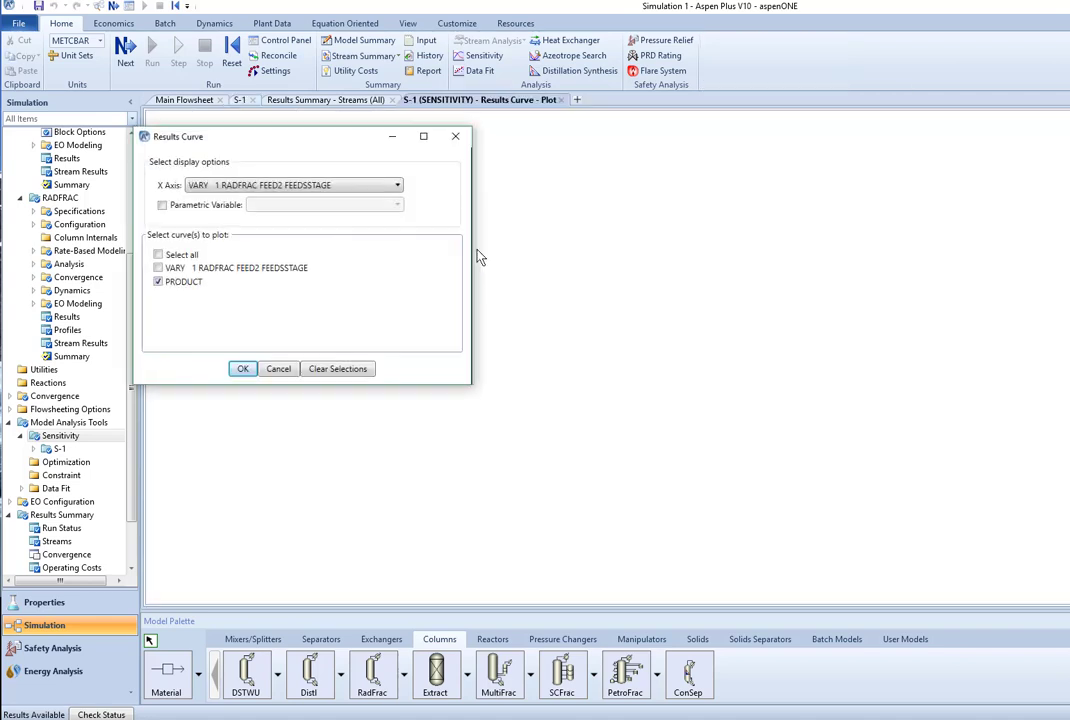
click(250, 268)
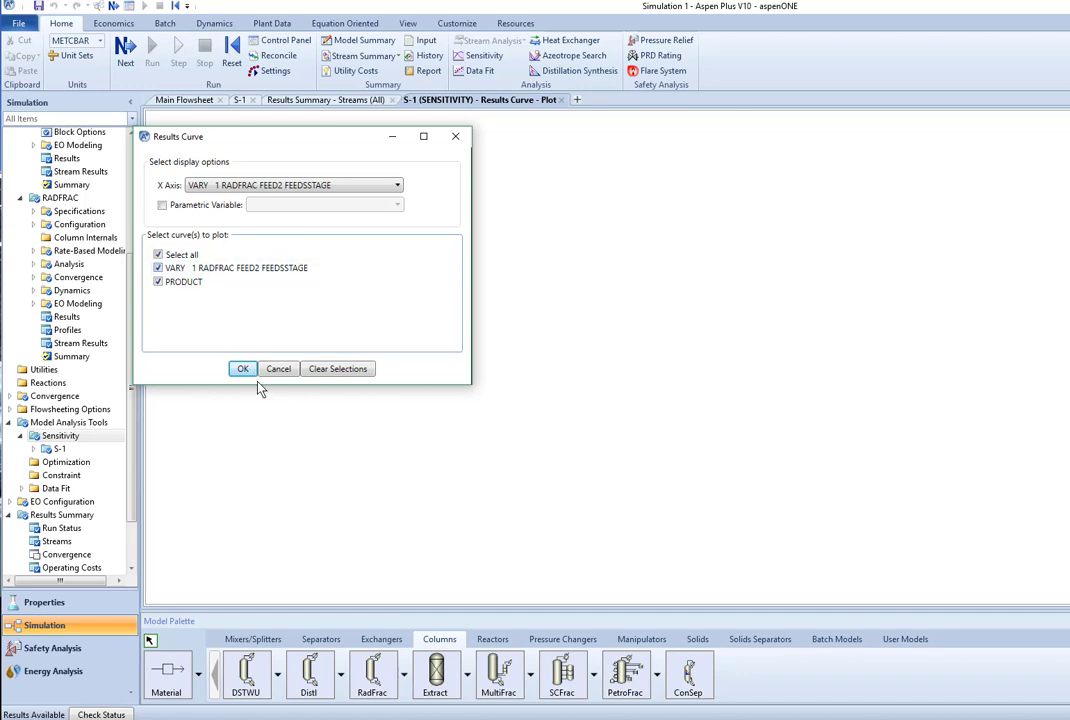
click(242, 368)
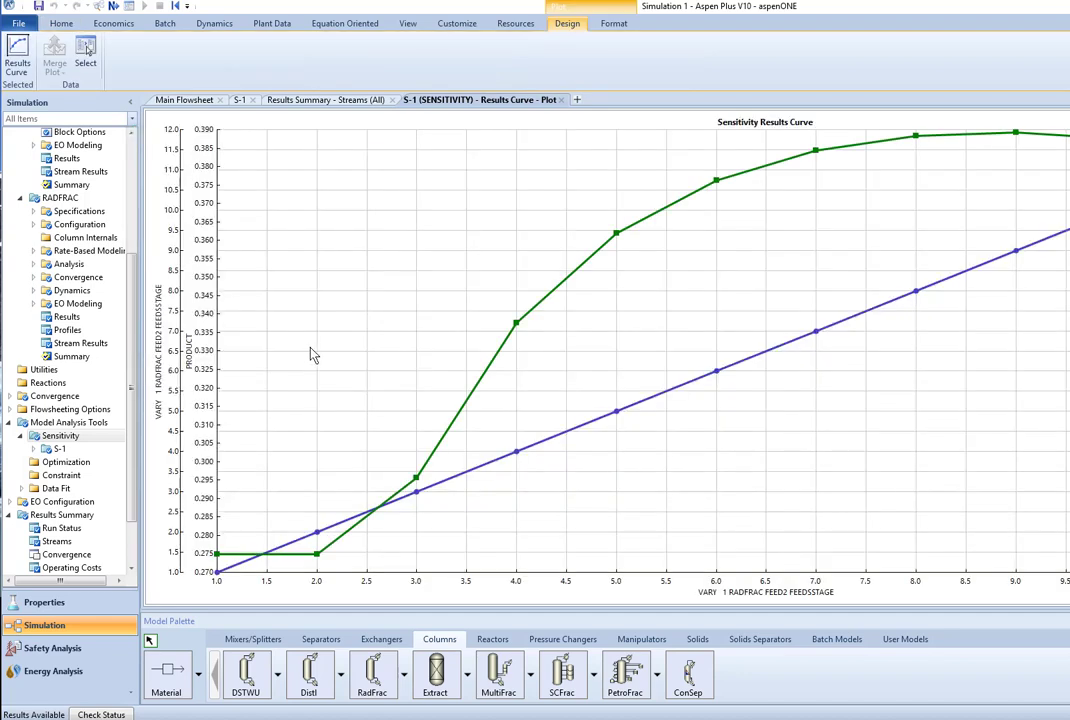
mouse_move(552, 440)
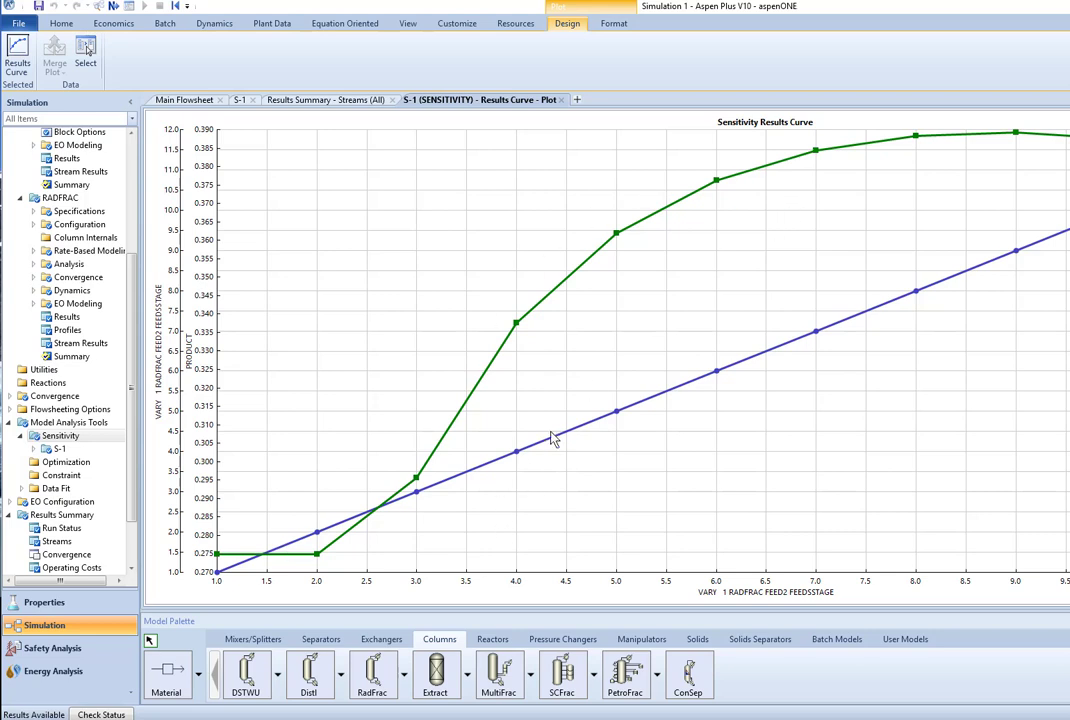
mouse_move(556, 582)
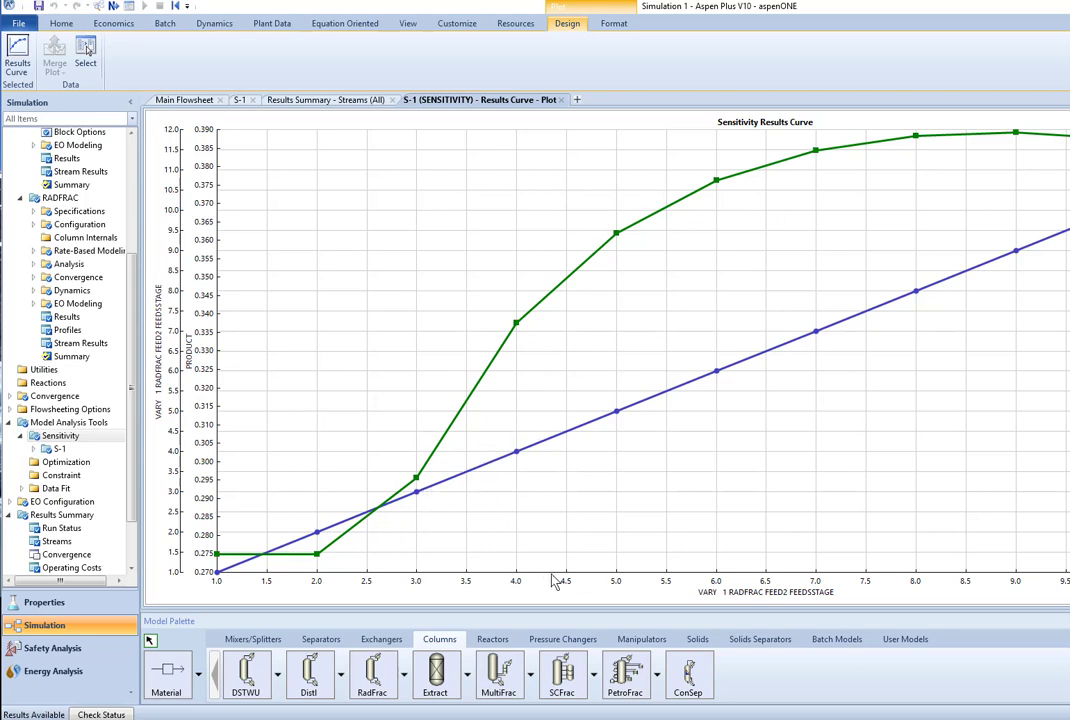
mouse_move(608, 508)
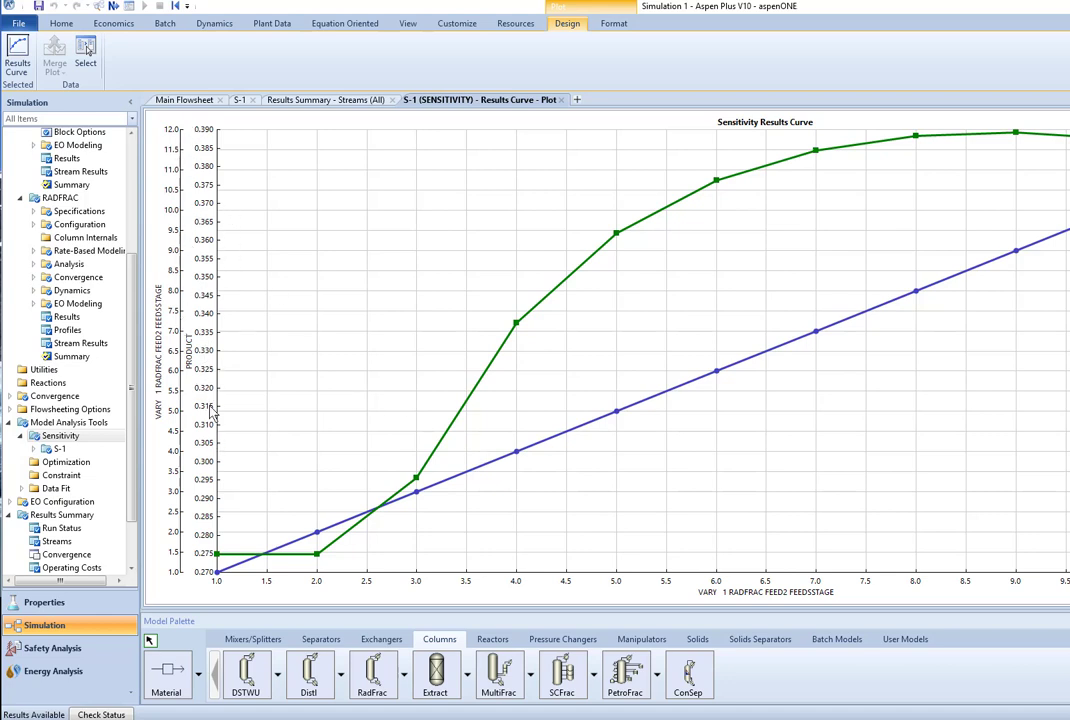
mouse_move(688, 424)
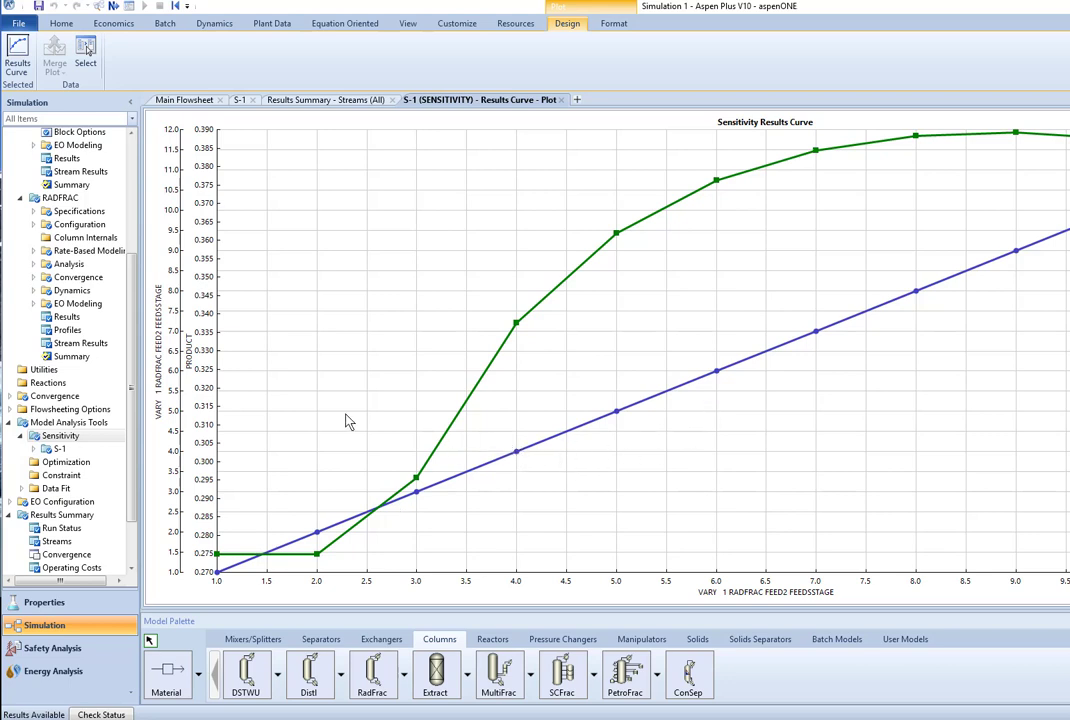
mouse_move(392, 388)
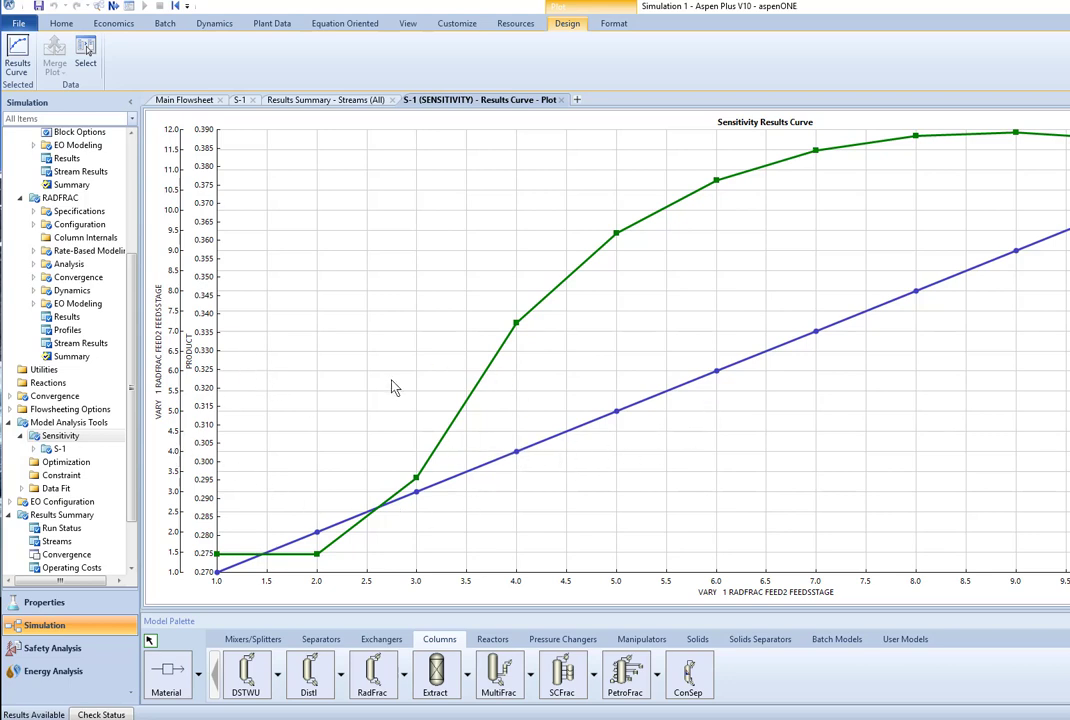